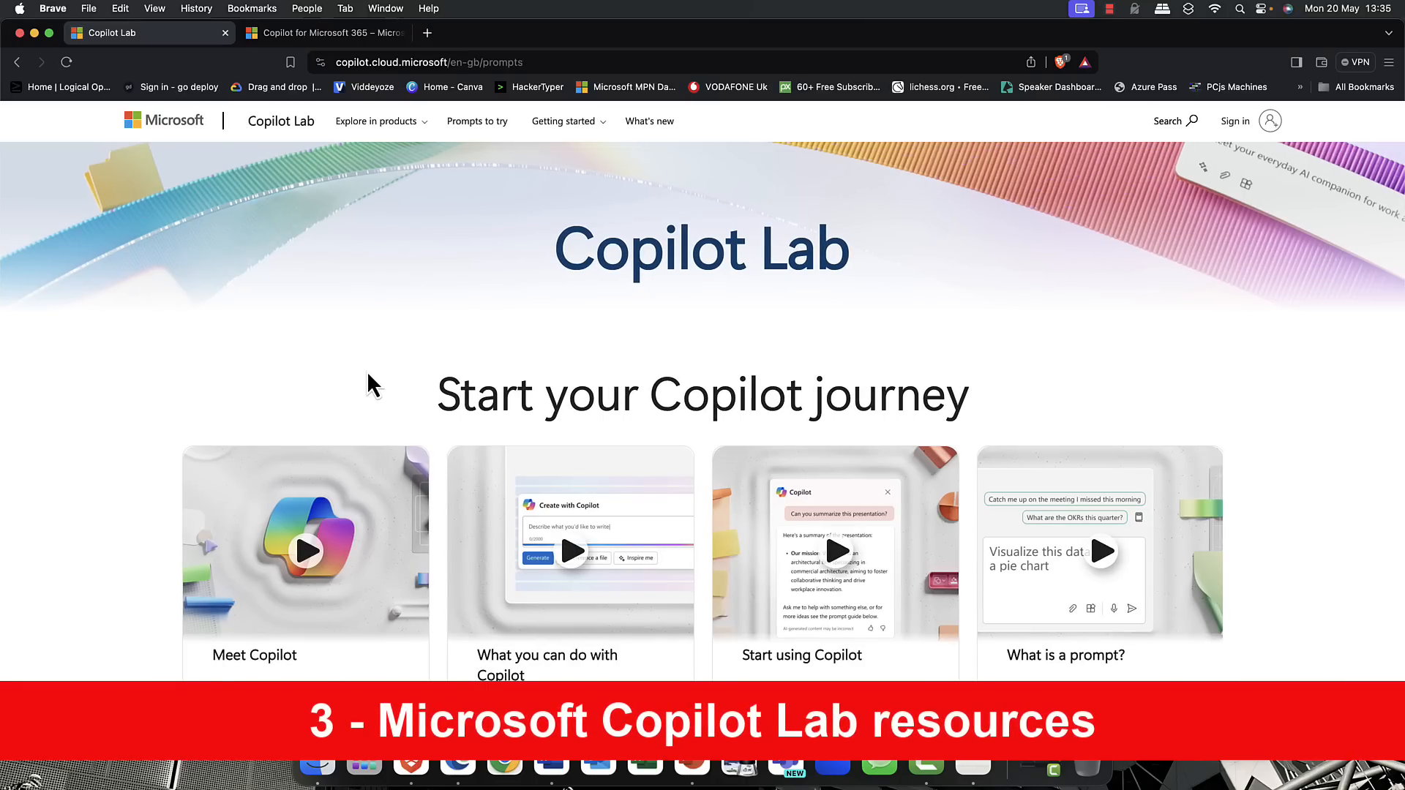
# - Scroll through the prompt cards, art of prompting, privacy and Copilot for everyone sections to the page end
pyautogui.scroll(-3)
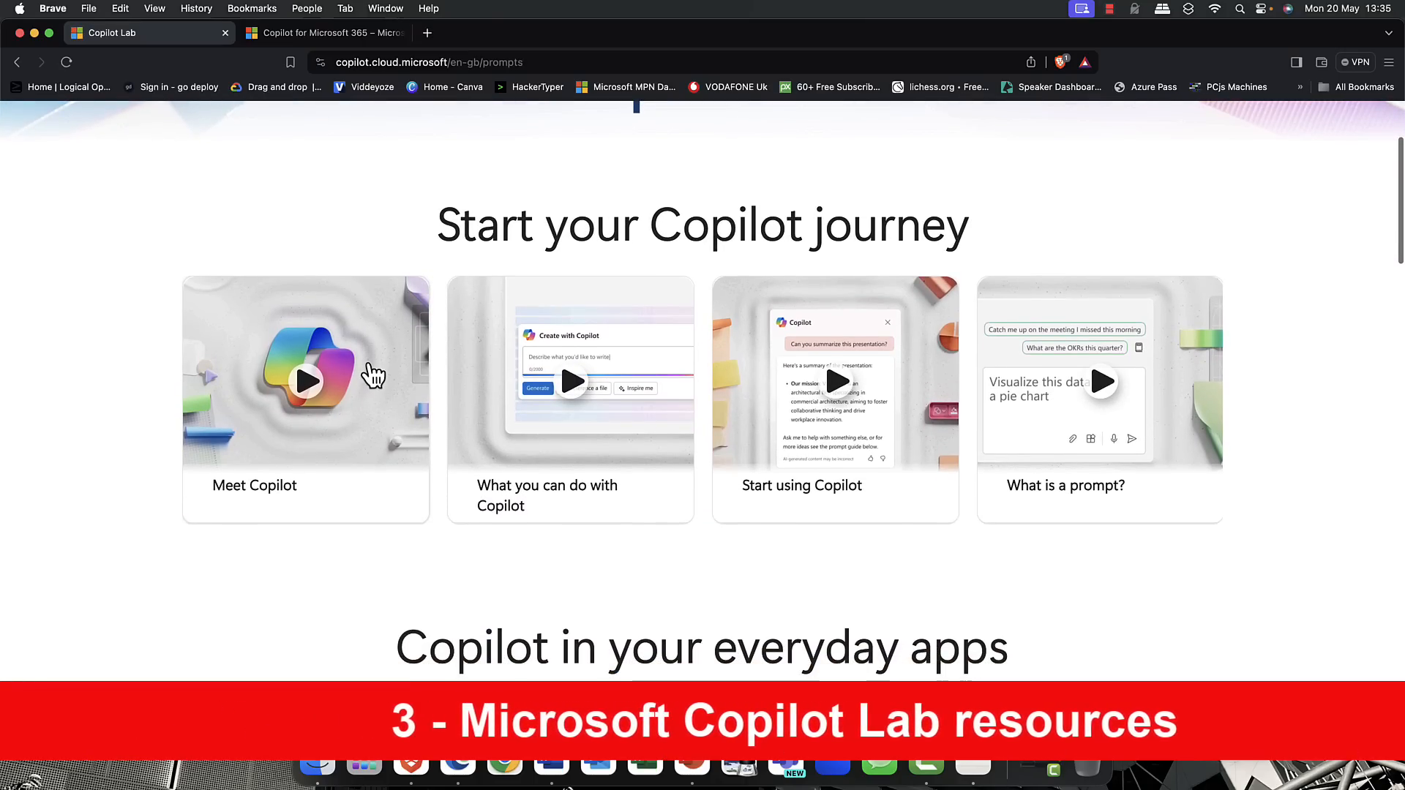
pyautogui.scroll(-3)
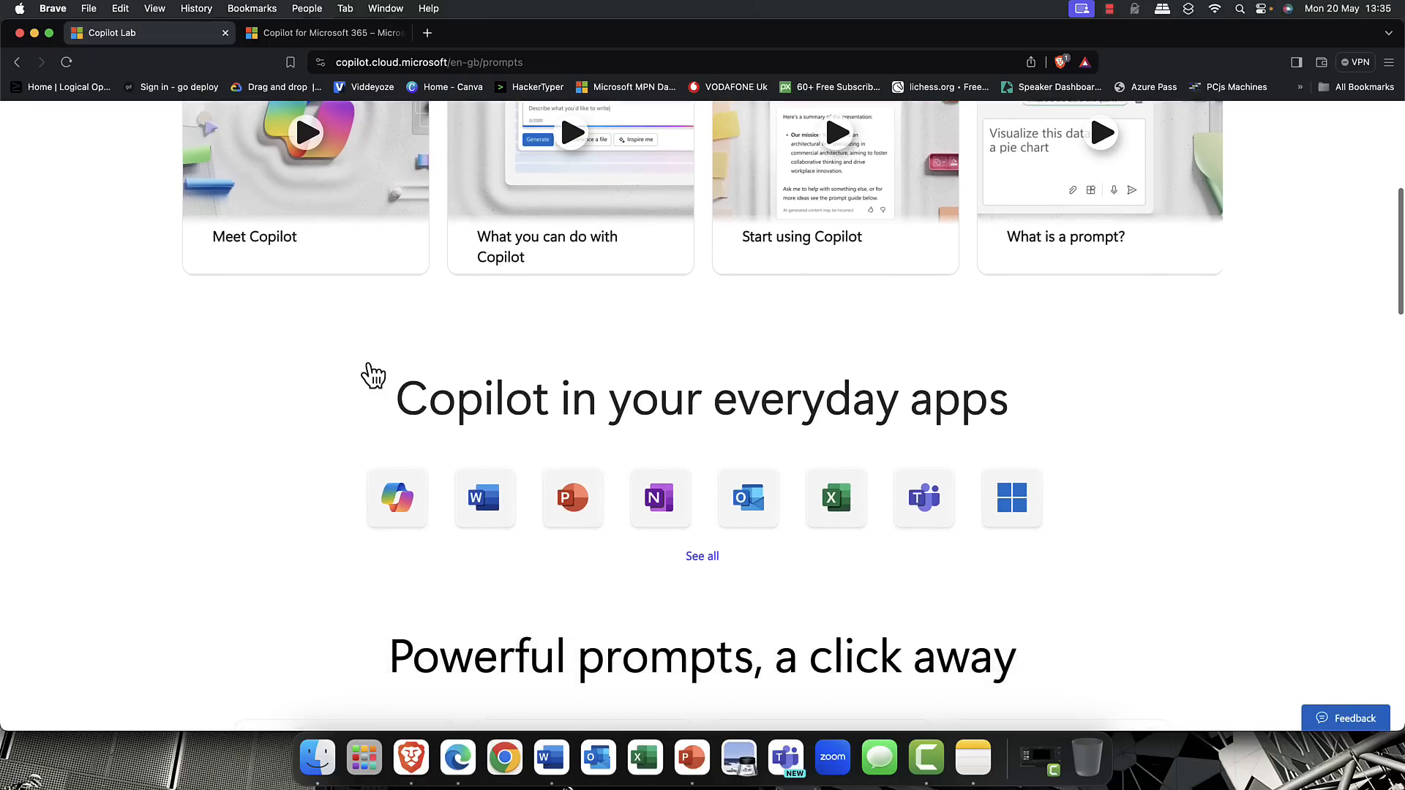
pyautogui.scroll(-3)
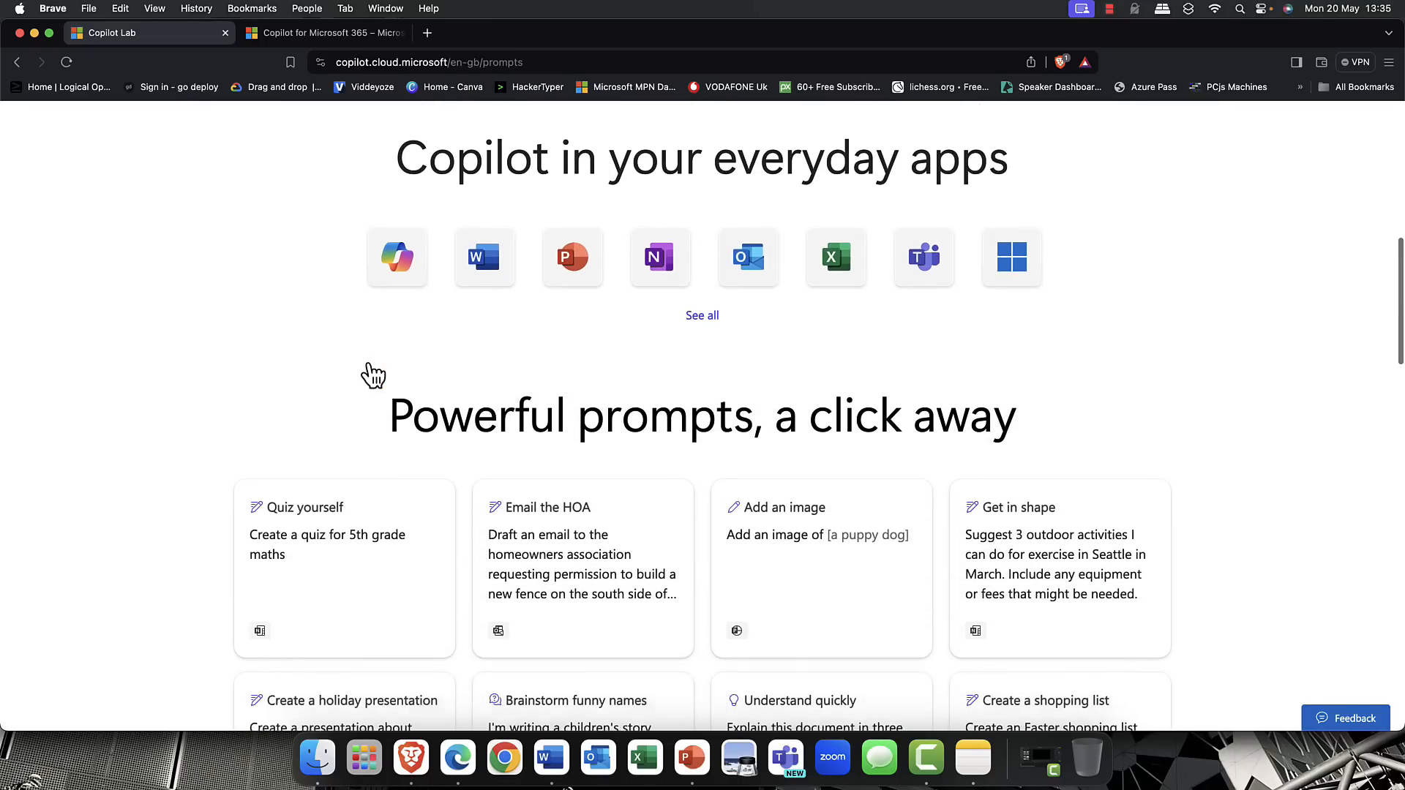
pyautogui.scroll(-3)
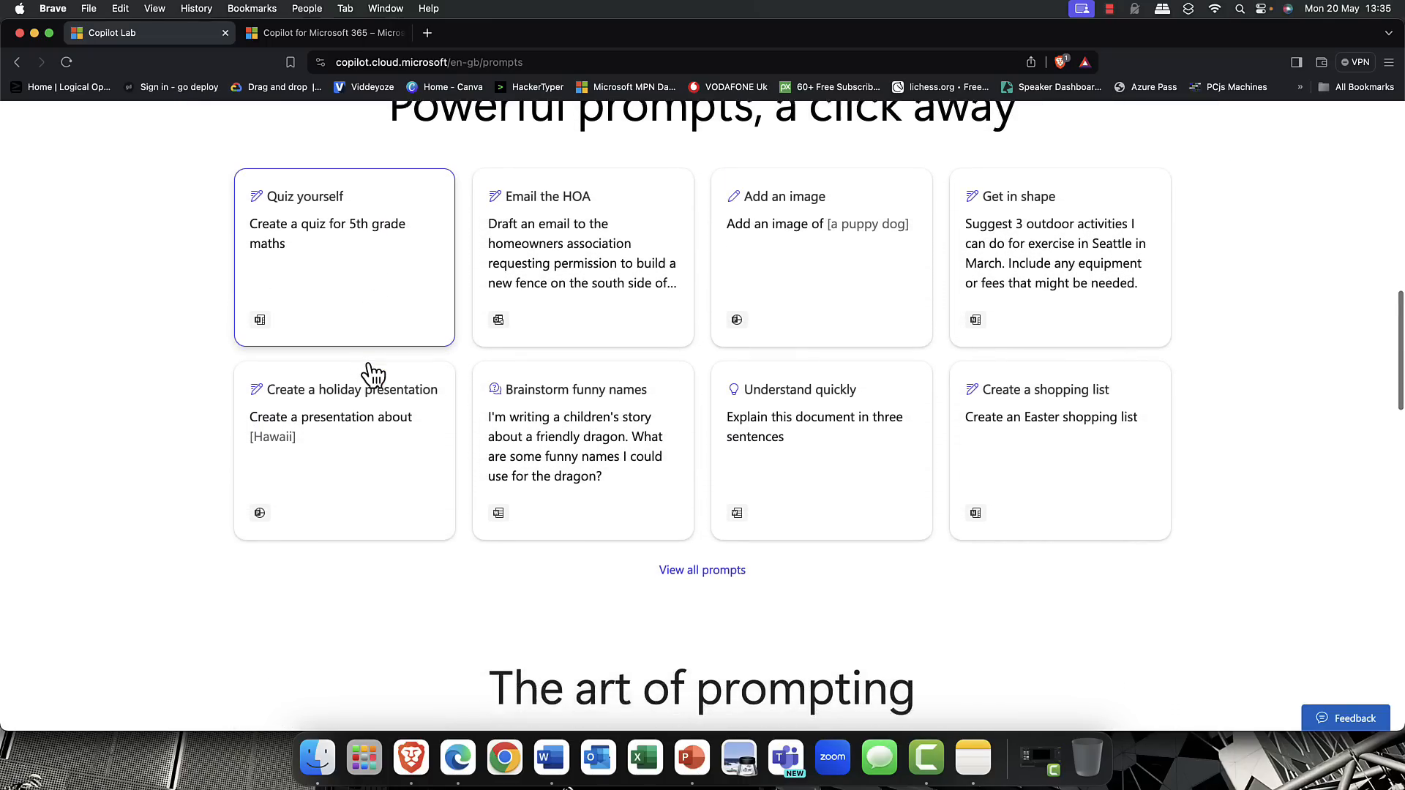
pyautogui.scroll(-3)
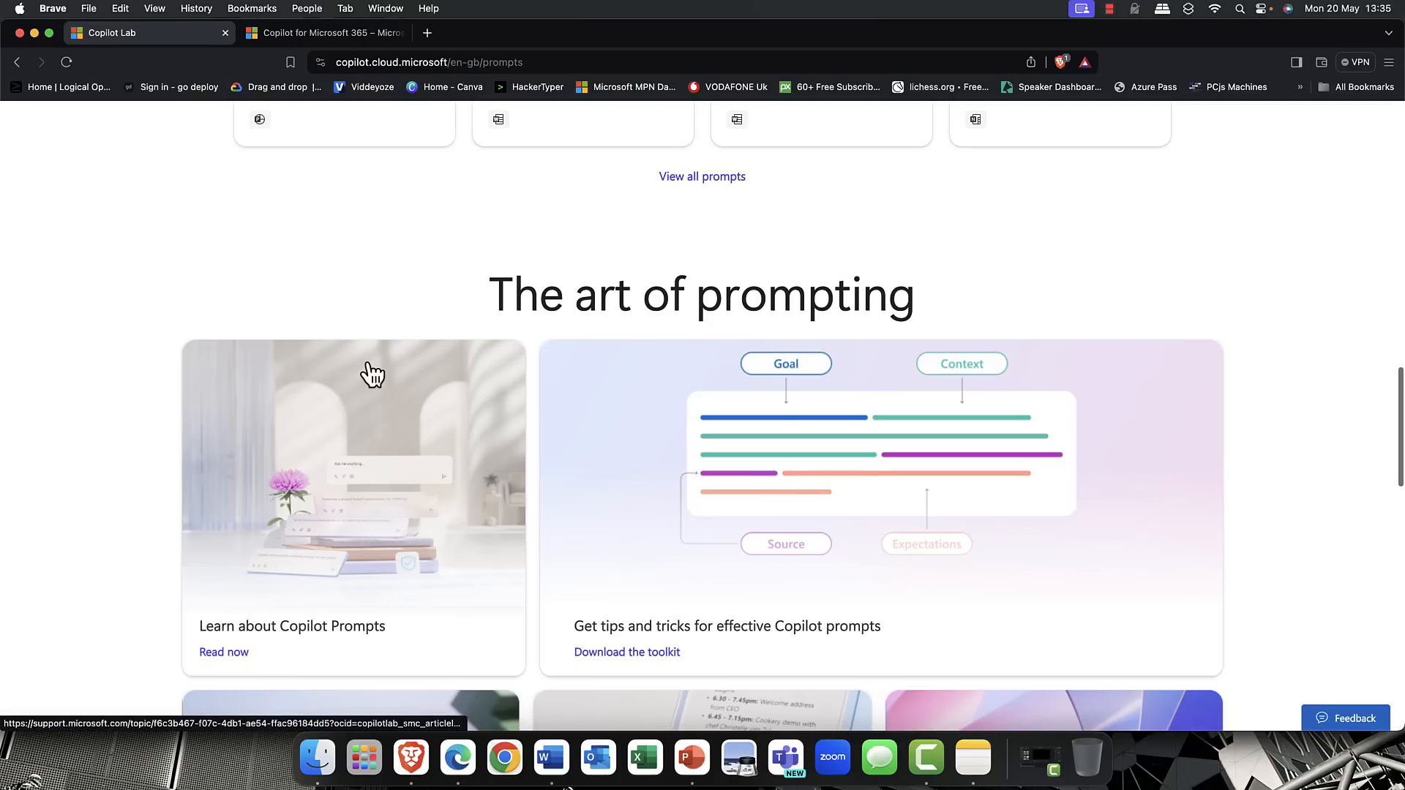
pyautogui.scroll(-3)
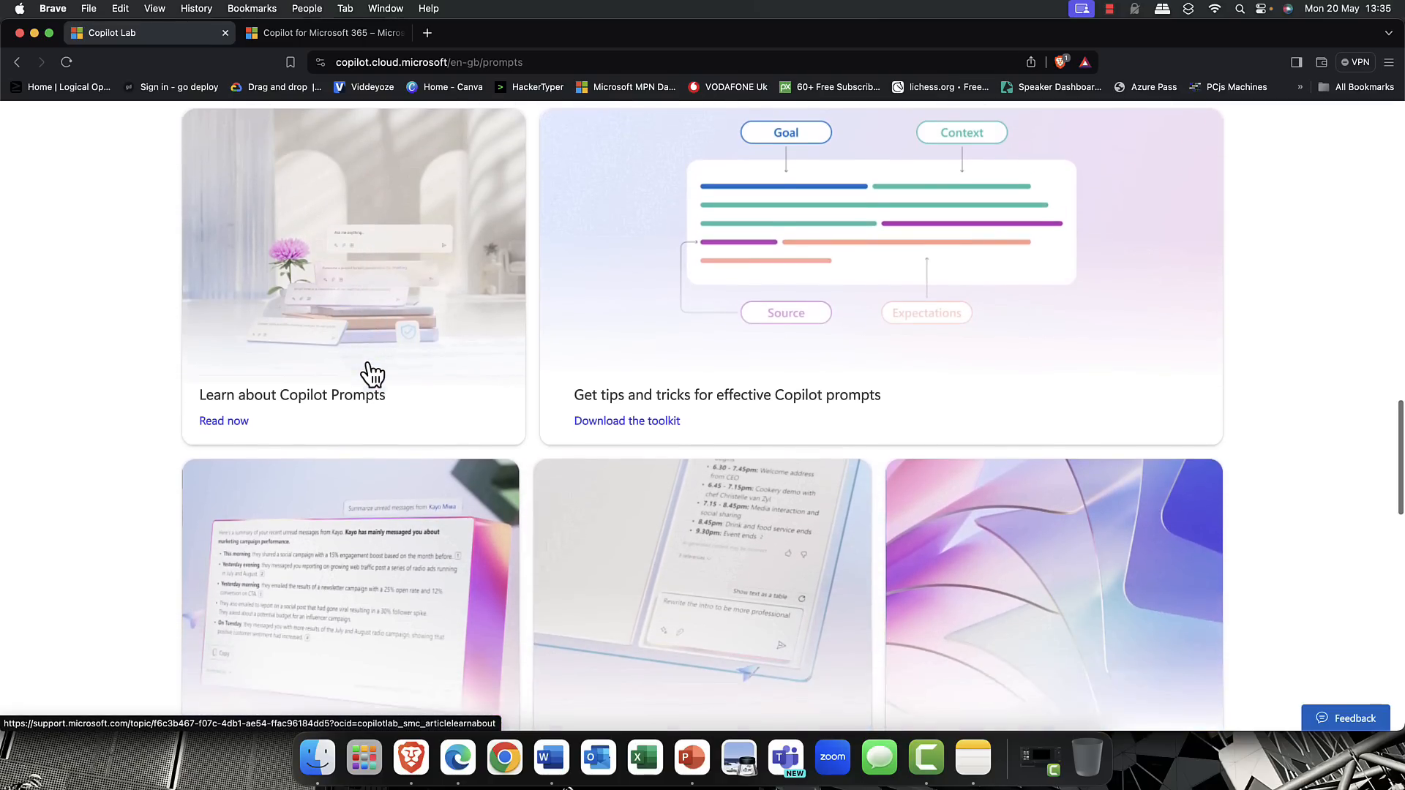
pyautogui.scroll(-3)
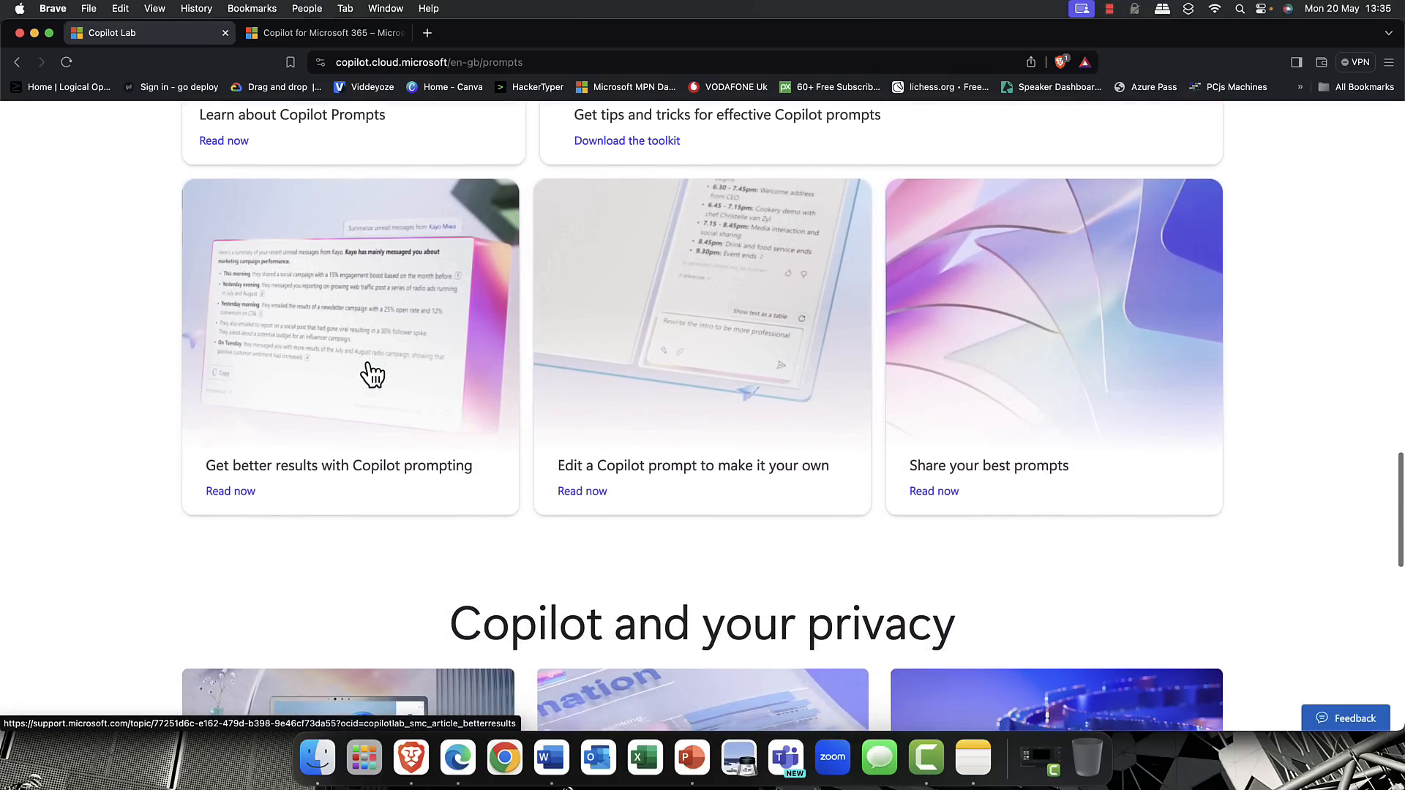
pyautogui.scroll(-3)
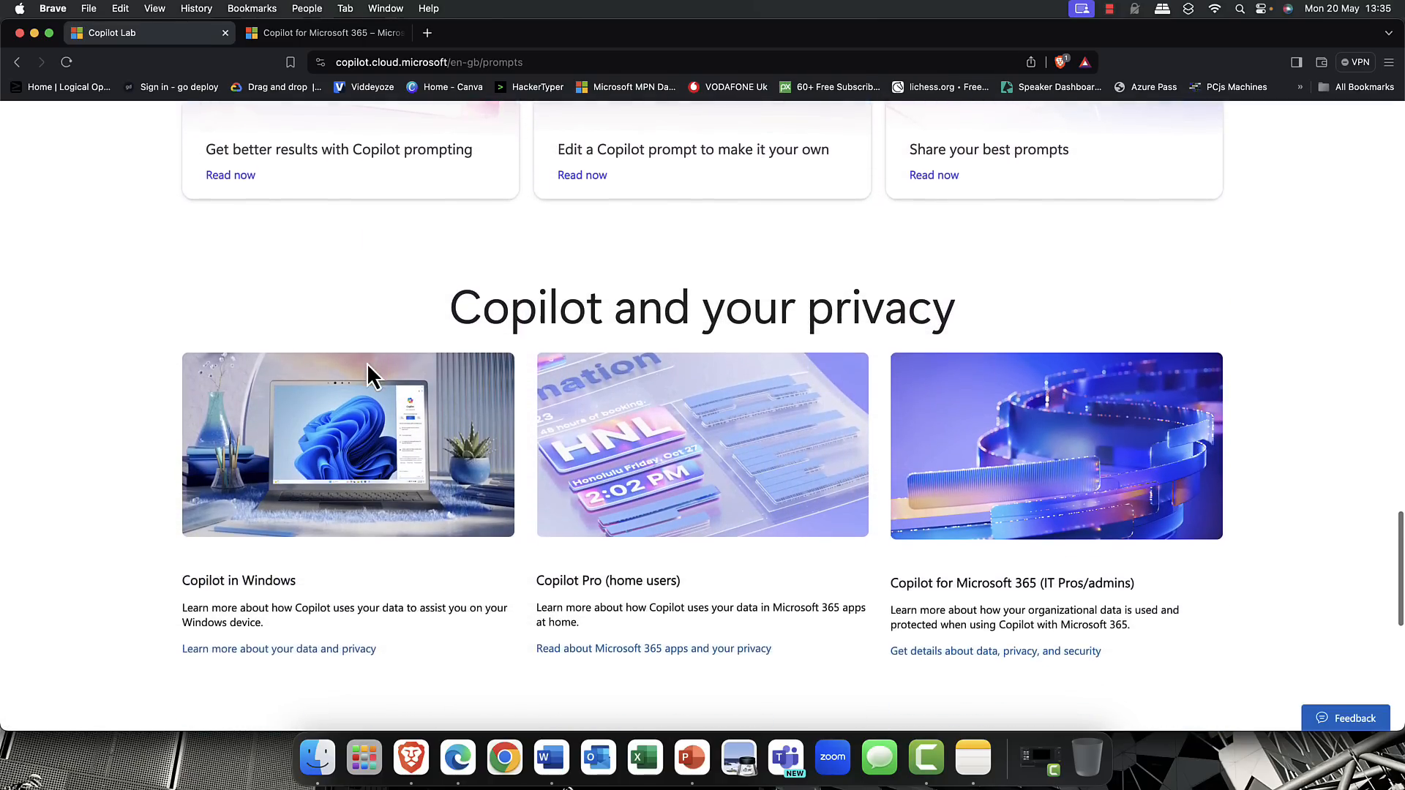
pyautogui.scroll(-3)
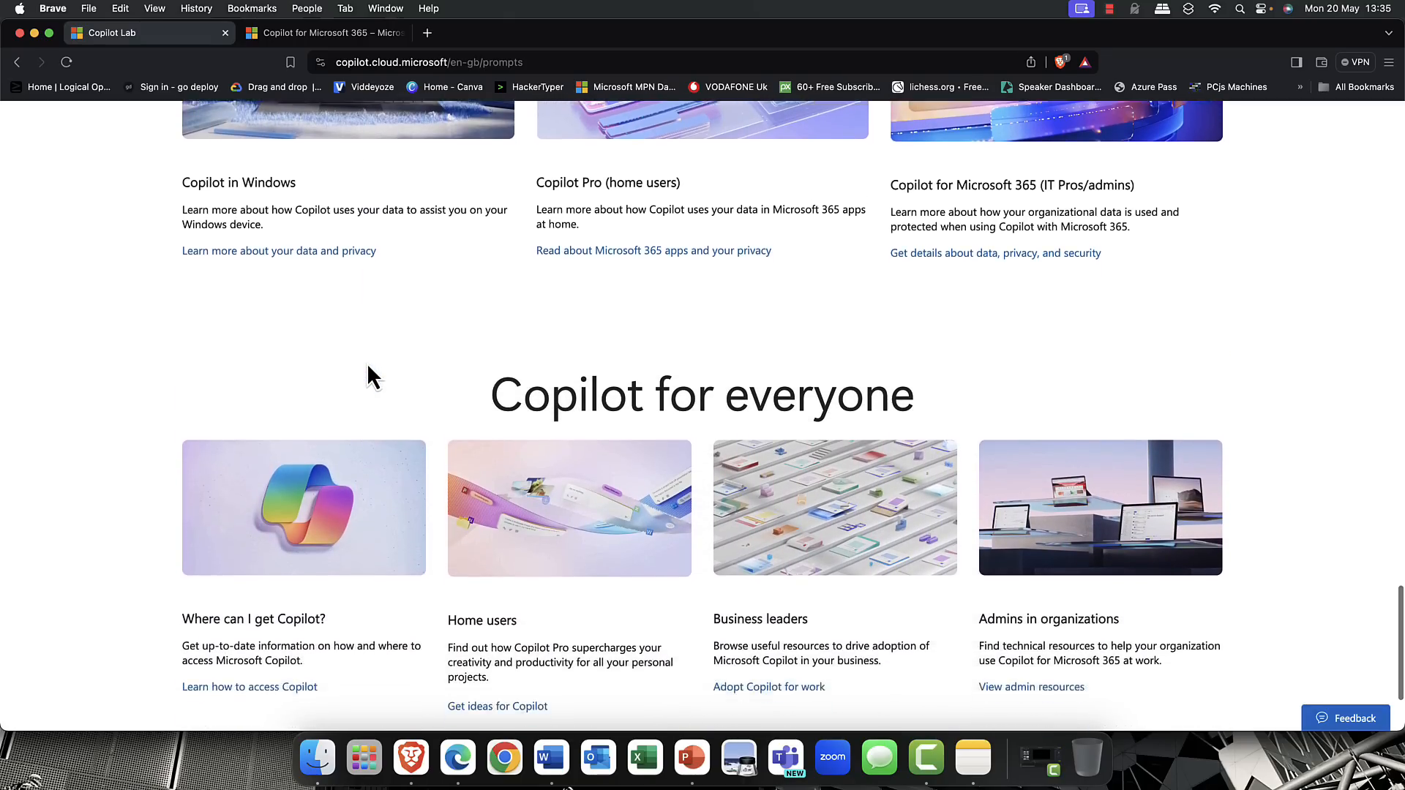
pyautogui.scroll(-3)
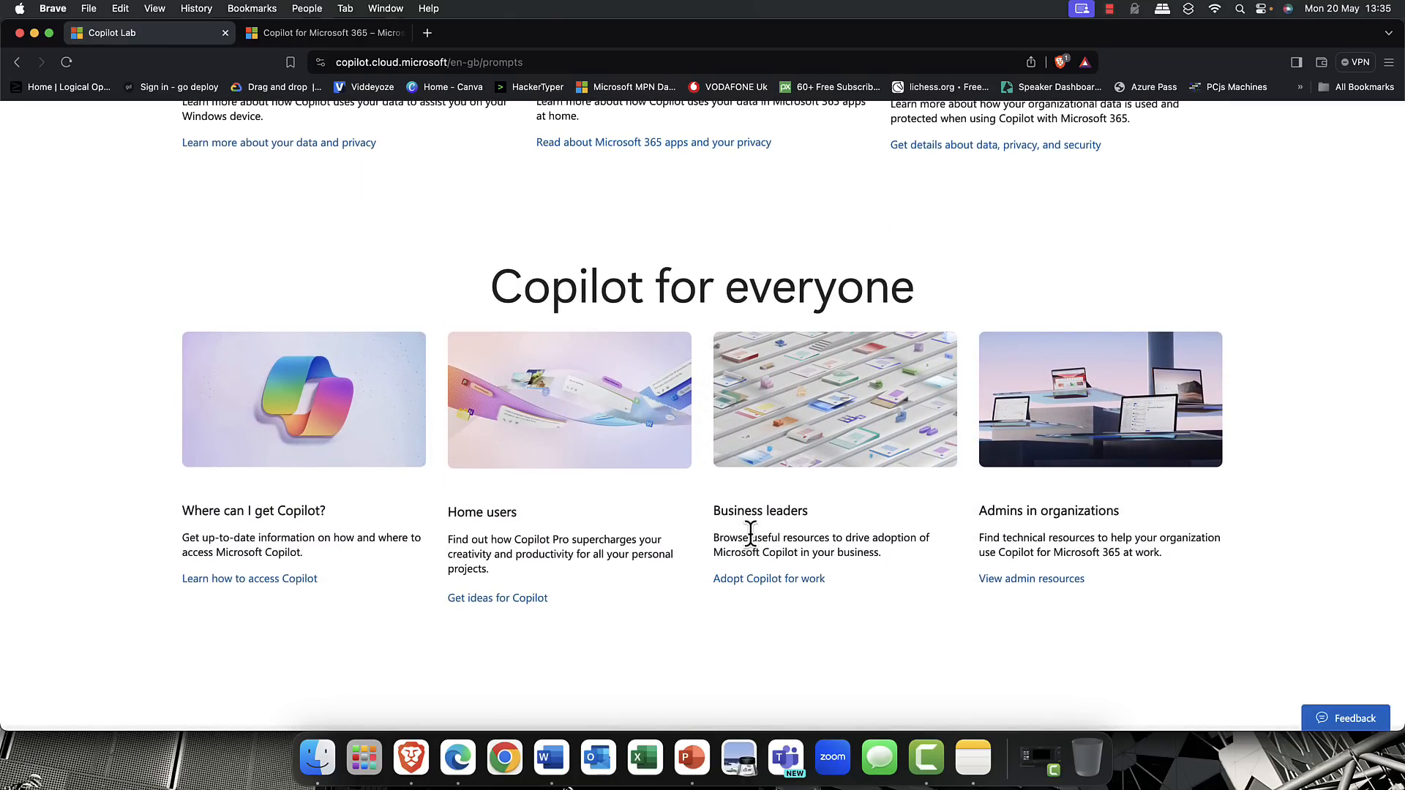
pyautogui.moveTo(1009, 536)
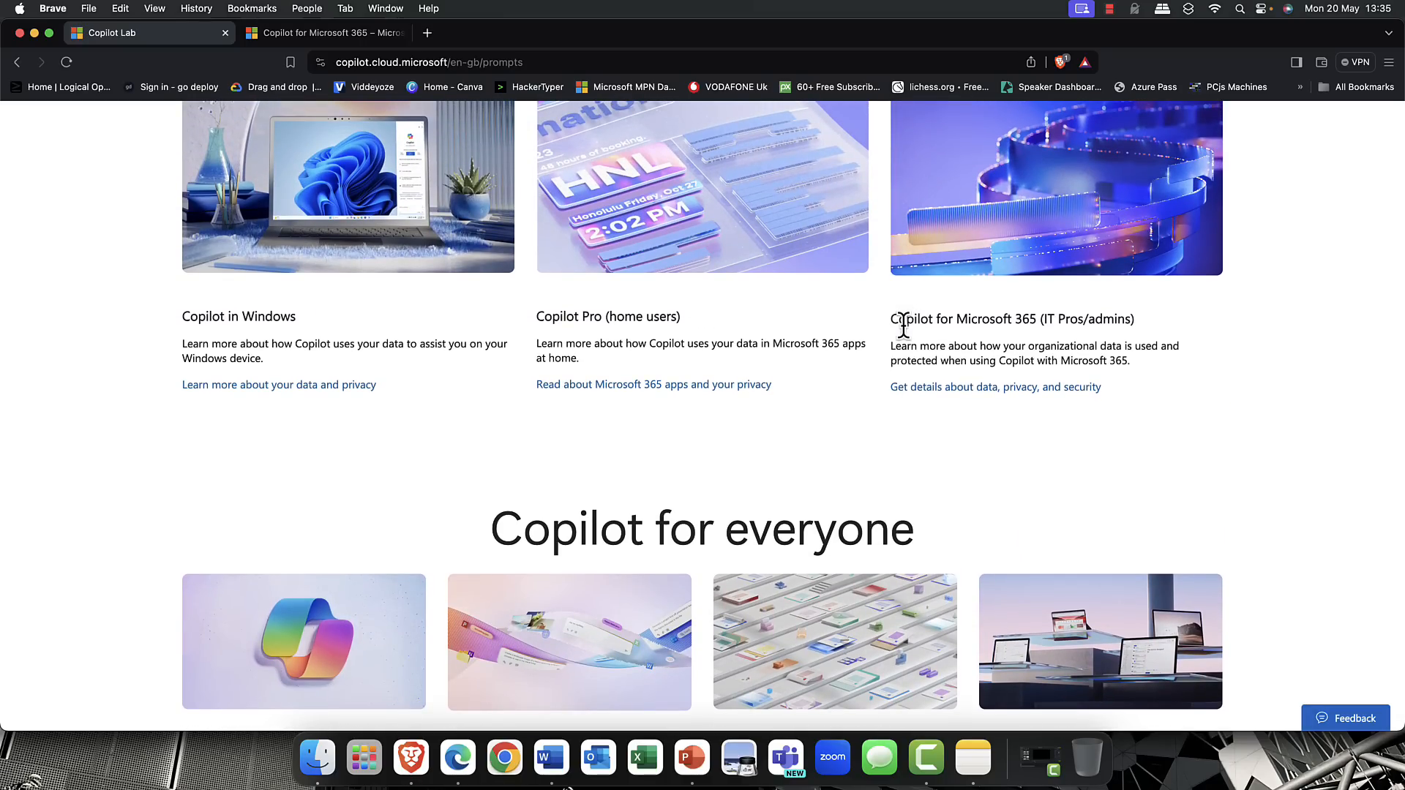
pyautogui.scroll(-3)
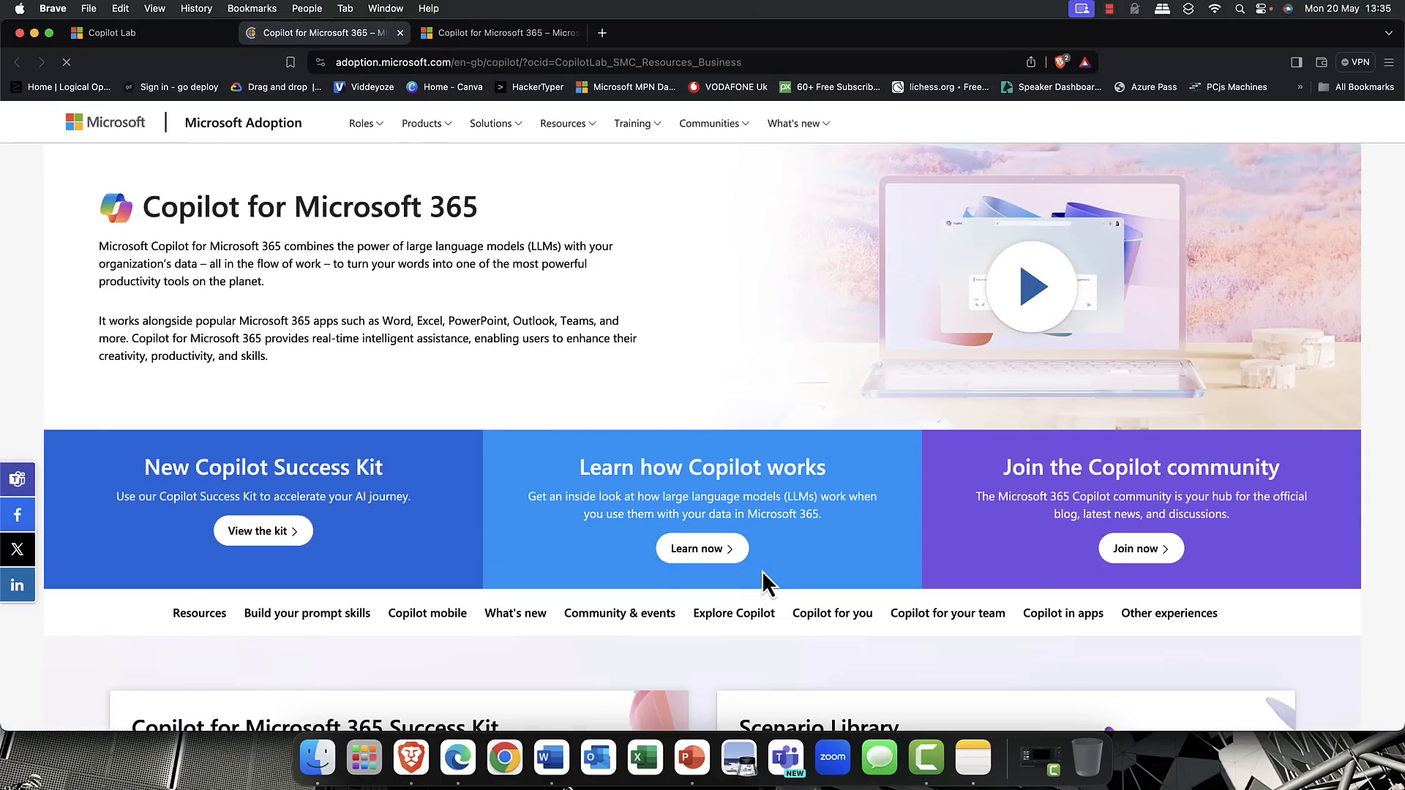
pyautogui.moveTo(409, 524)
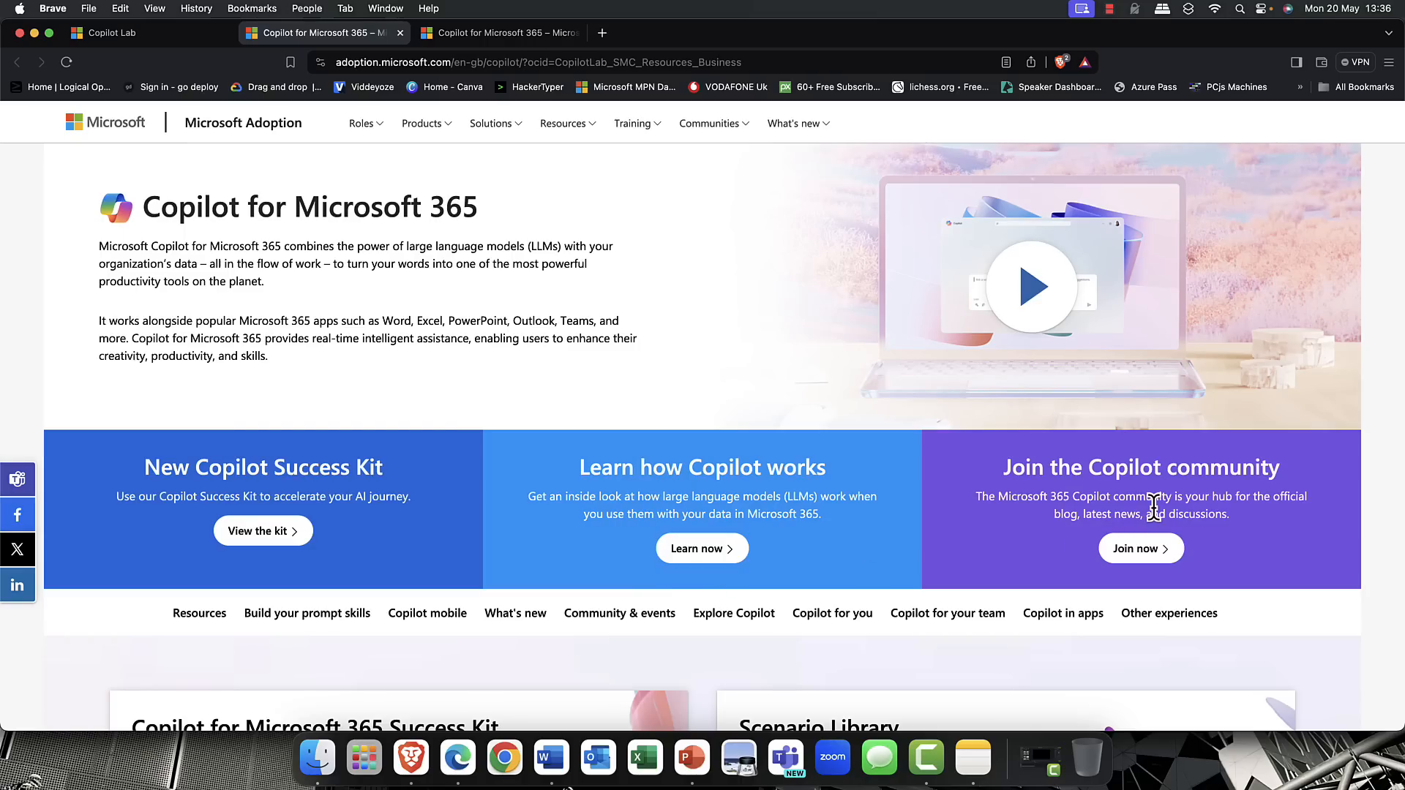
pyautogui.moveTo(843, 221)
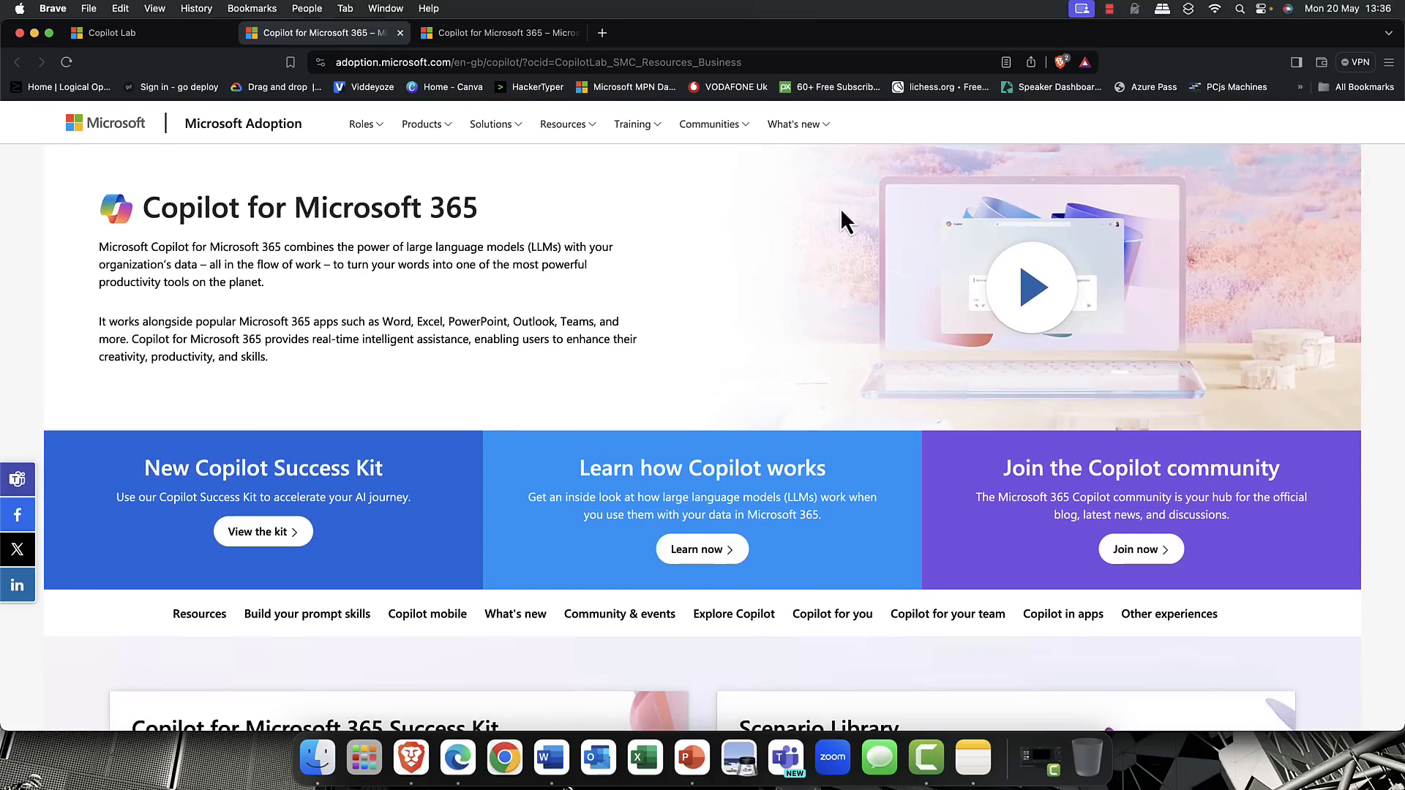
# - Switch from the adoption page back to the Copilot Lab browser tab
pyautogui.click(135, 34)
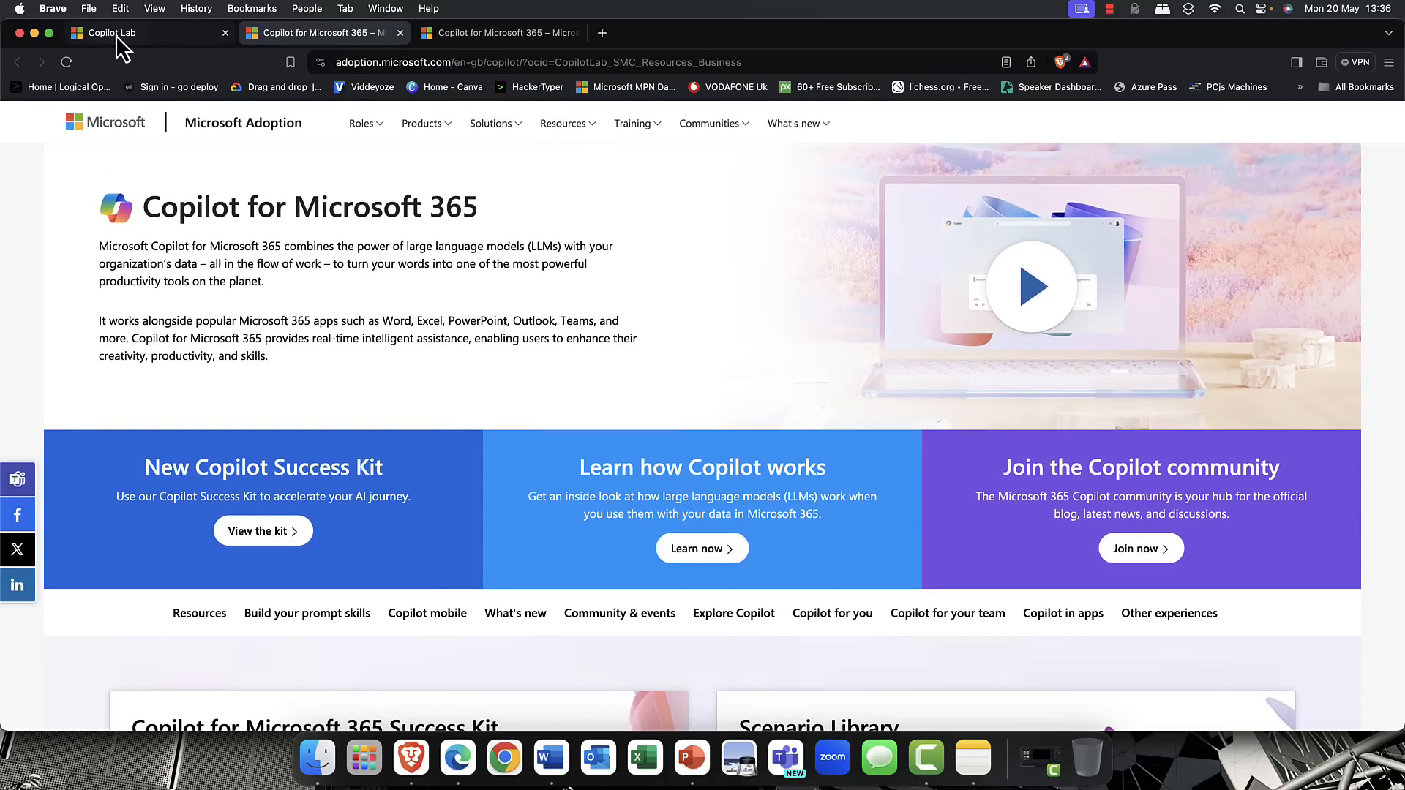
pyautogui.moveTo(143, 45)
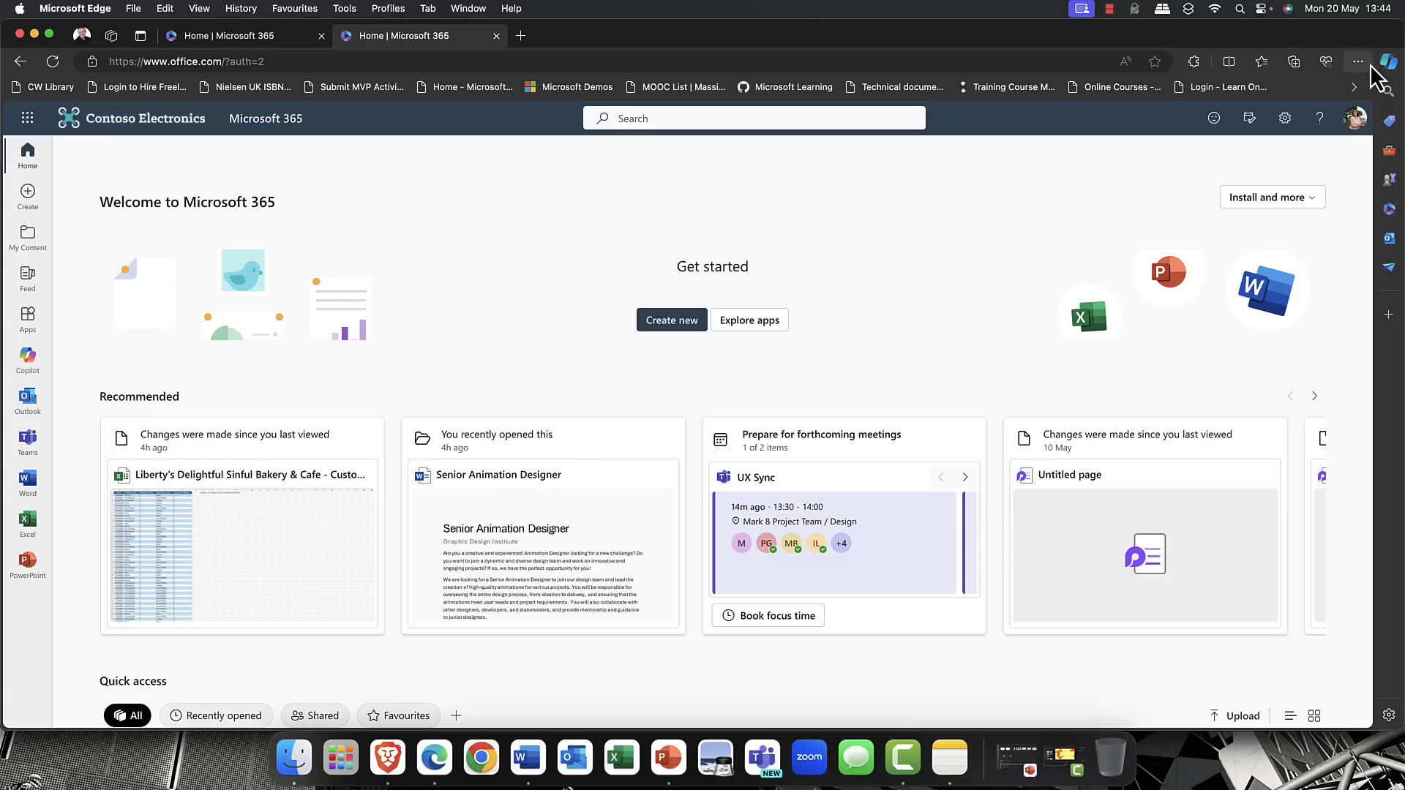
# - Open Edge's Copilot sidebar beside the Microsoft 365 home page on office.com
pyautogui.click(1387, 62)
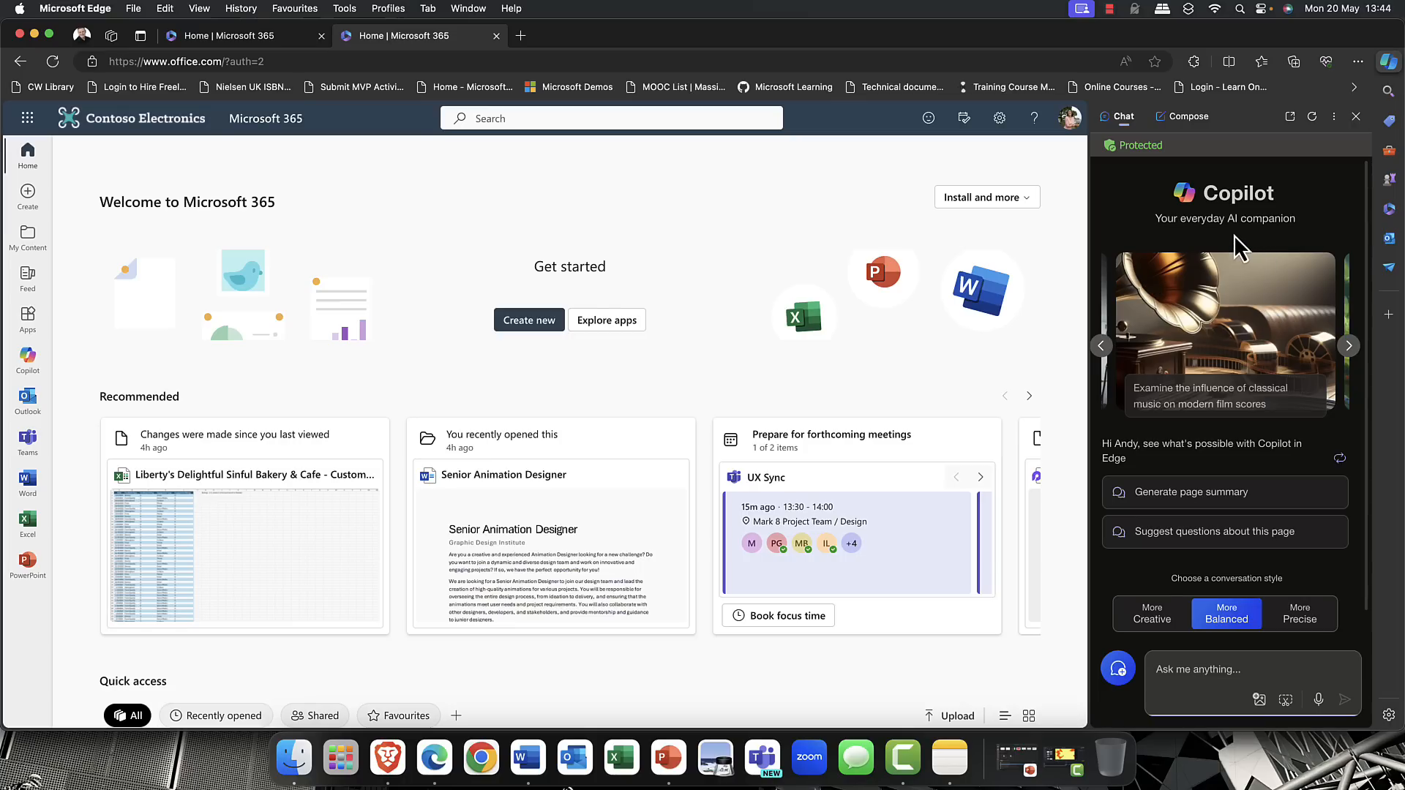
pyautogui.moveTo(1136, 145)
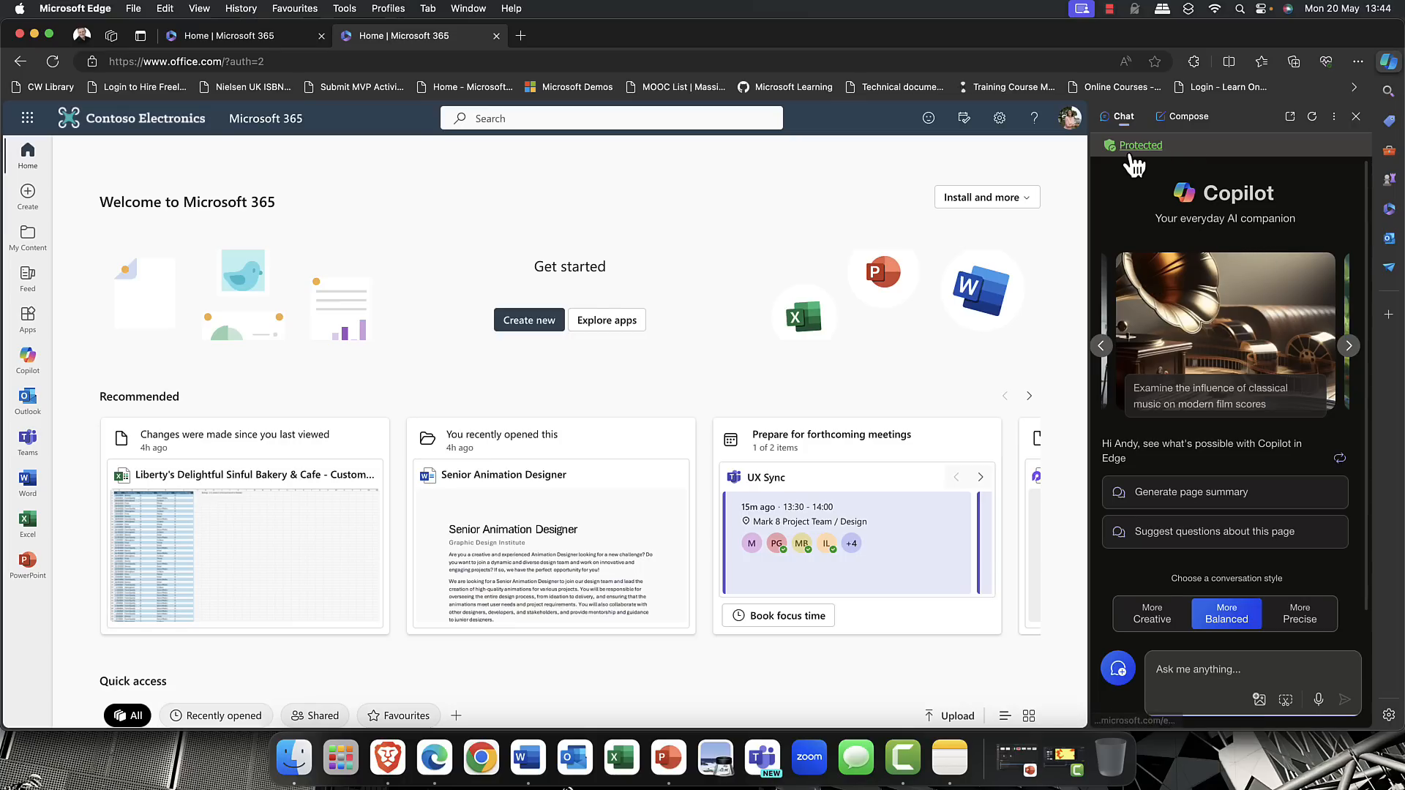
pyautogui.moveTo(1136, 145)
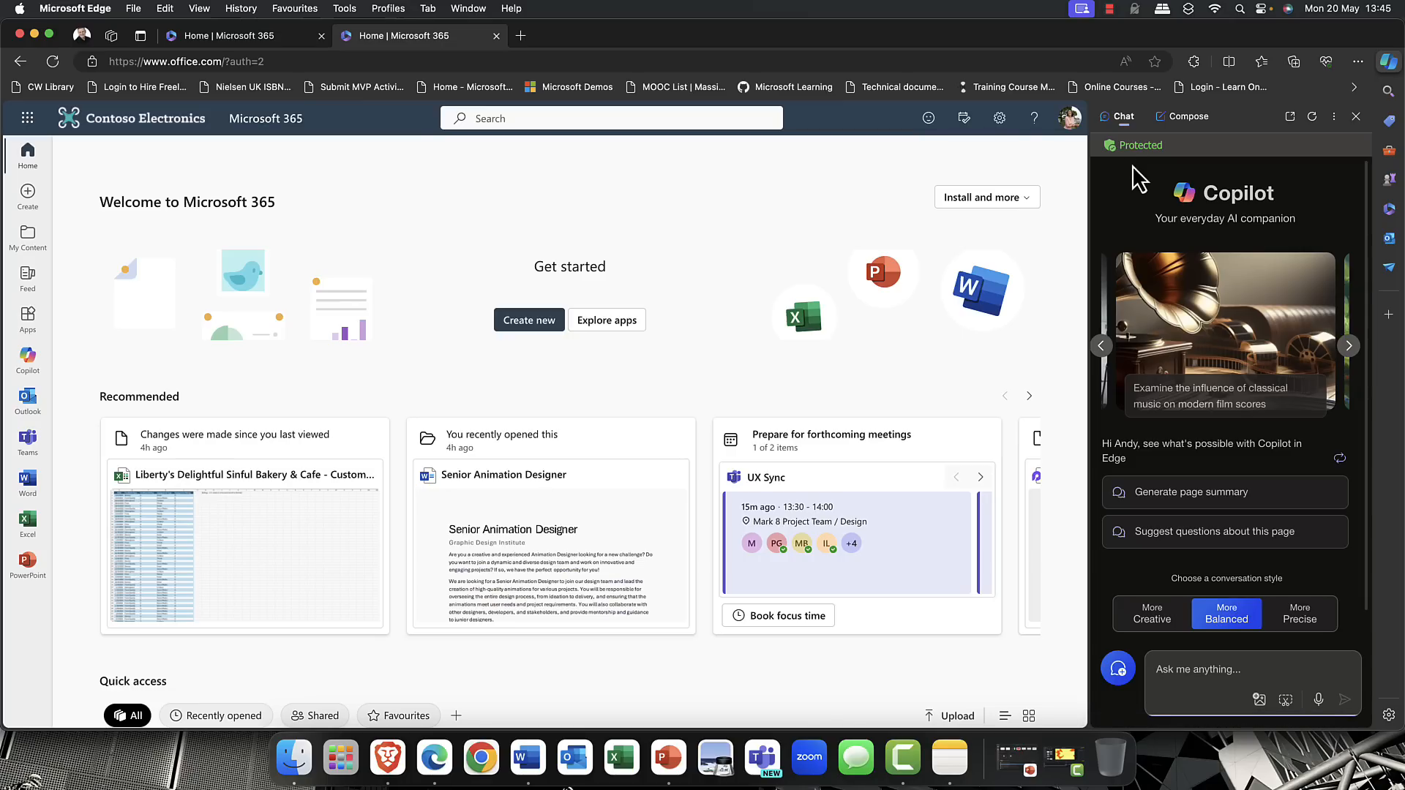
pyautogui.moveTo(1147, 177)
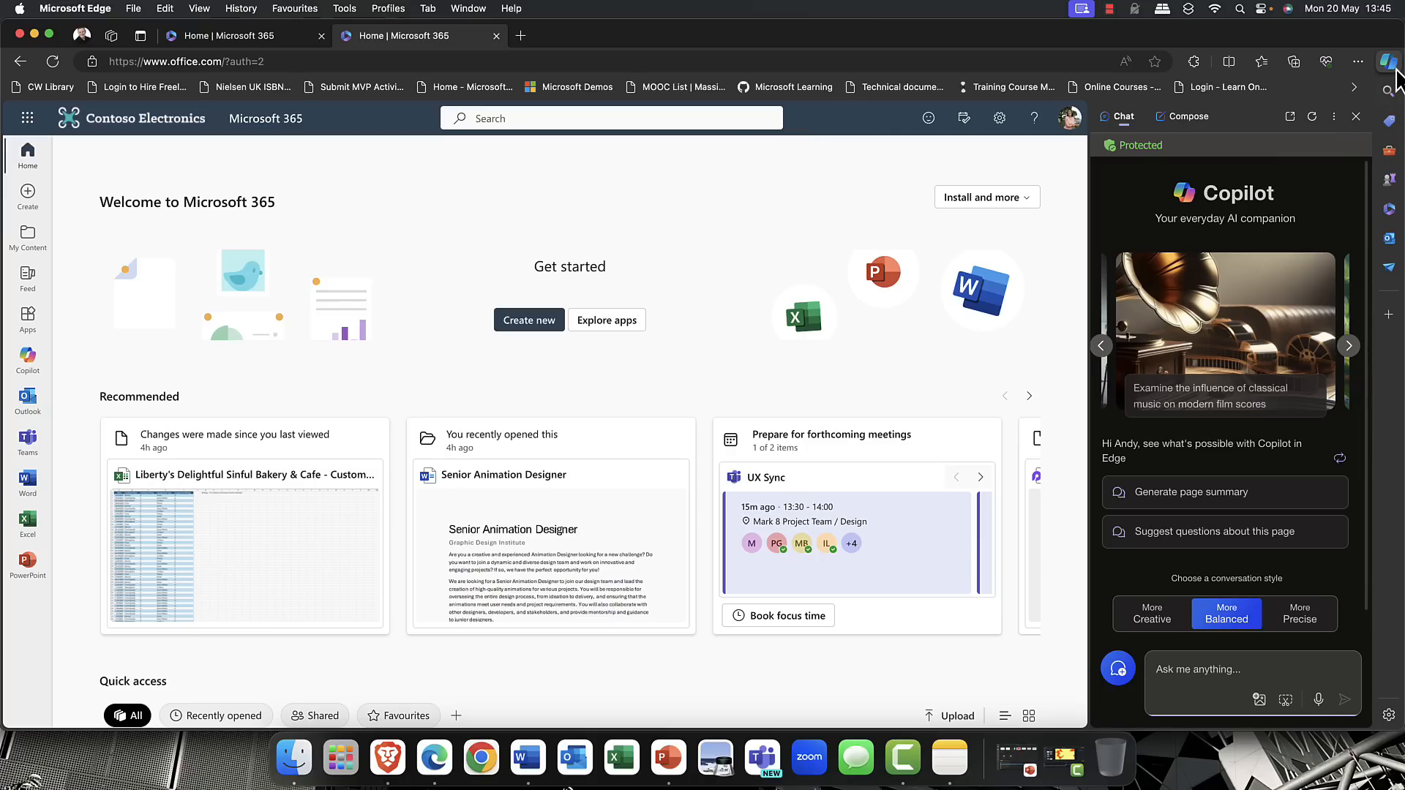
# - Close the Edge Copilot sidebar and open Copilot for Microsoft 365 from the left app rail
pyautogui.click(1387, 63)
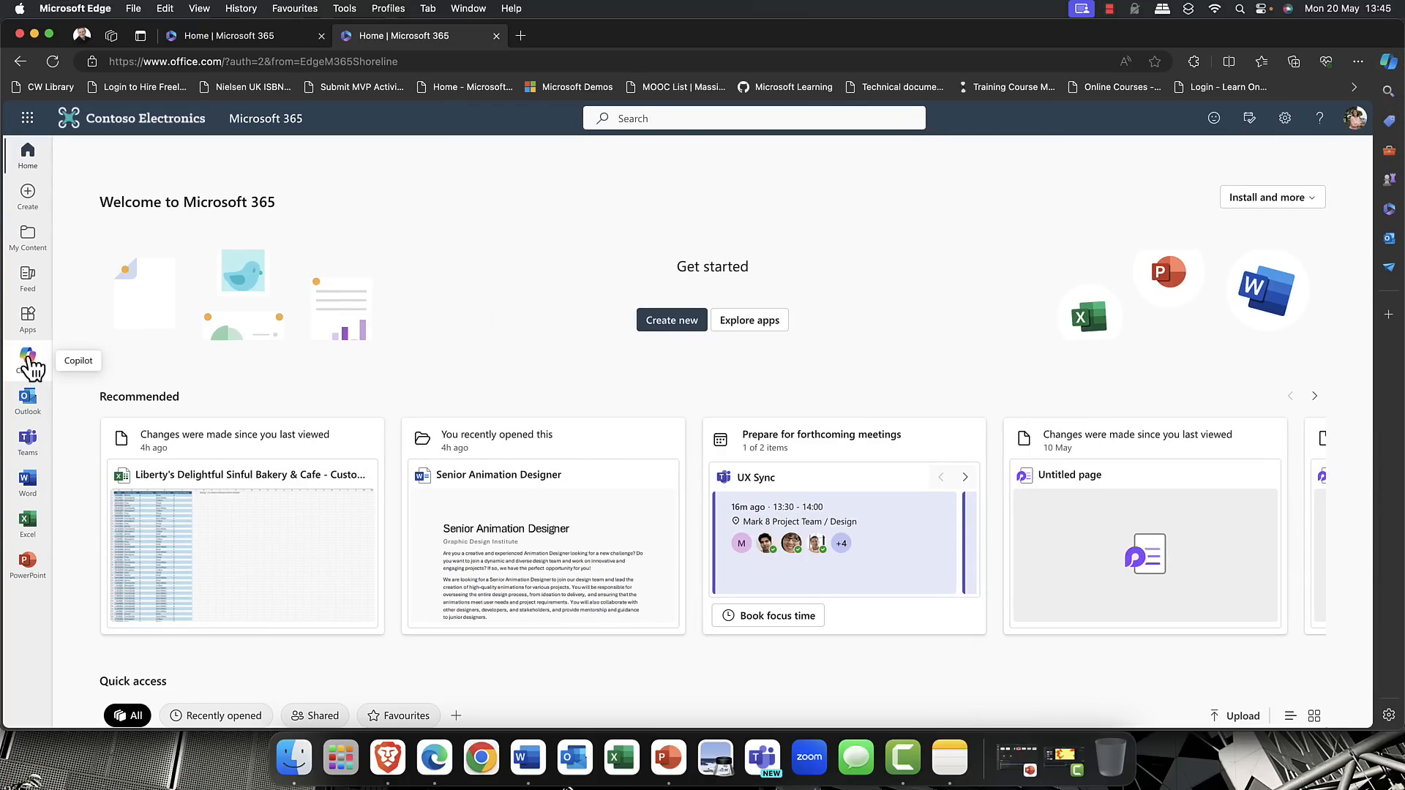
pyautogui.click(28, 358)
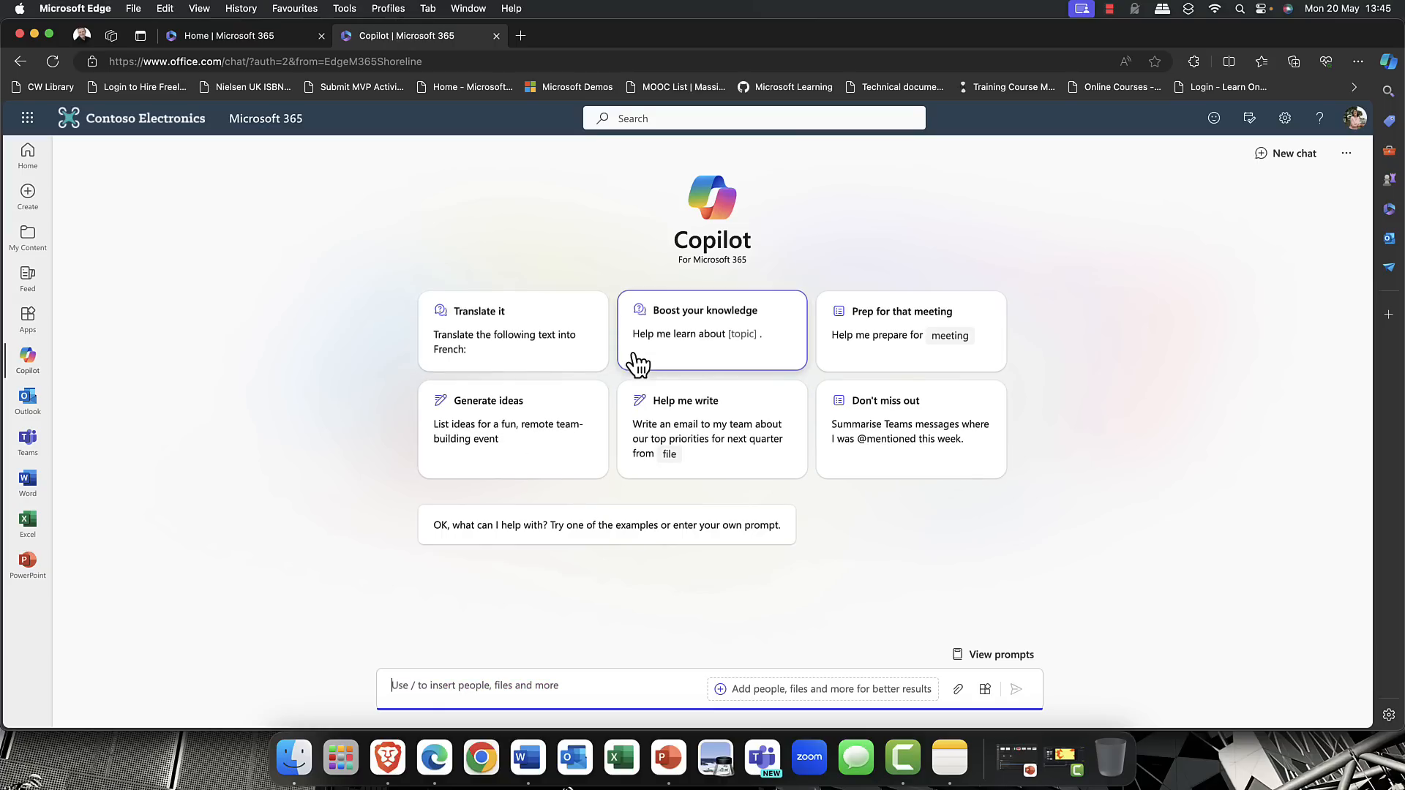
pyautogui.moveTo(736, 549)
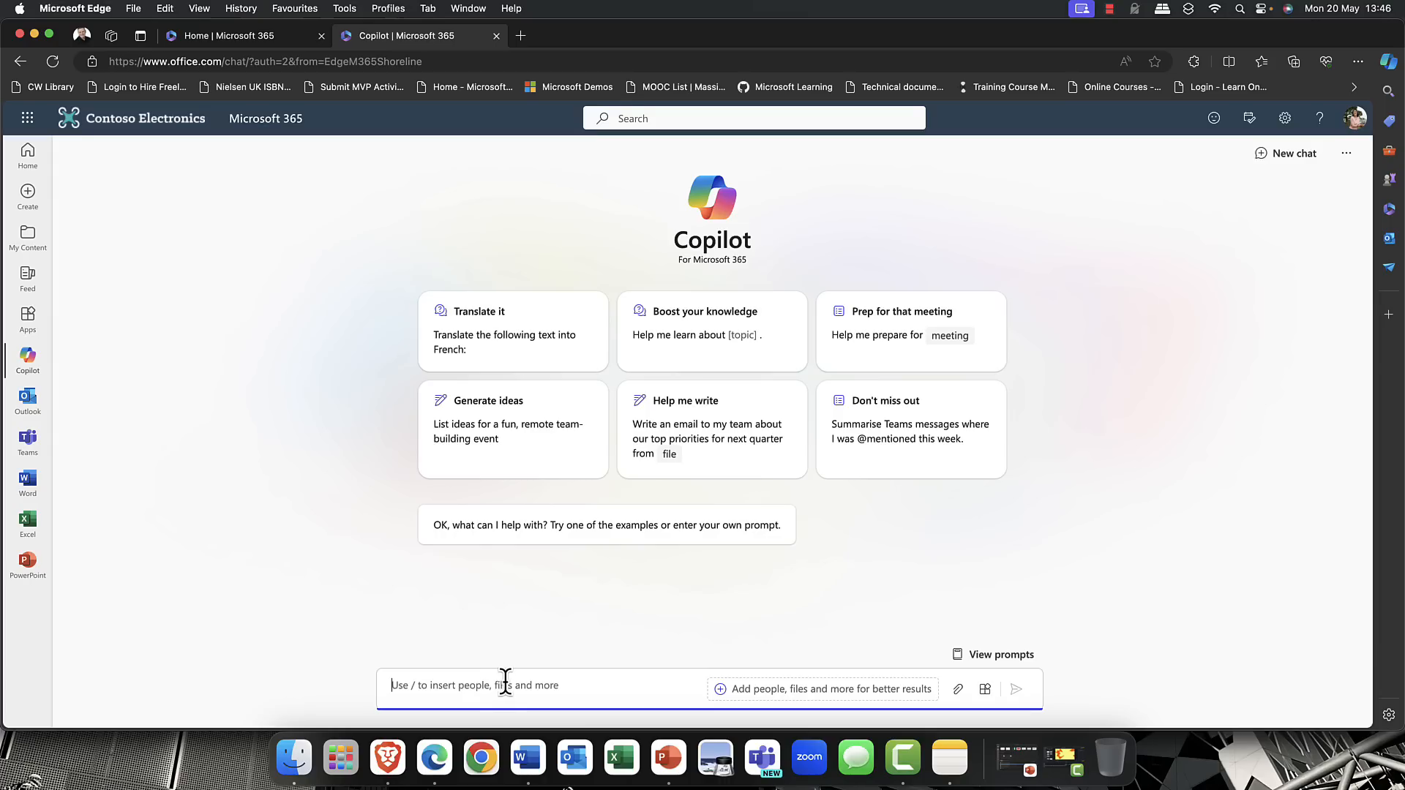
pyautogui.moveTo(1111, 757)
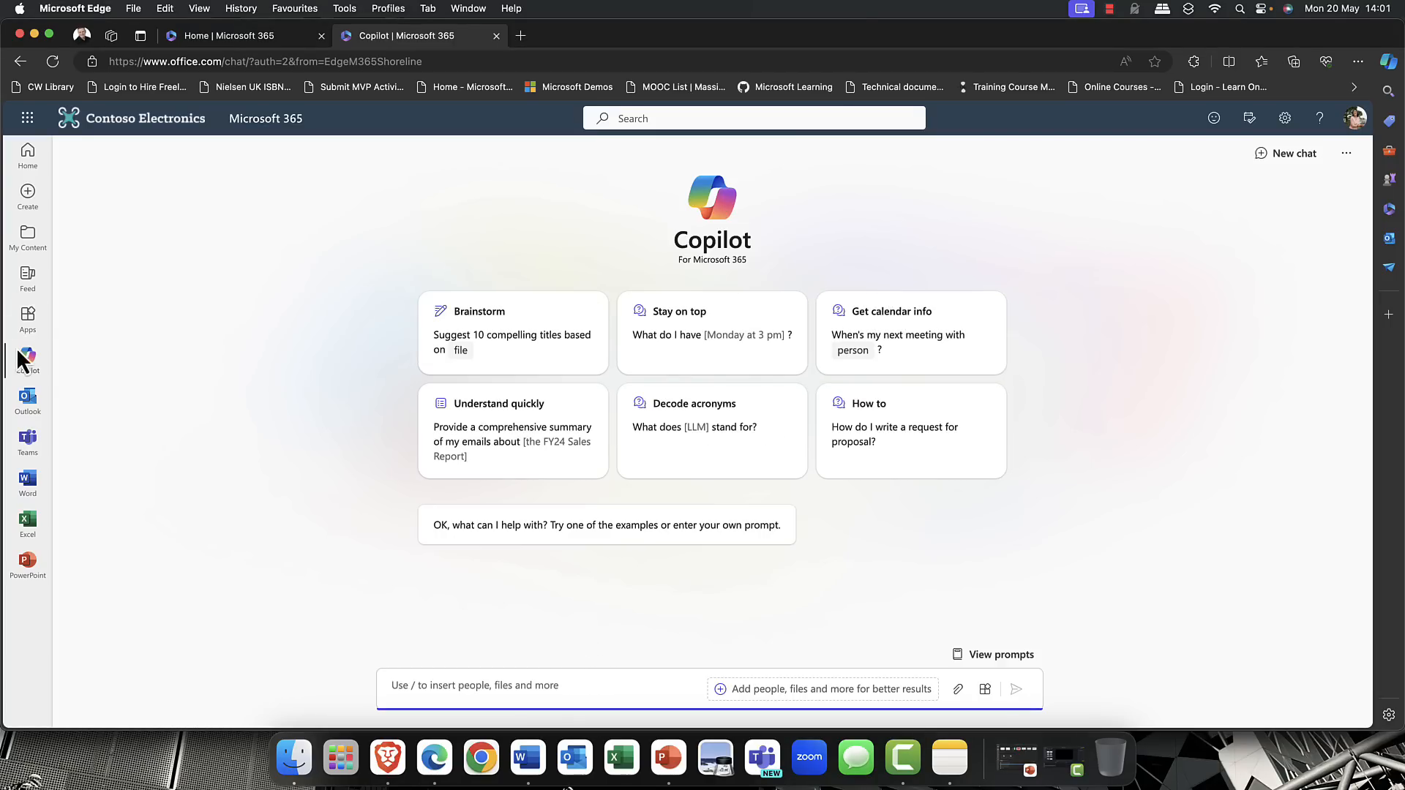
pyautogui.moveTo(28, 401)
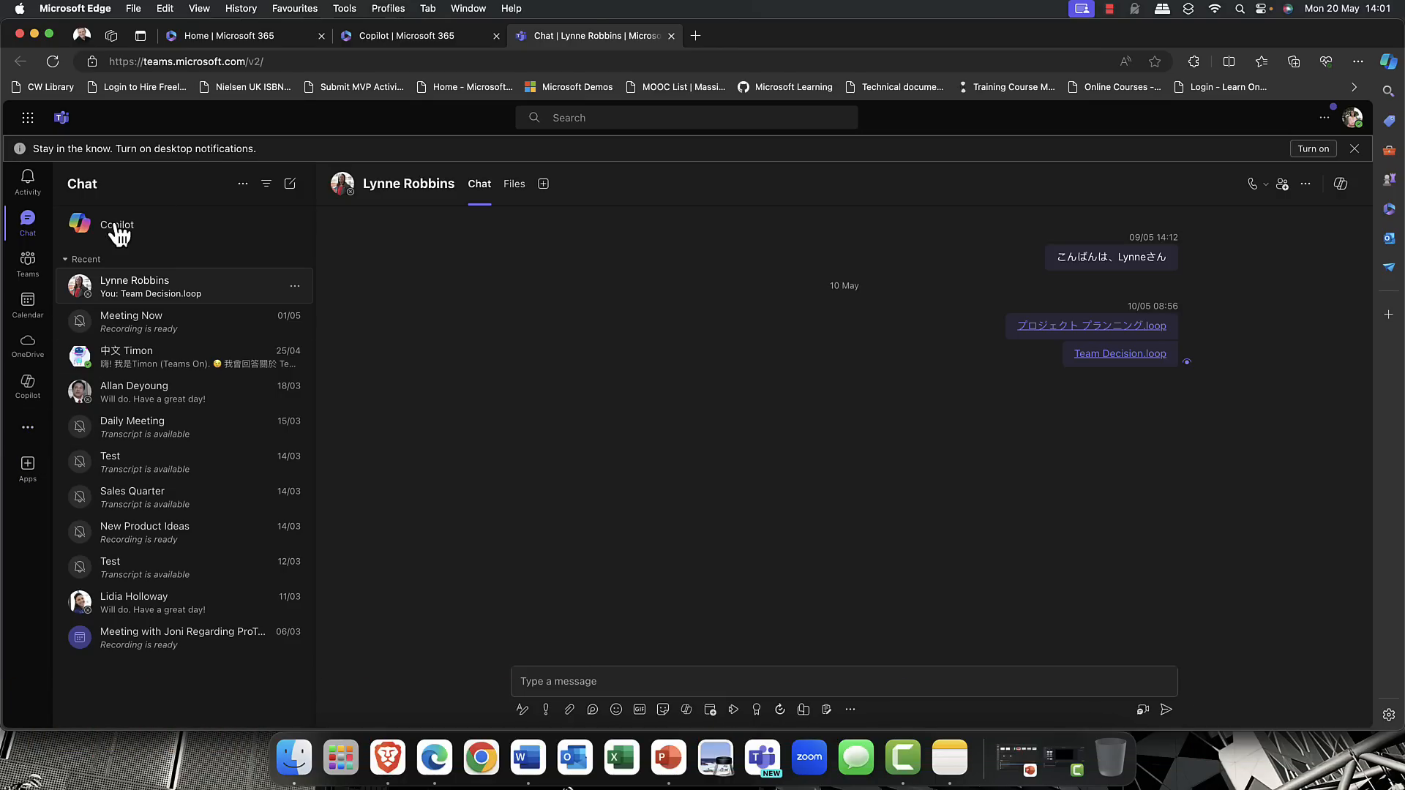
pyautogui.moveTo(117, 229)
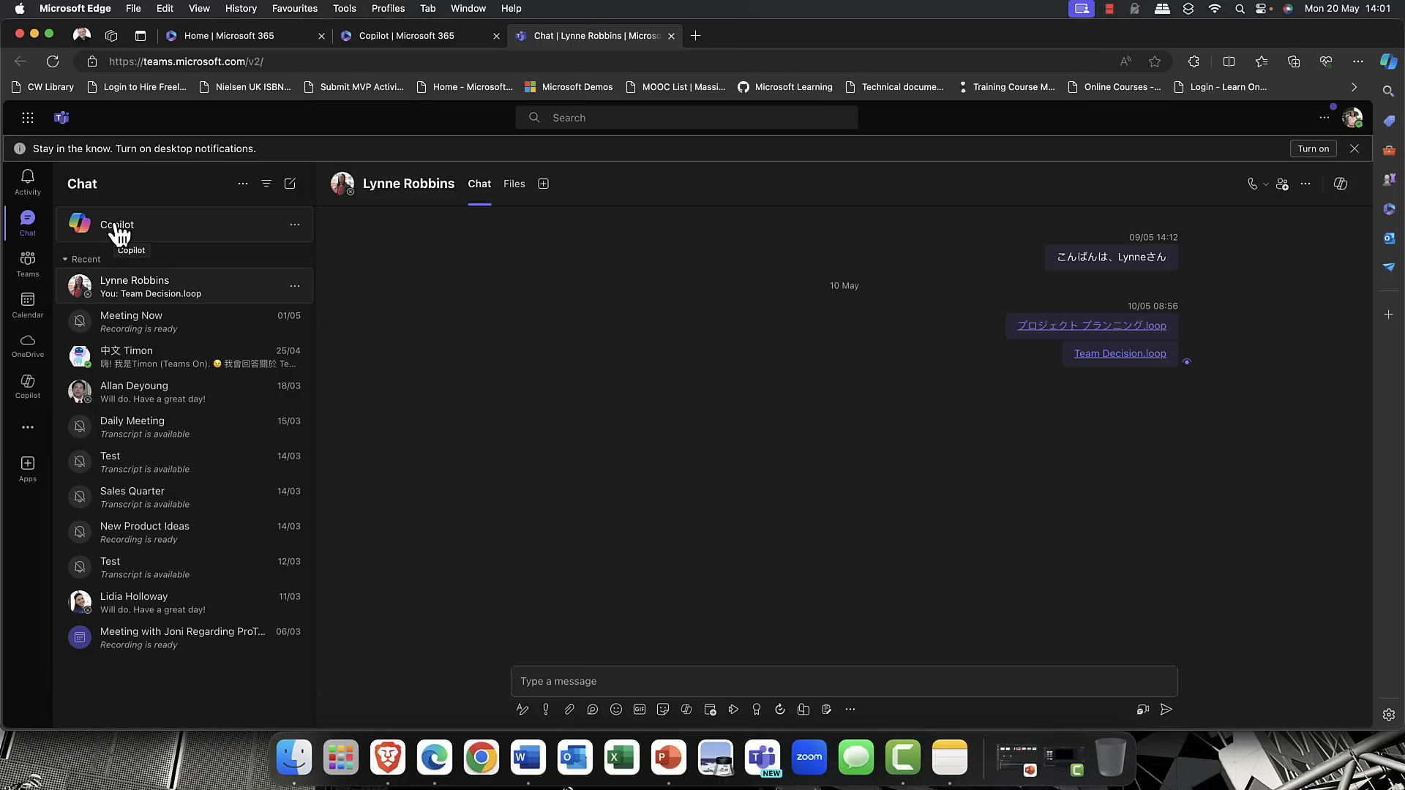
# - Open Copilot chat in Teams ready for a question, then switch to the Meeting Now recording
pyautogui.click(117, 226)
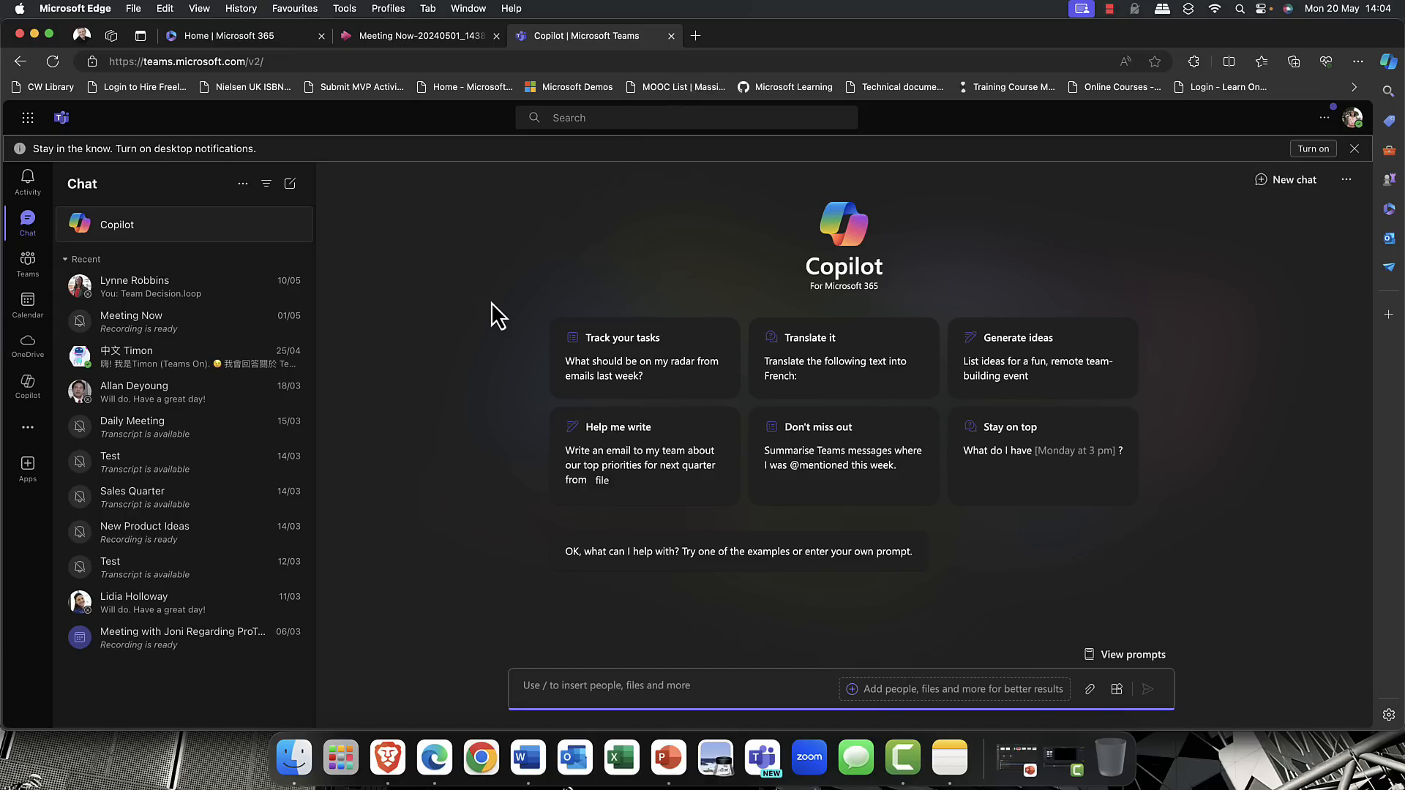
pyautogui.moveTo(492, 315)
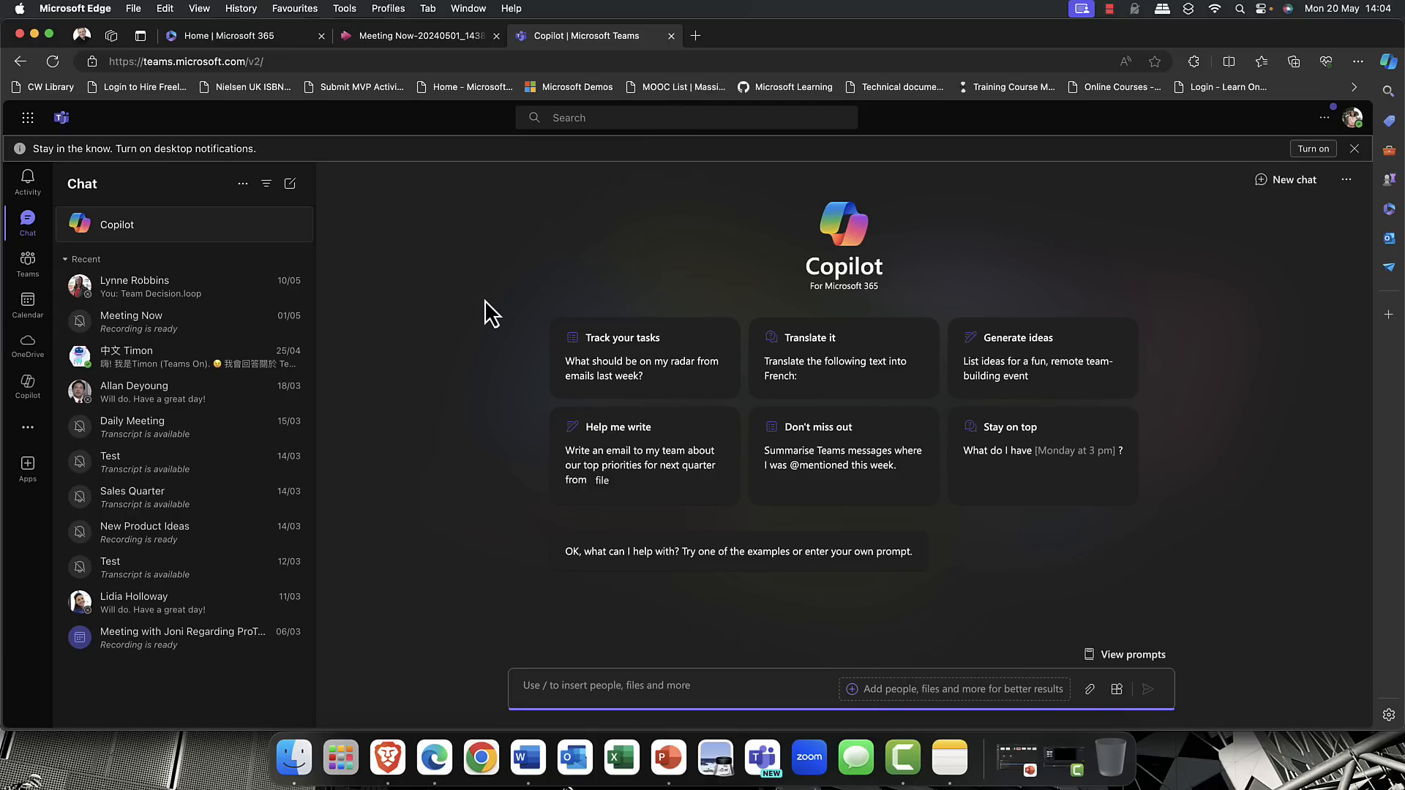
pyautogui.click(609, 686)
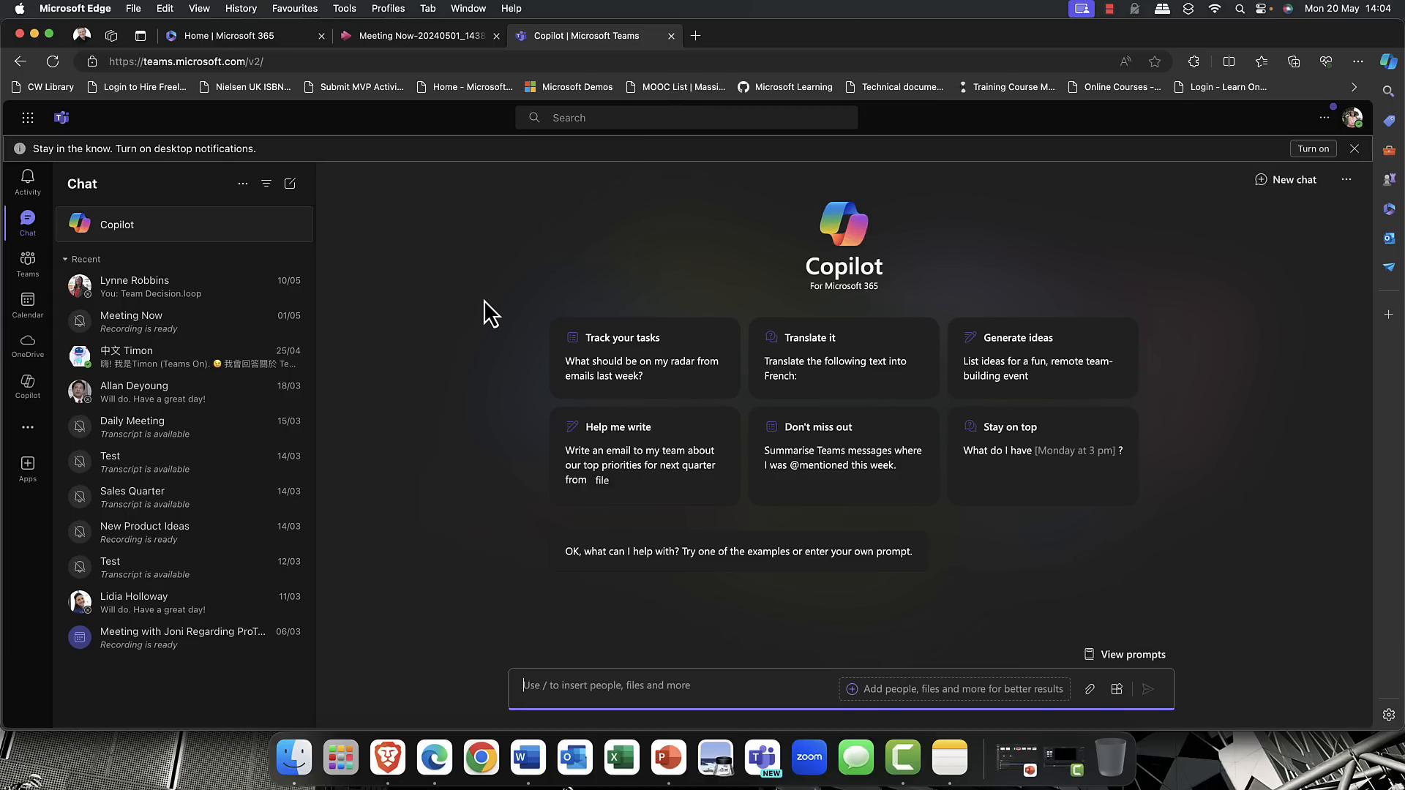
pyautogui.click(418, 35)
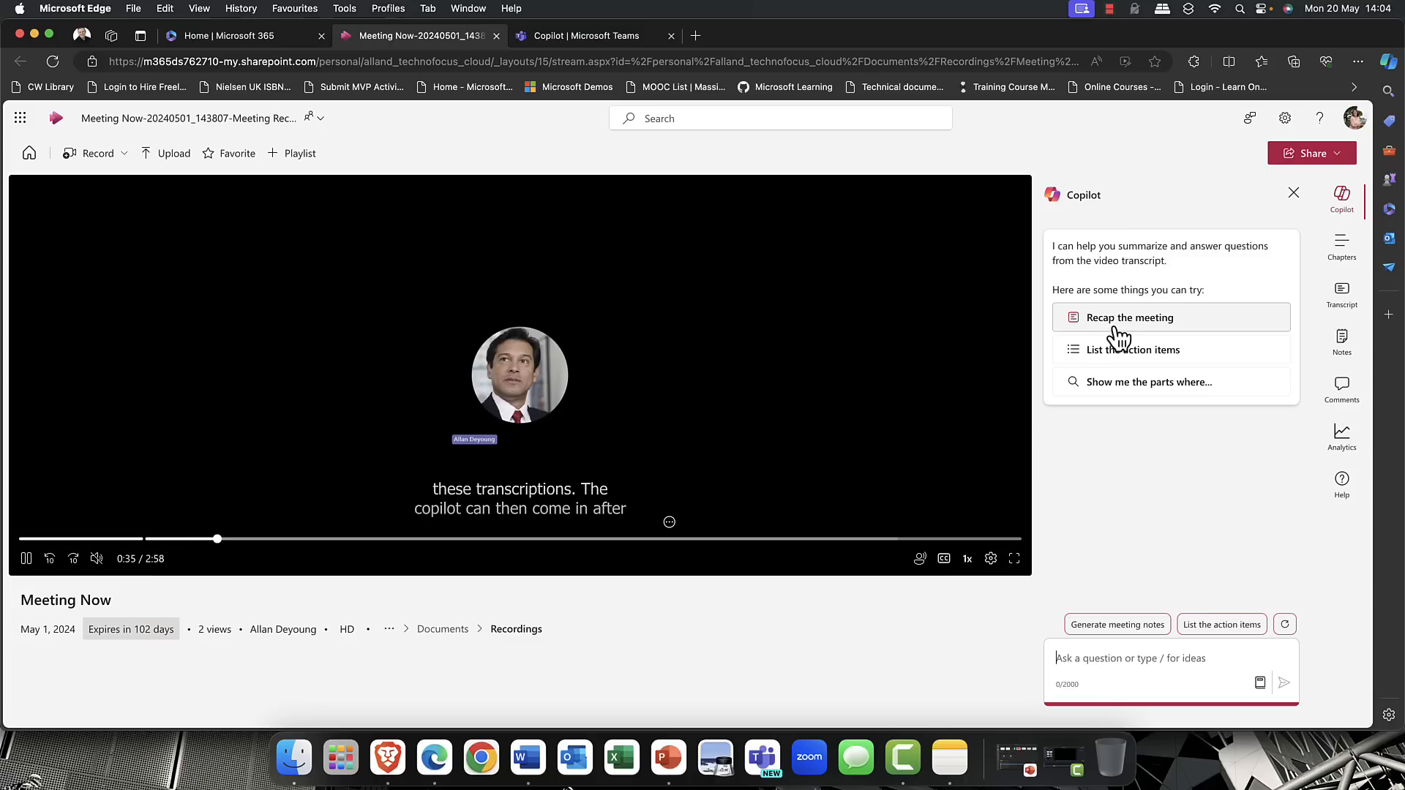
pyautogui.moveTo(1118, 363)
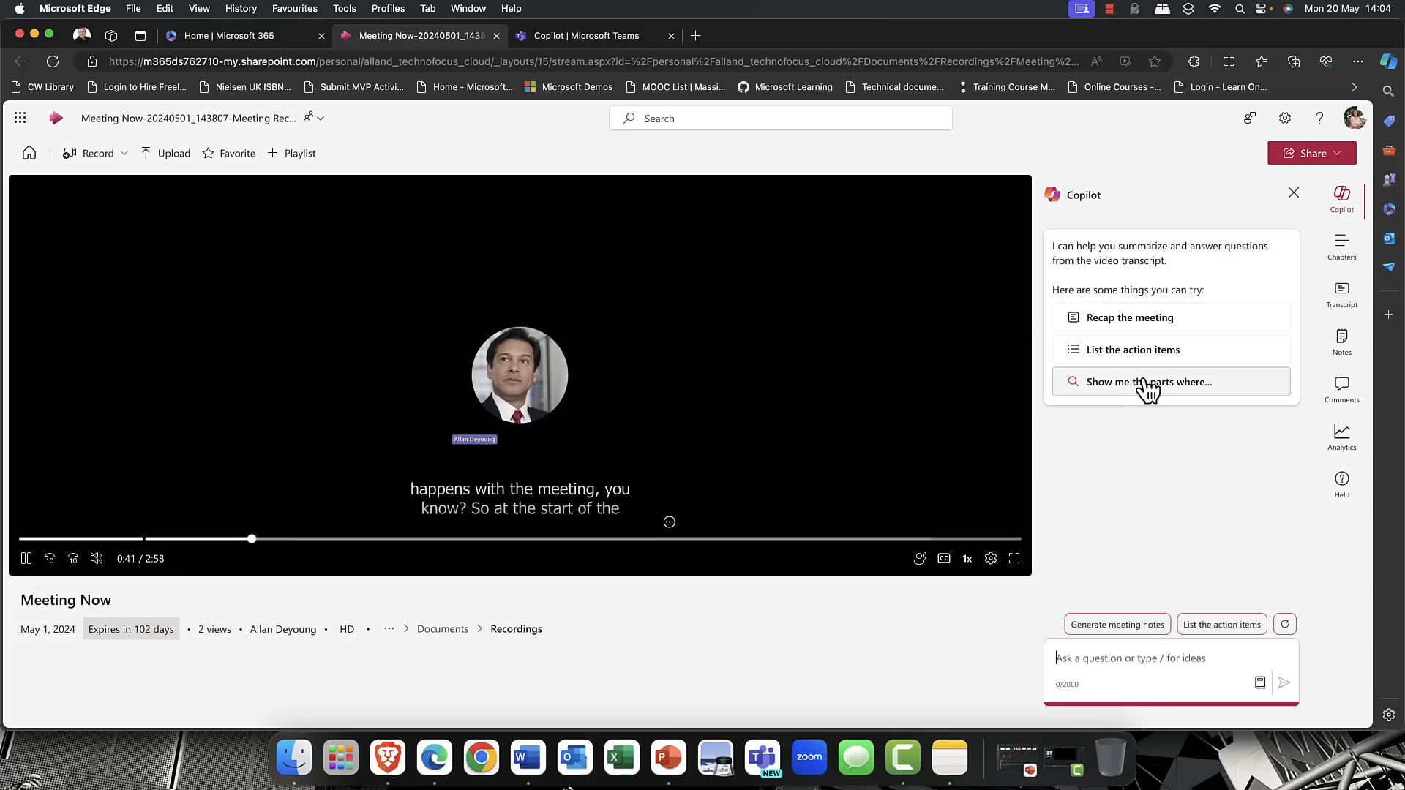
# - Have Stream's Copilot generate meeting notes and list action items, then close its panel
pyautogui.click(1128, 317)
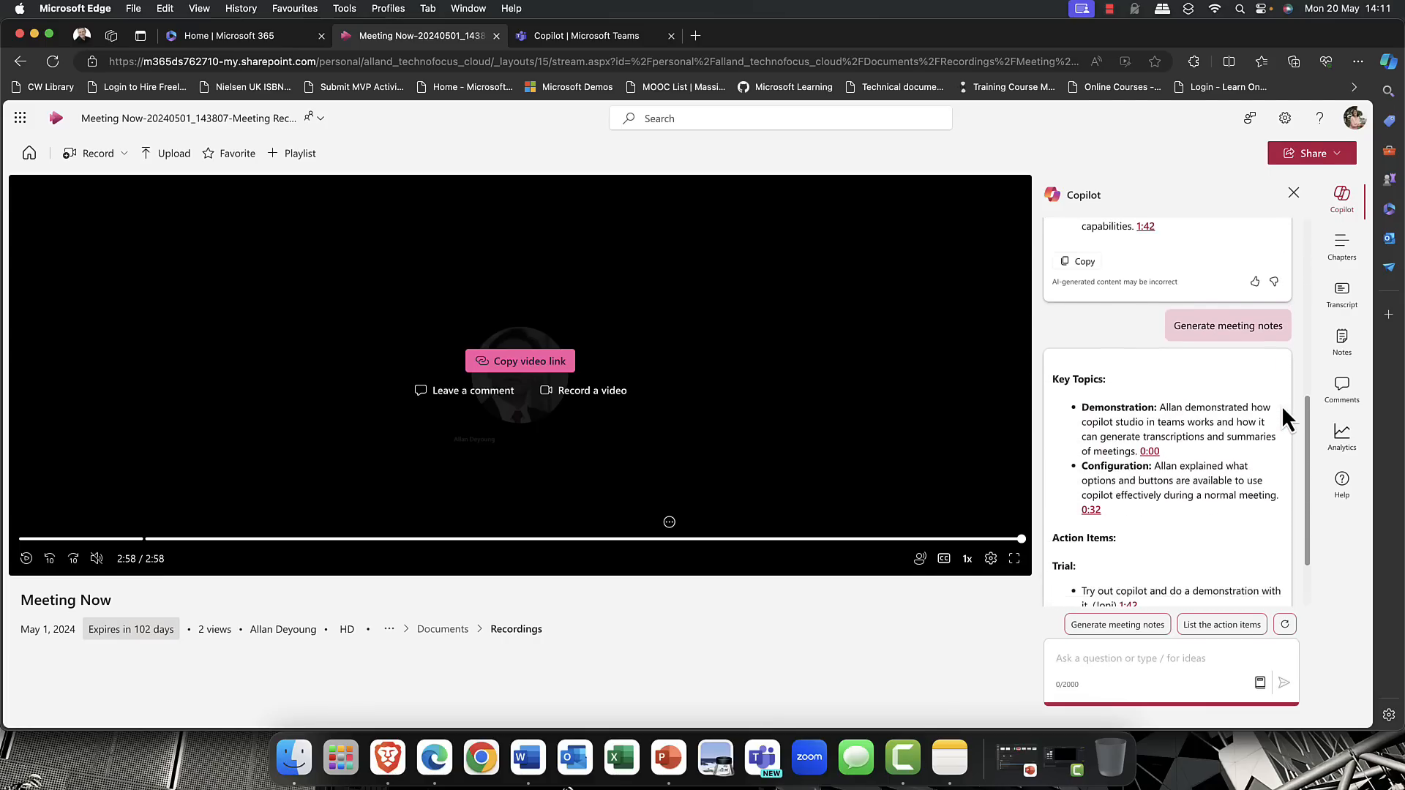
pyautogui.scroll(-3)
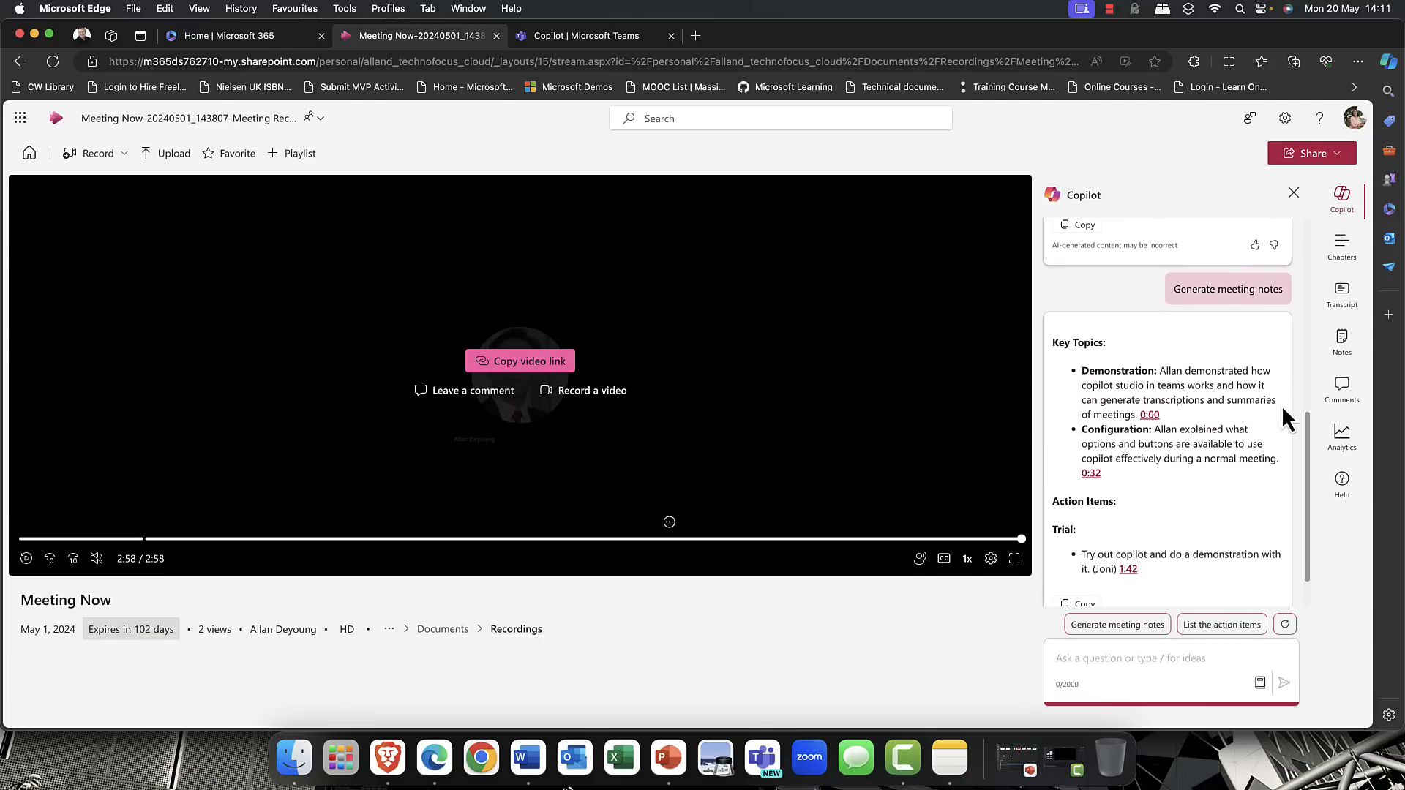
pyautogui.click(1221, 624)
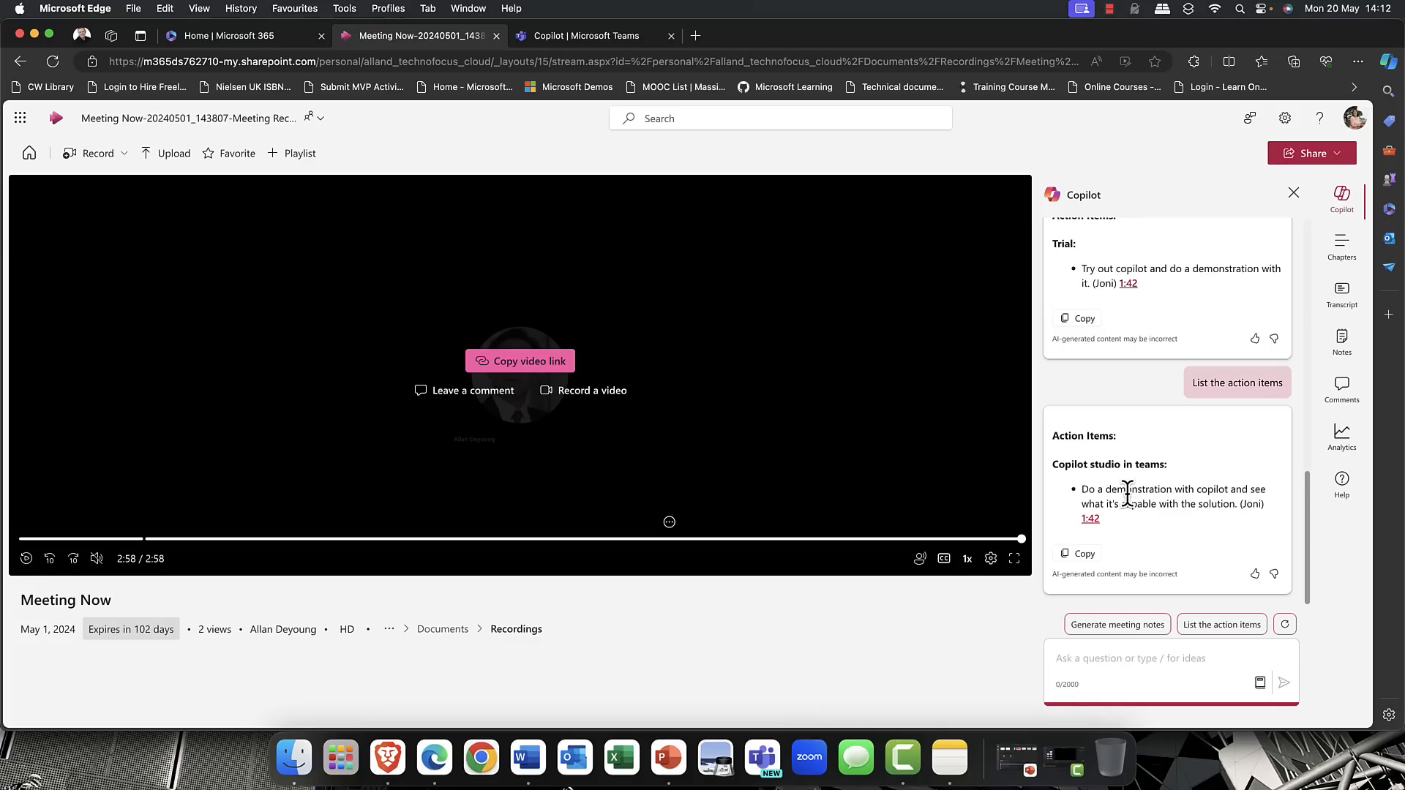
pyautogui.moveTo(1297, 376)
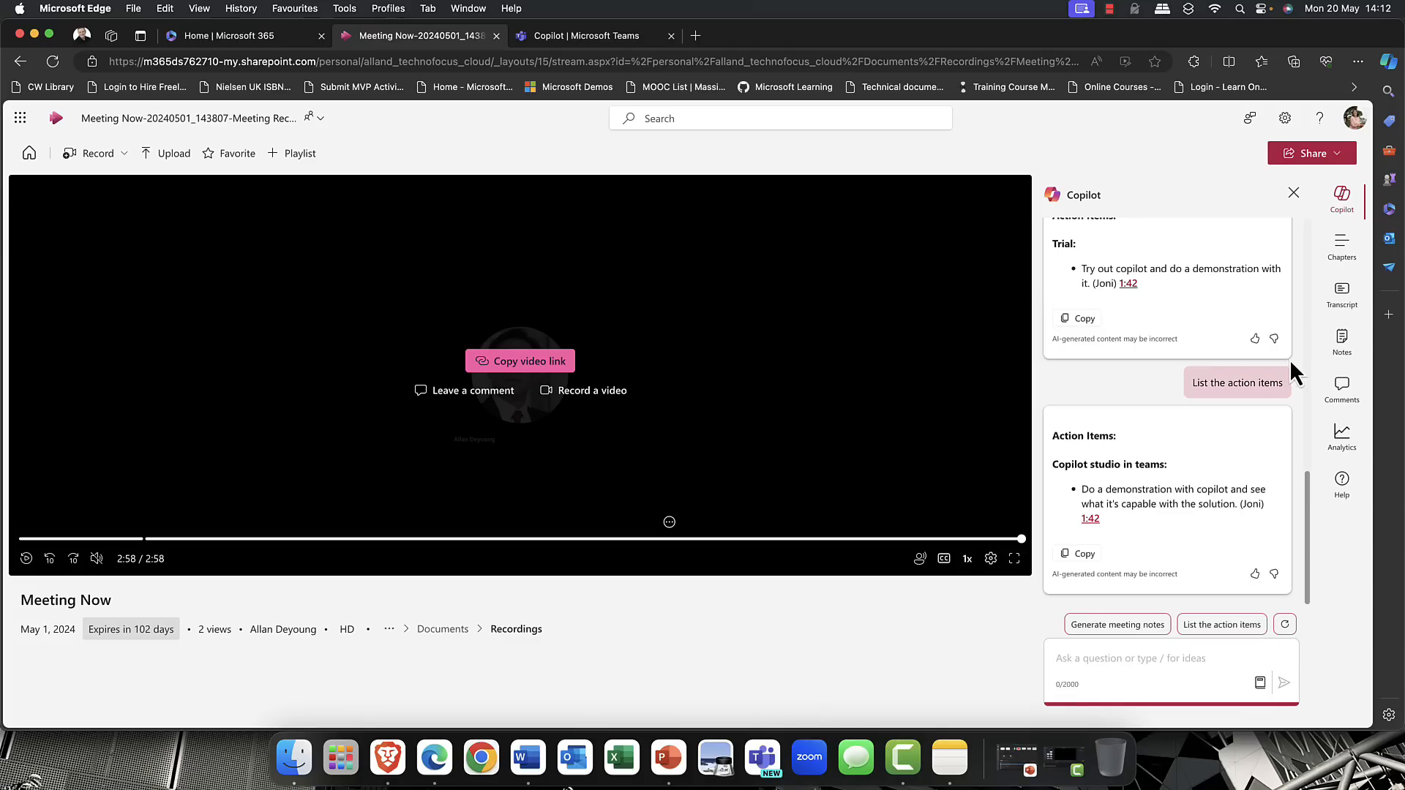
pyautogui.moveTo(1342, 200)
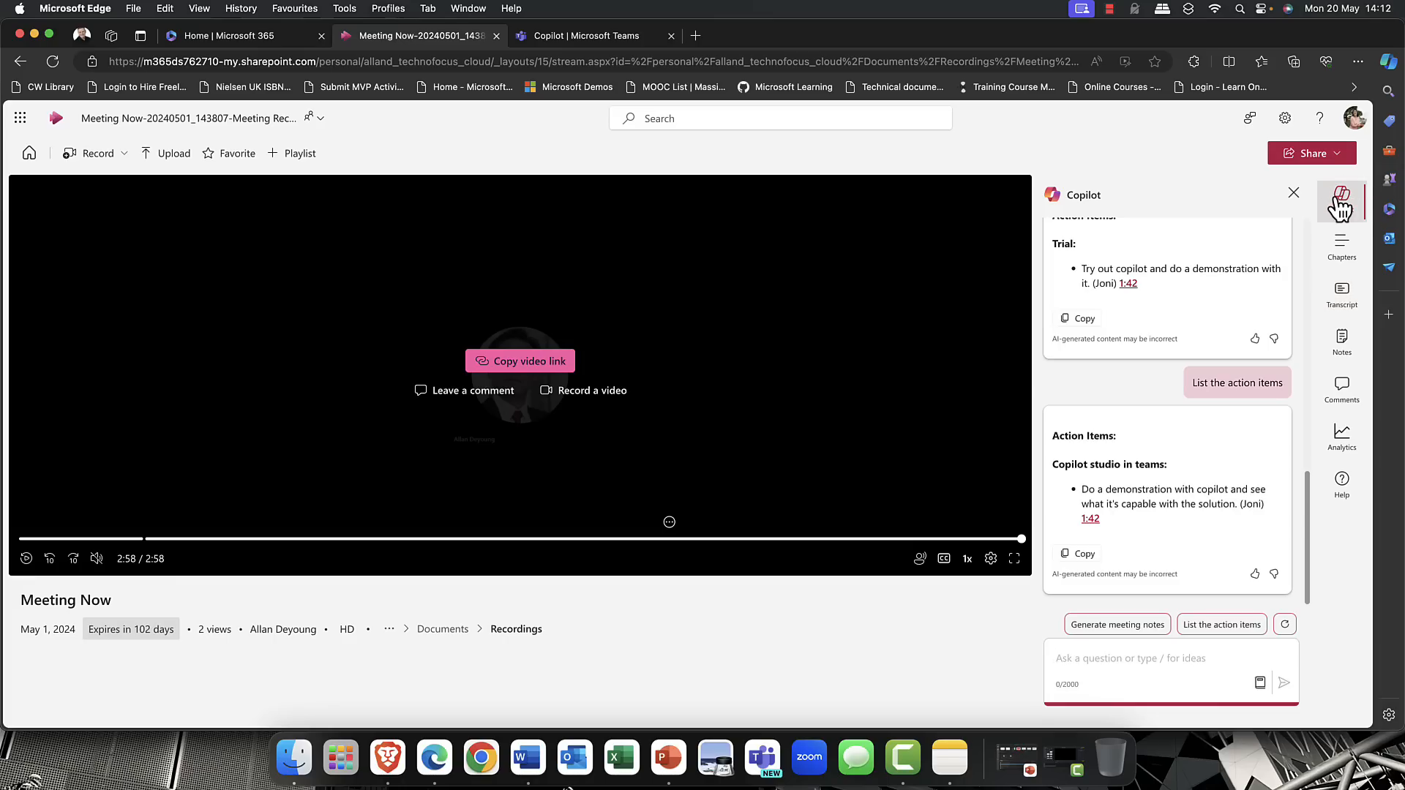
pyautogui.click(1293, 193)
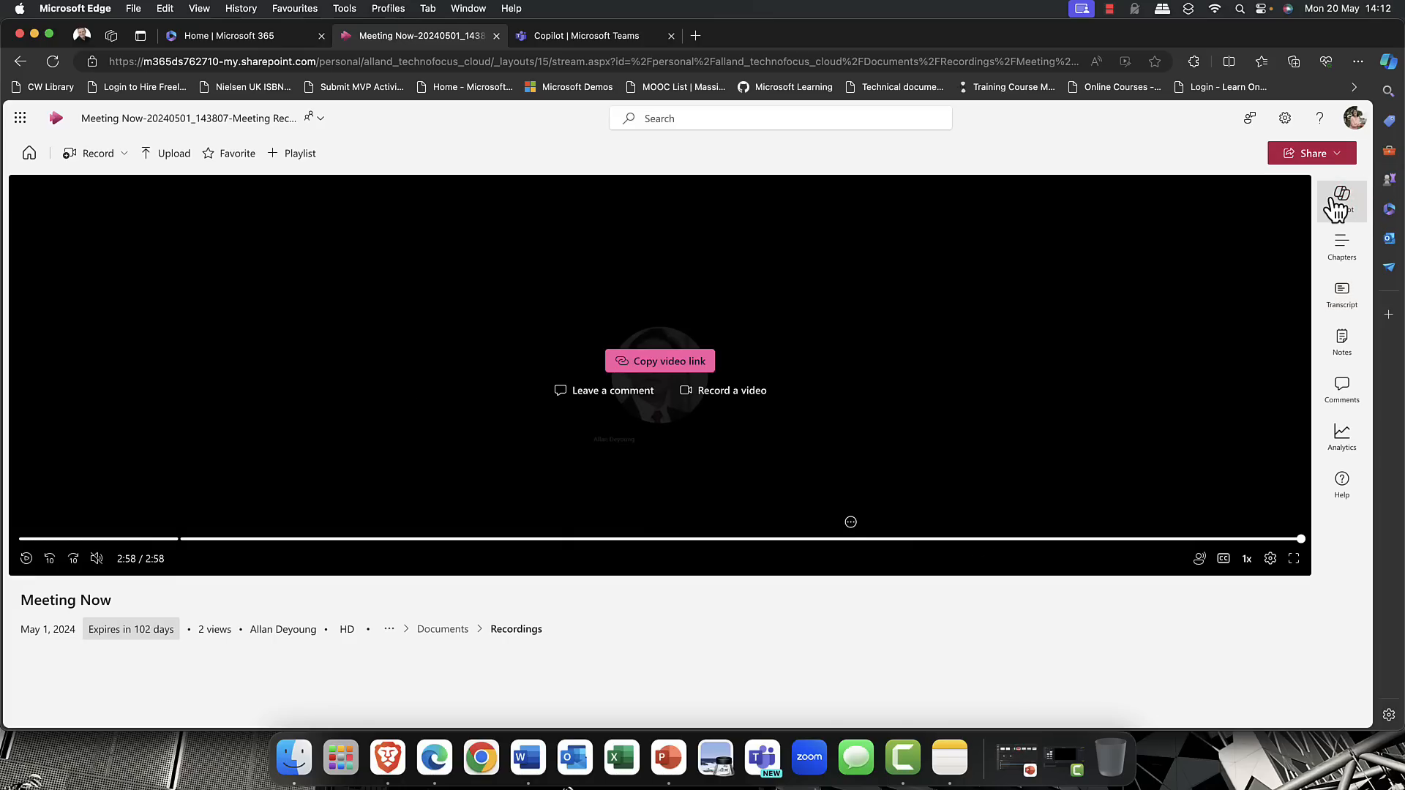
pyautogui.moveTo(1304, 202)
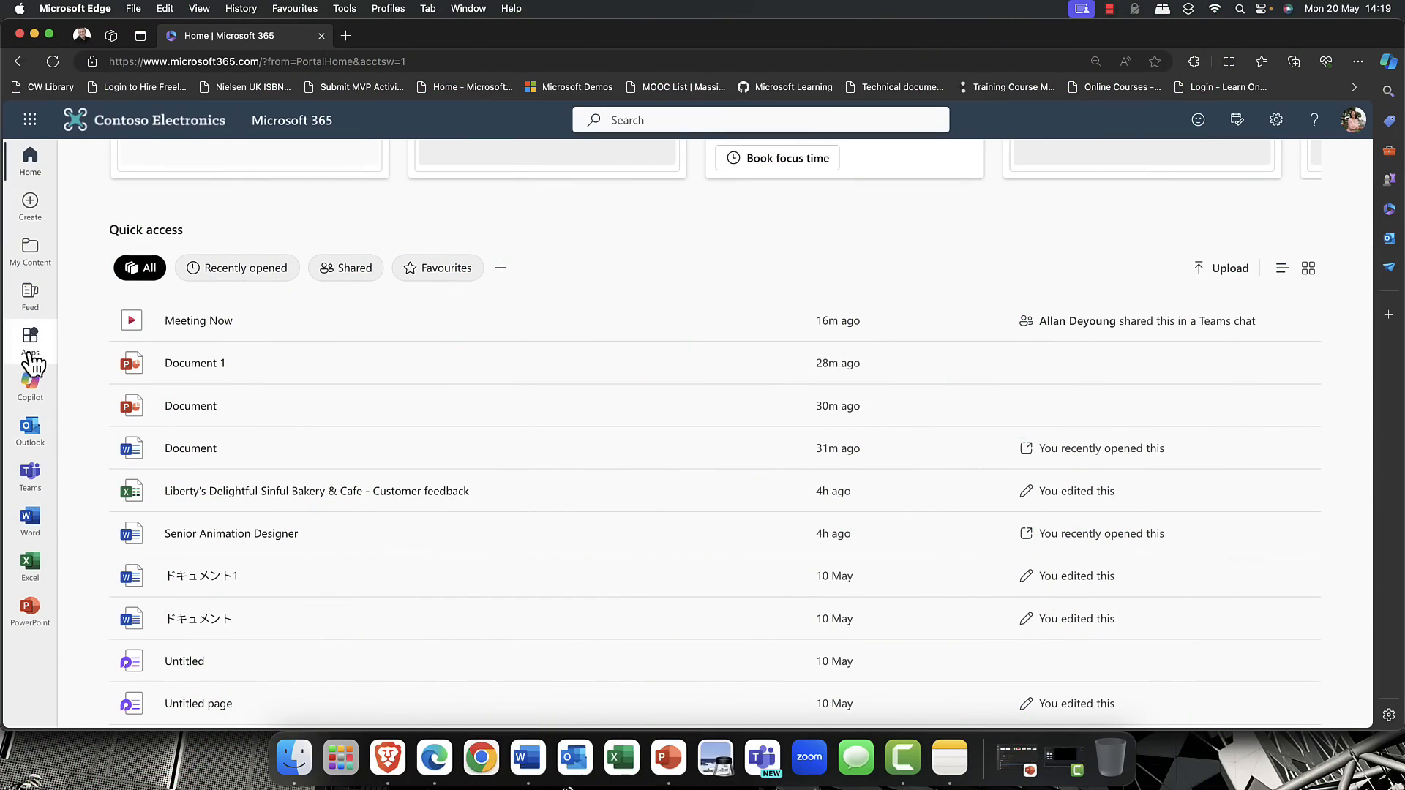
pyautogui.click(29, 433)
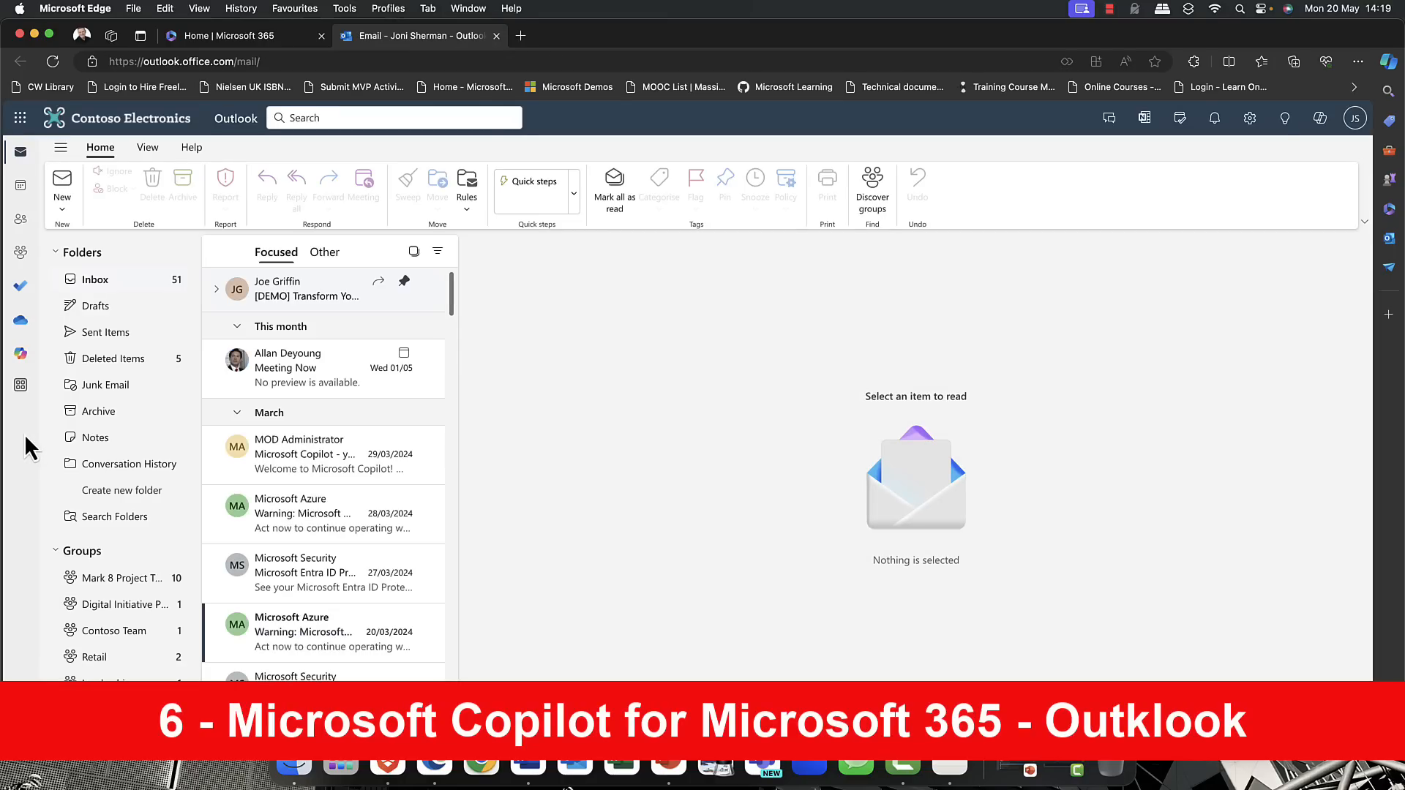
pyautogui.moveTo(337, 448)
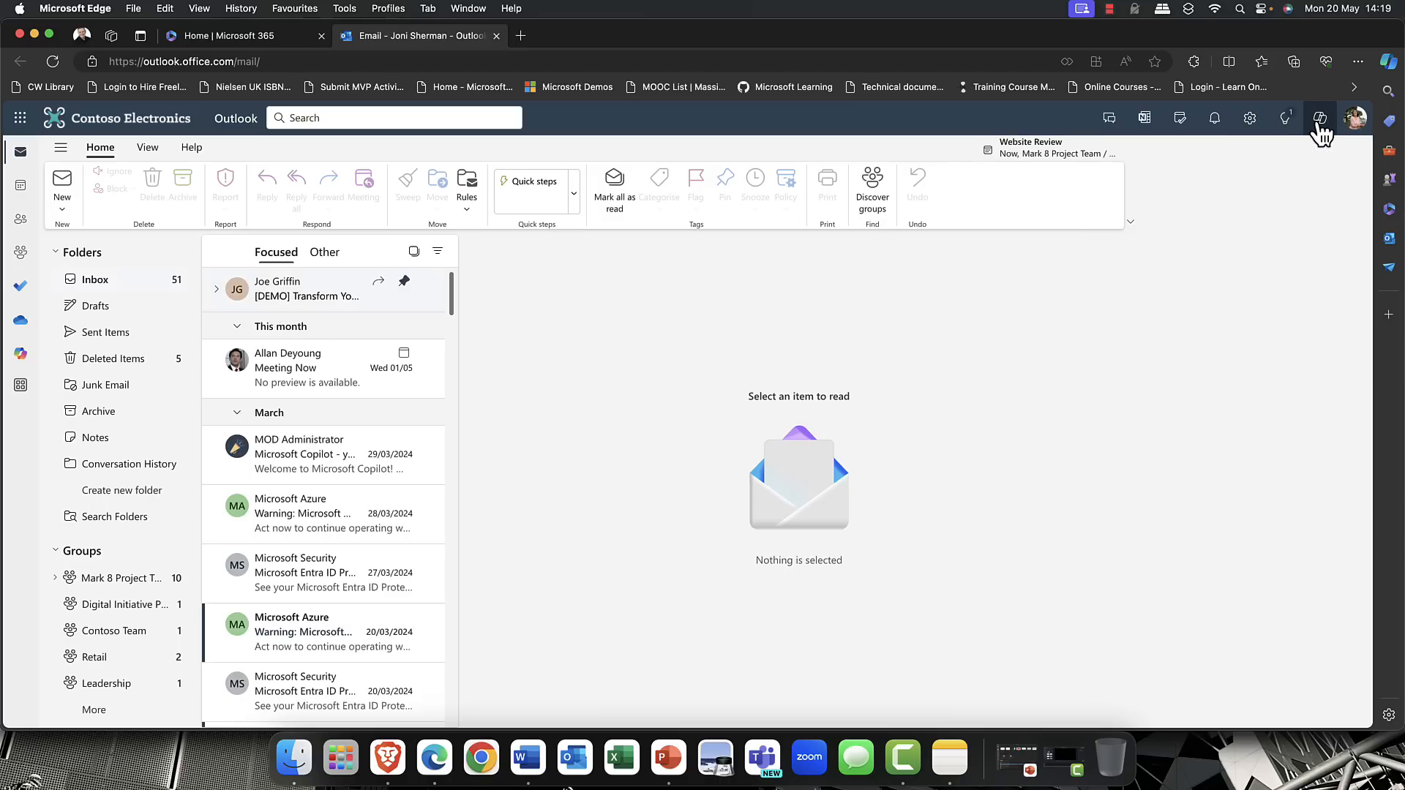
pyautogui.click(1319, 117)
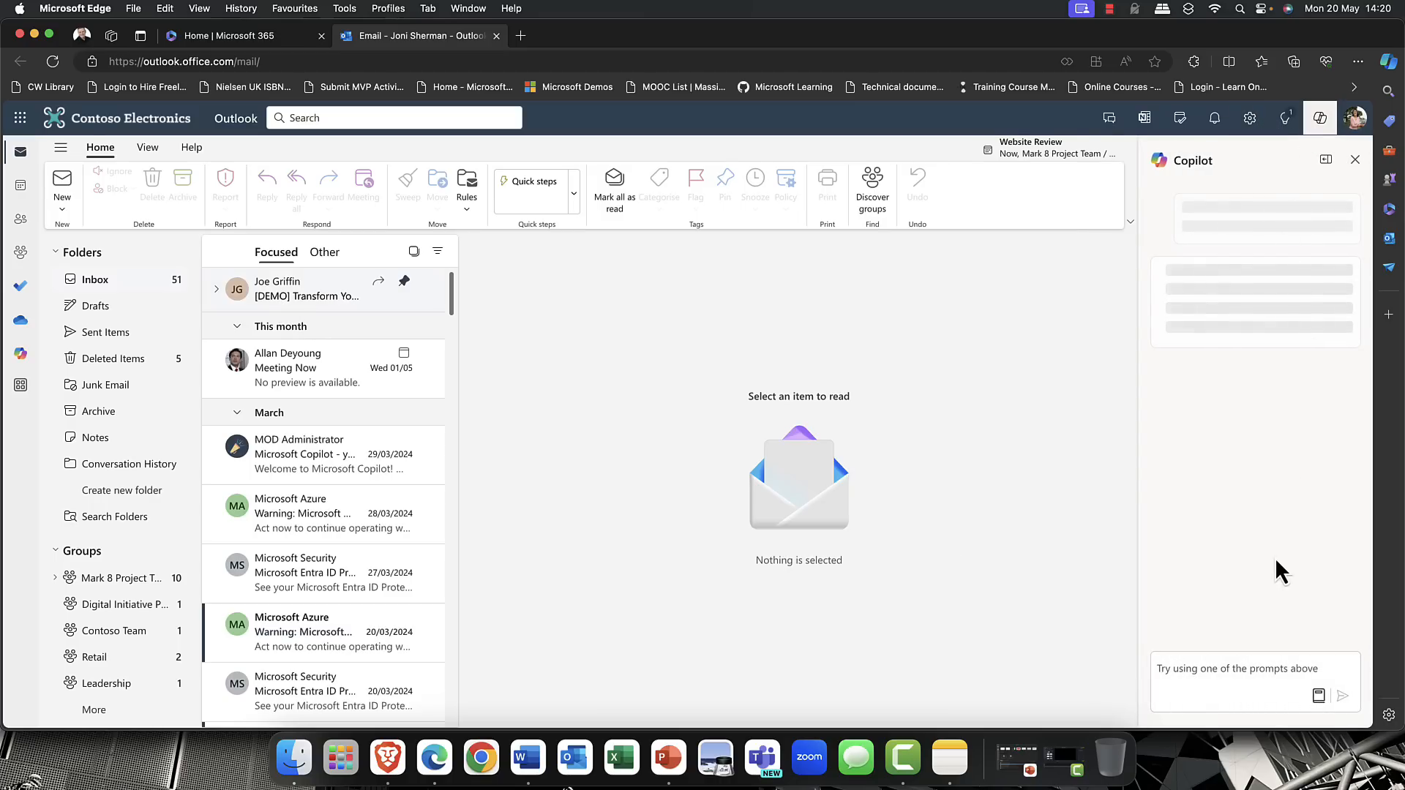
pyautogui.rightClick(1246, 672)
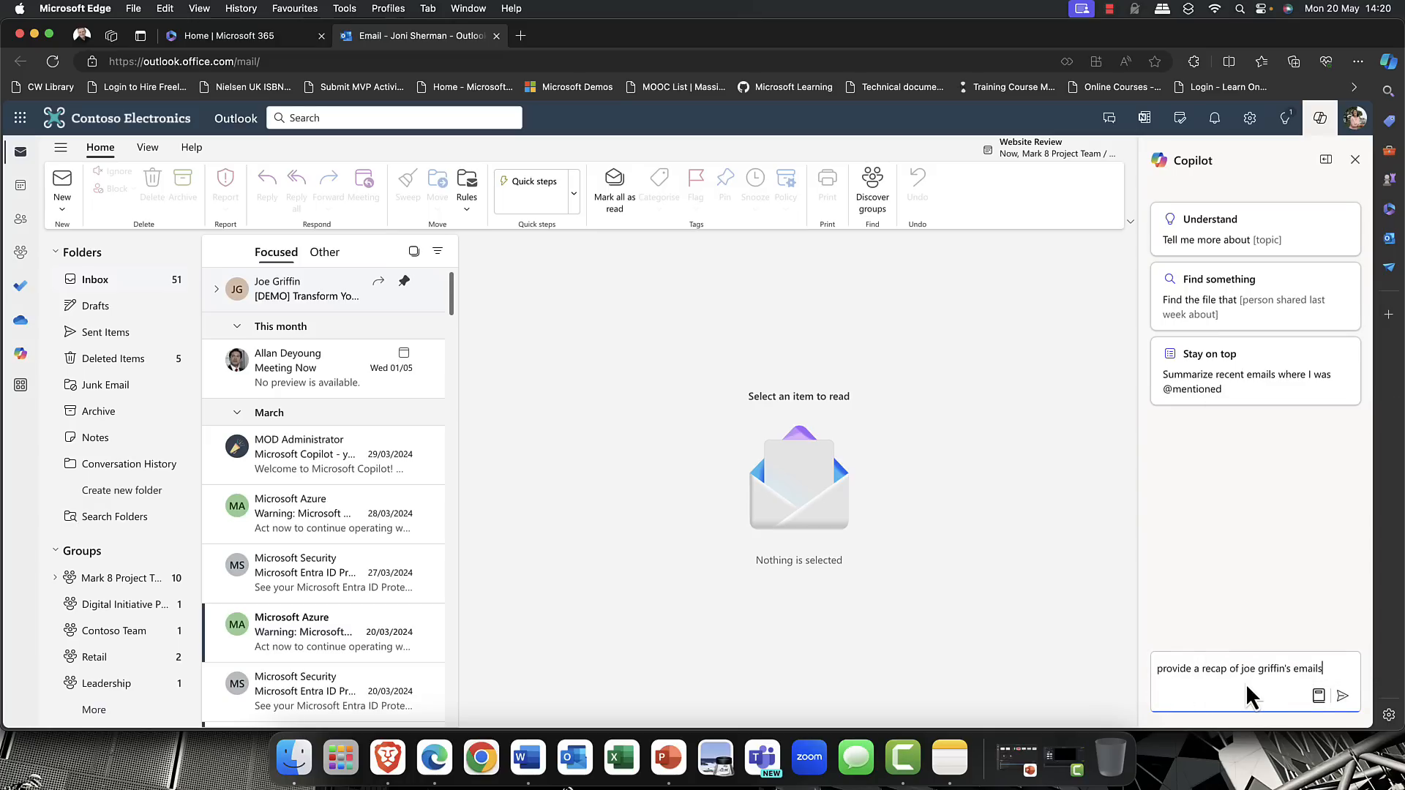
pyautogui.click(1344, 697)
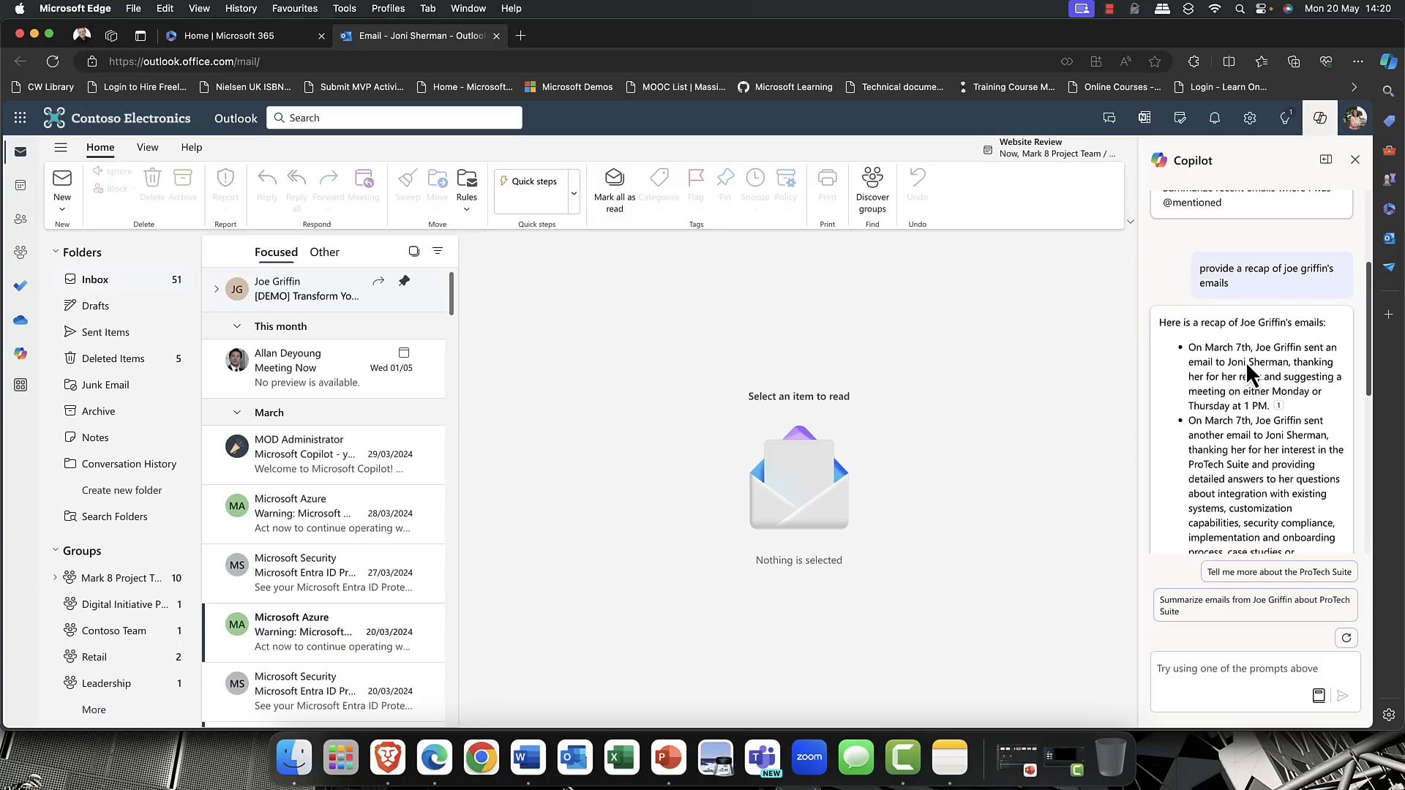
pyautogui.scroll(-3)
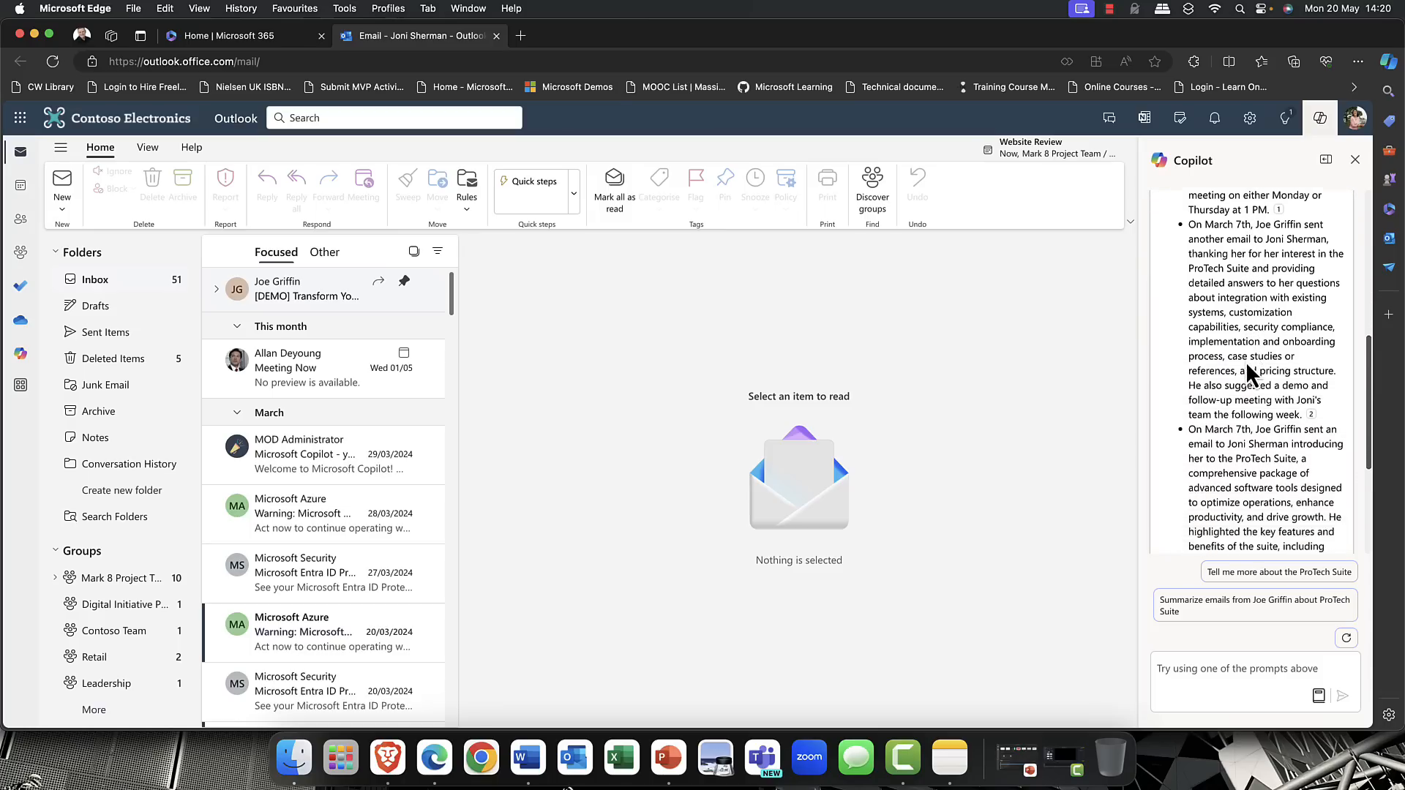
pyautogui.scroll(-3)
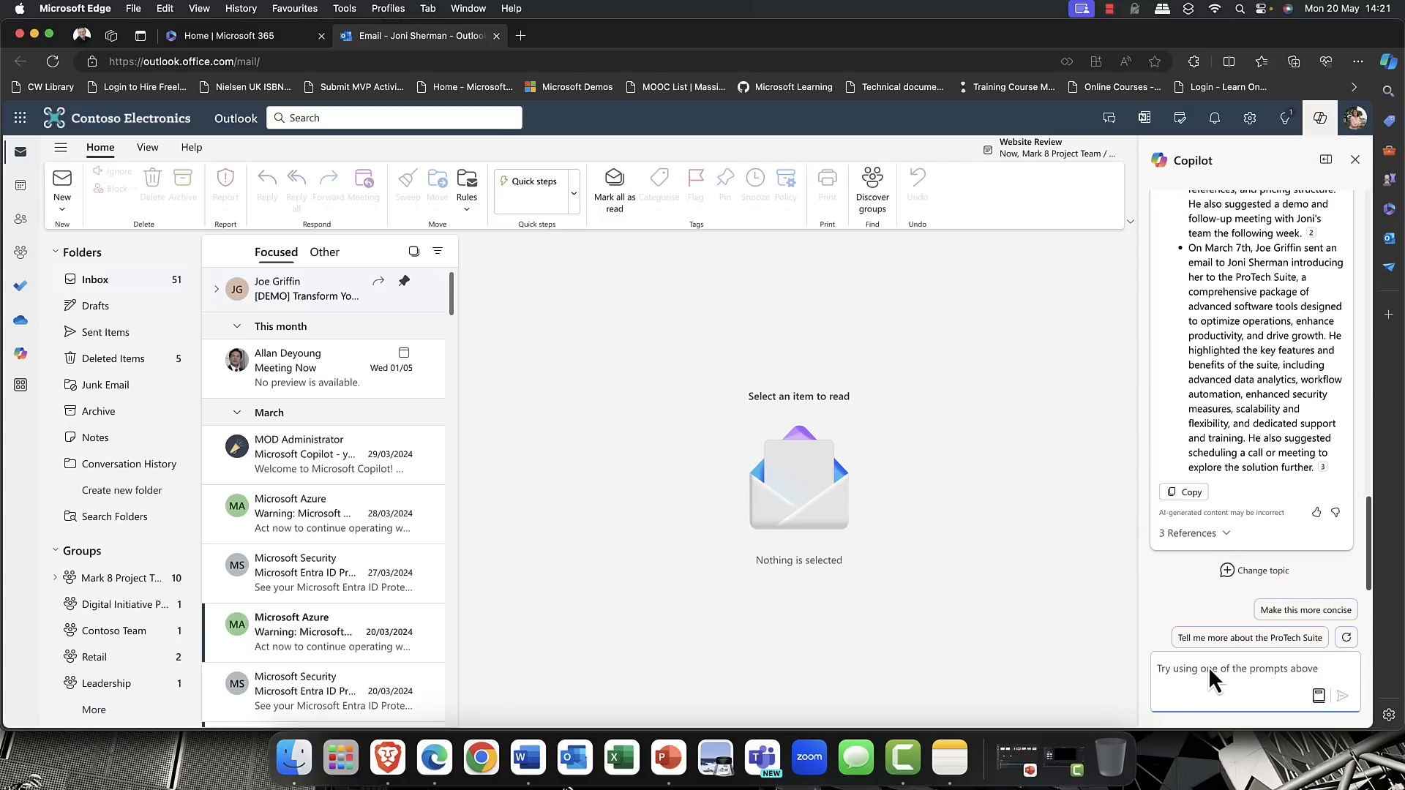
# - Draft a follow-up request in the Copilot prompt asking for a two-paragraph summary
pyautogui.write('Can y')
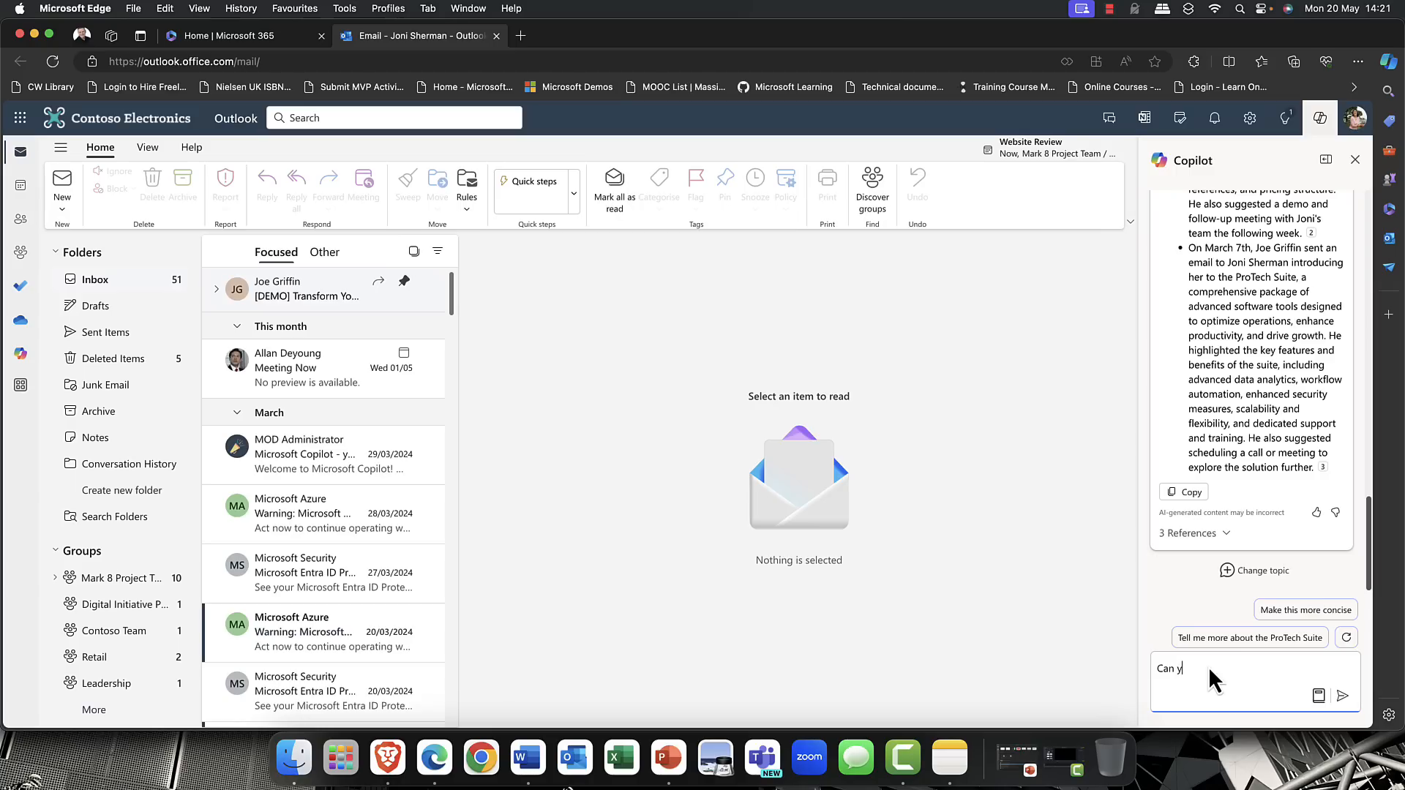
pyautogui.write('ou provide a 2')
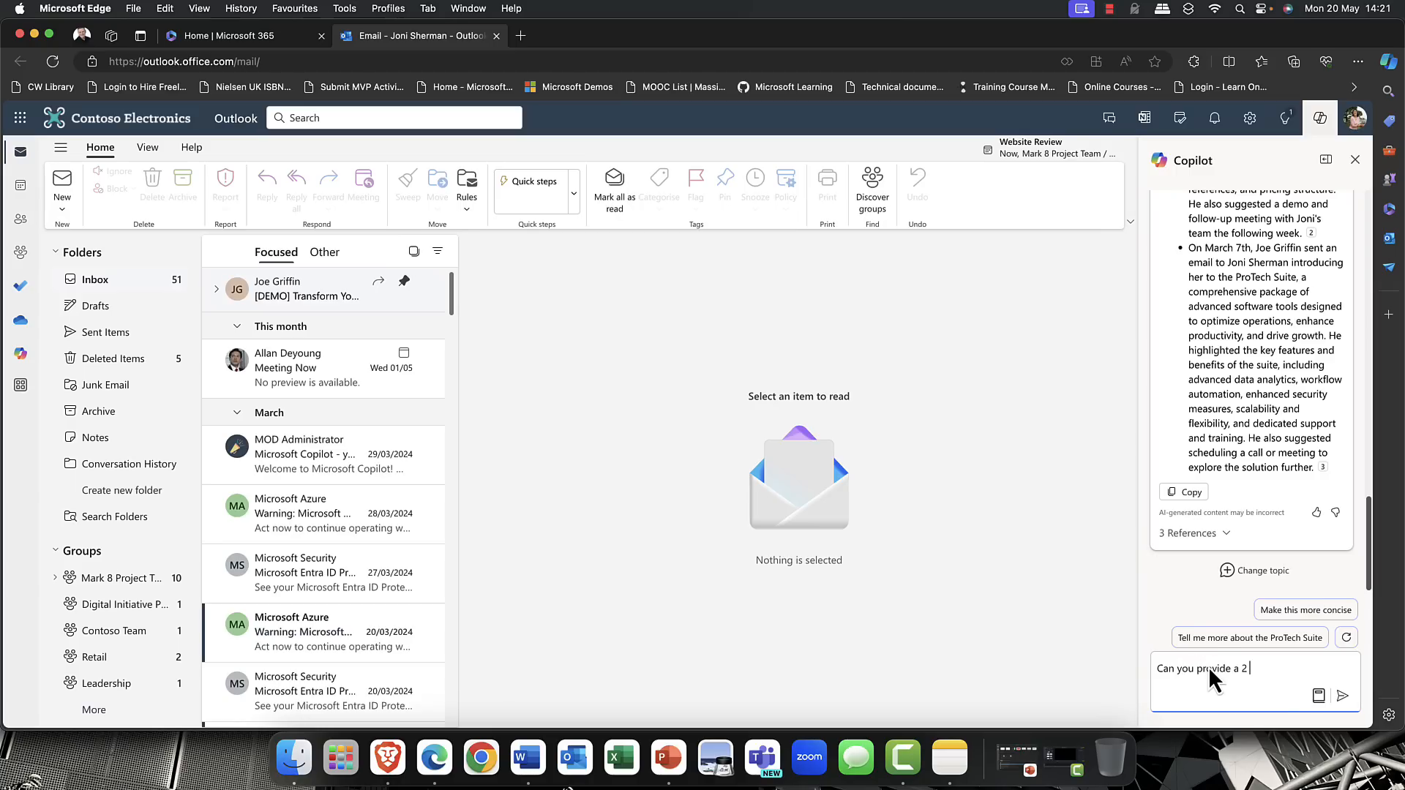
pyautogui.write('paragraph summar')
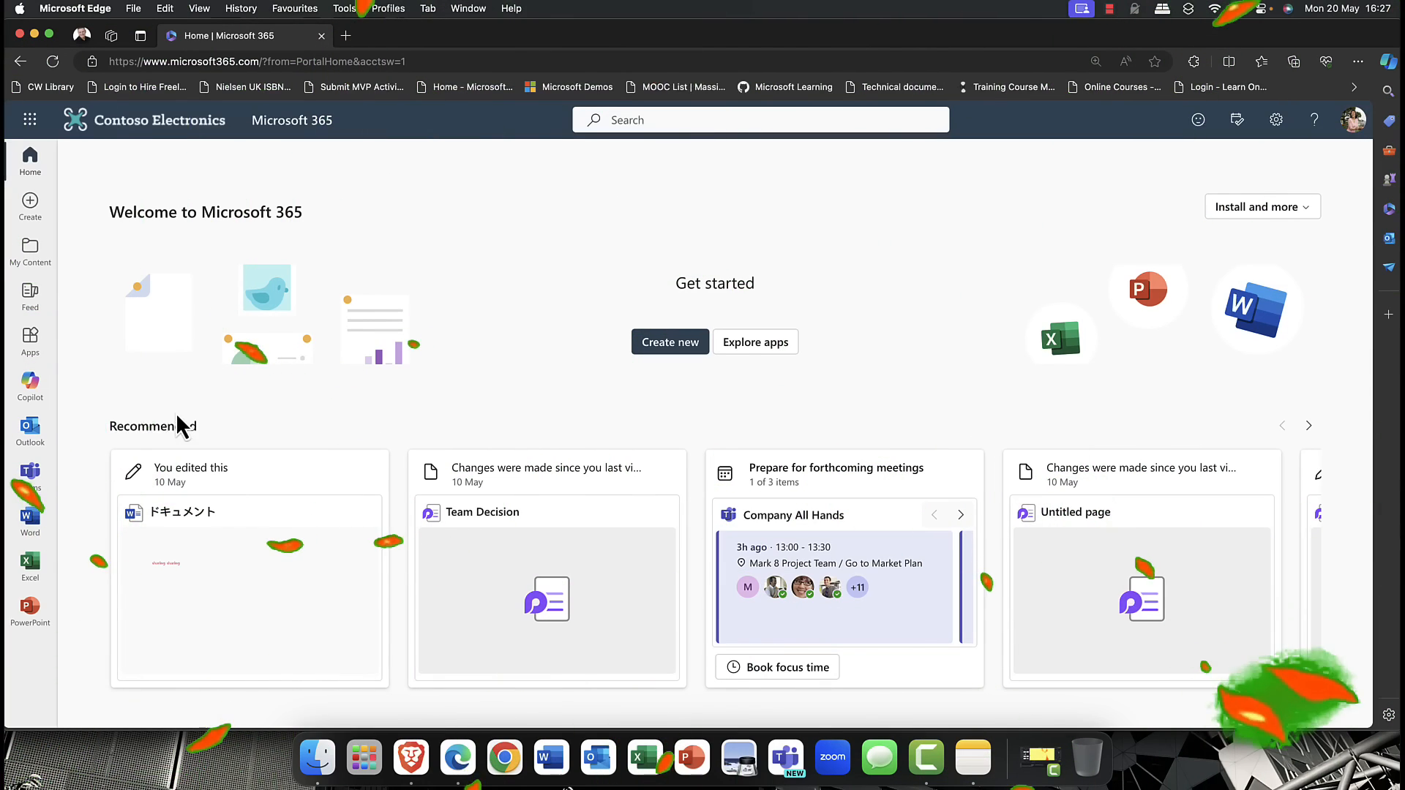
# - Create a blank Word document and paste the security awareness training proposal request into Copilot's draft box
pyautogui.click(29, 518)
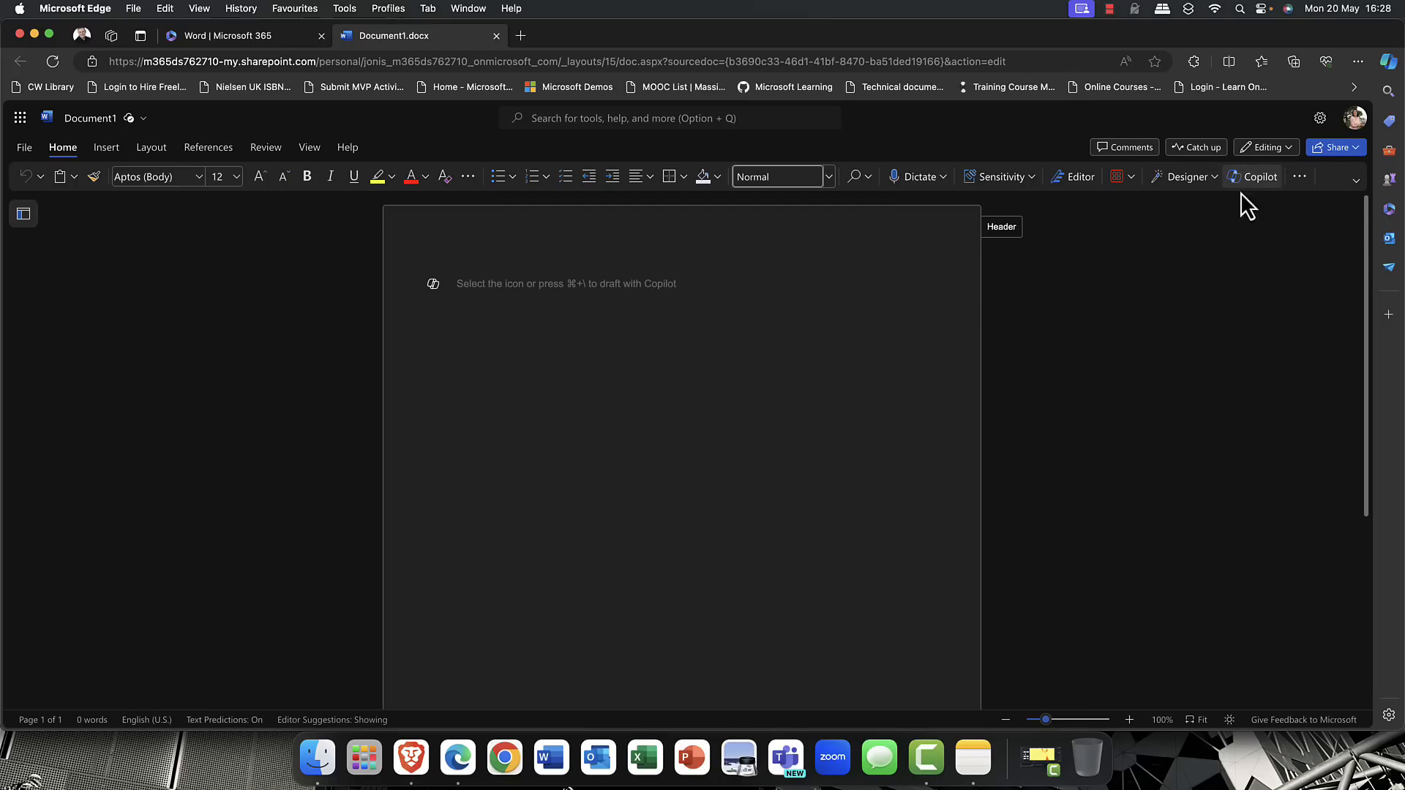
pyautogui.moveTo(1271, 193)
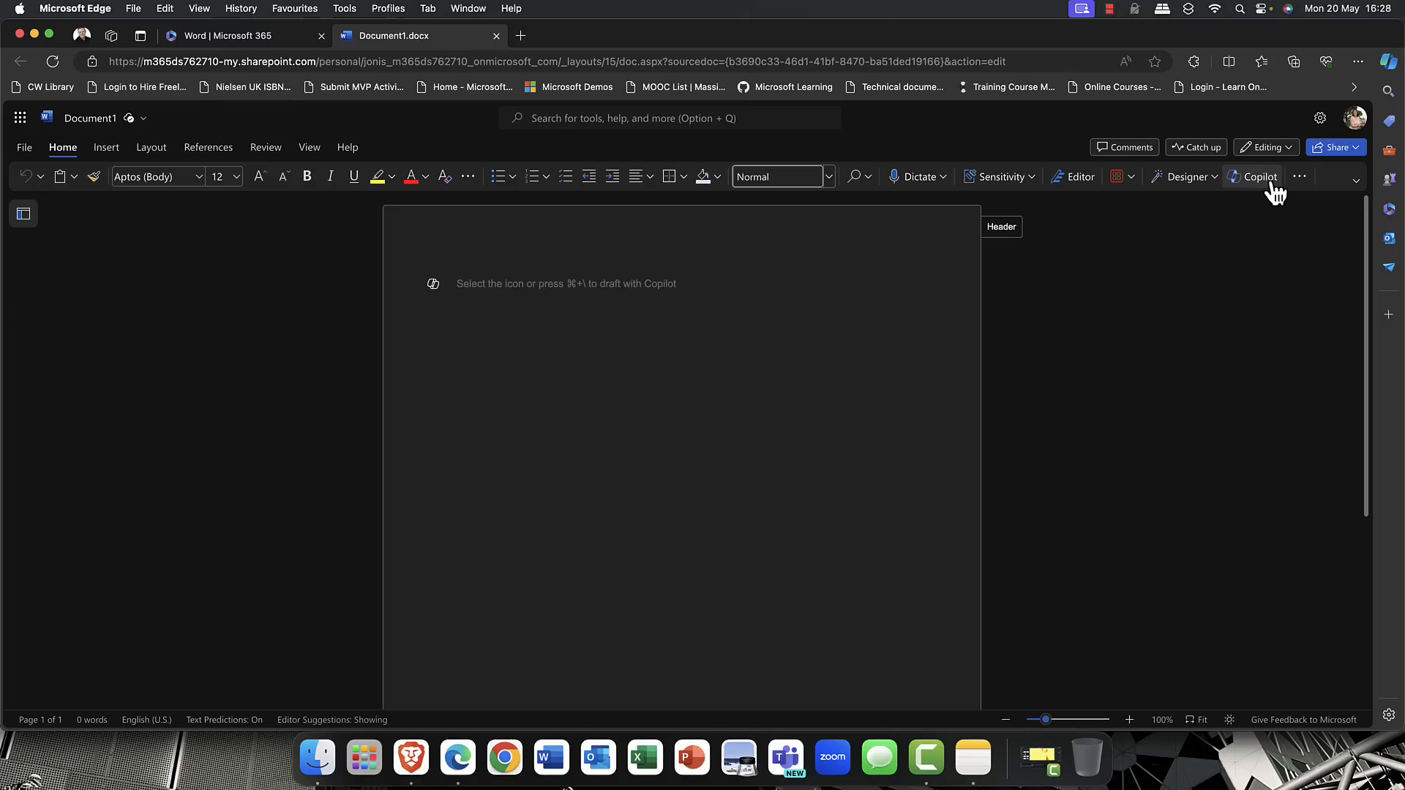
pyautogui.moveTo(445, 338)
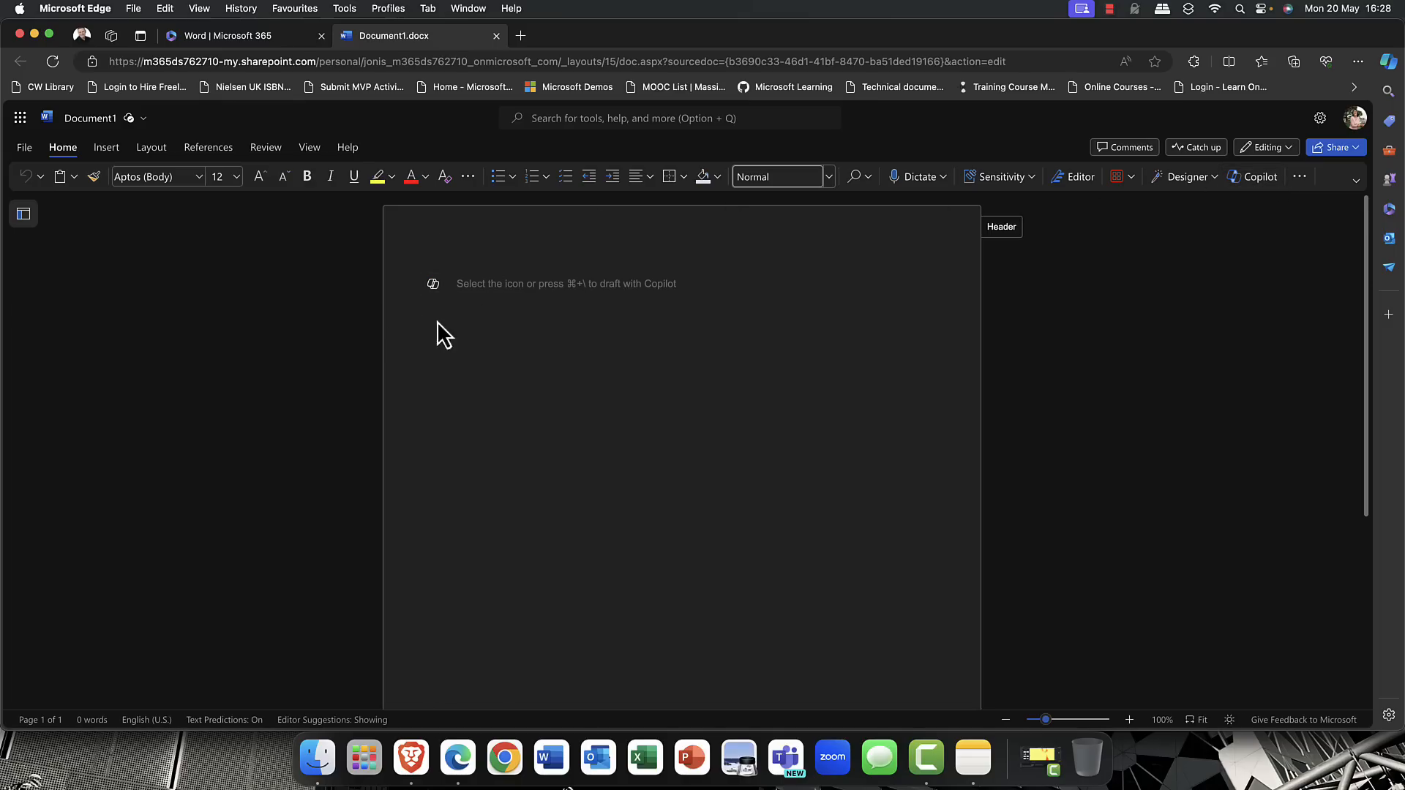
pyautogui.moveTo(458, 317)
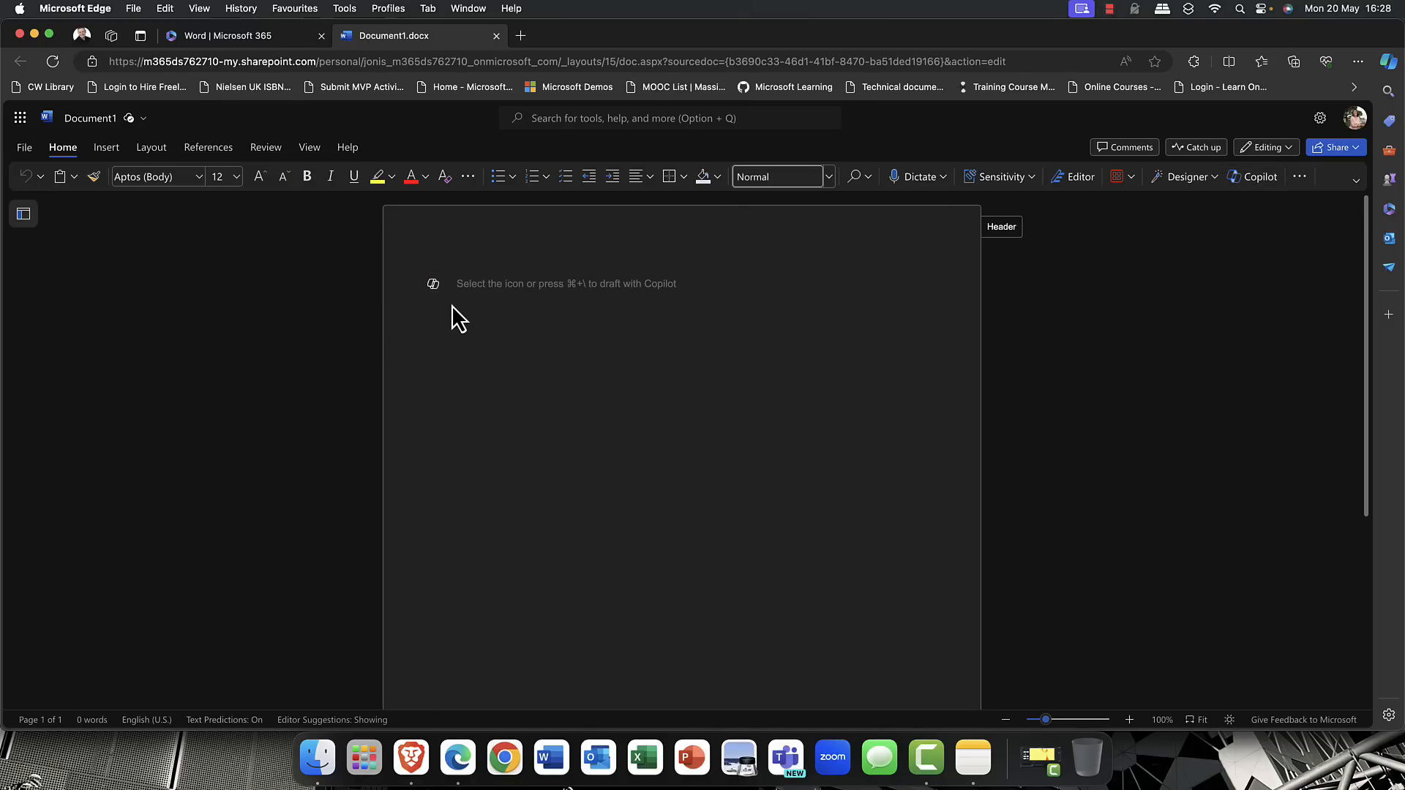
pyautogui.click(457, 282)
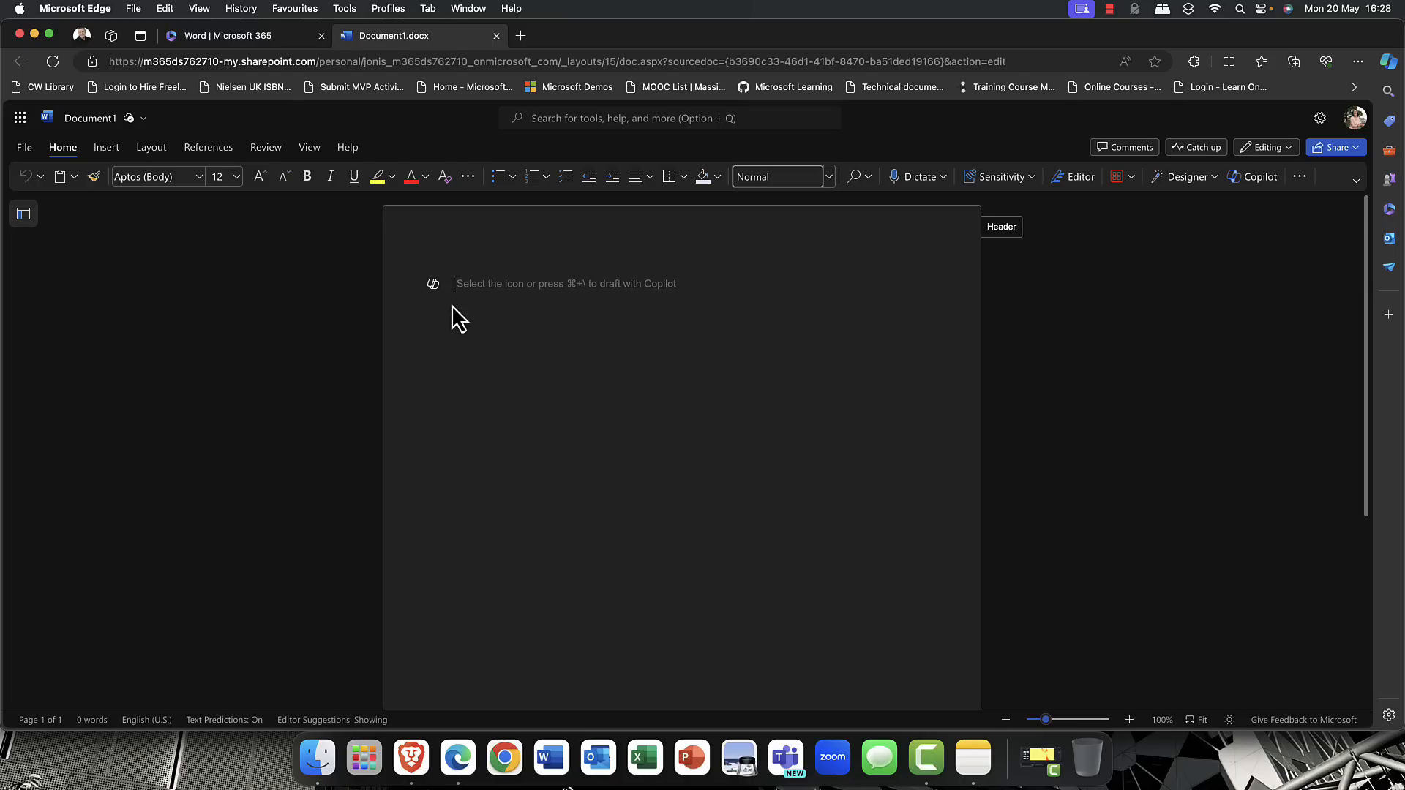
pyautogui.moveTo(433, 284)
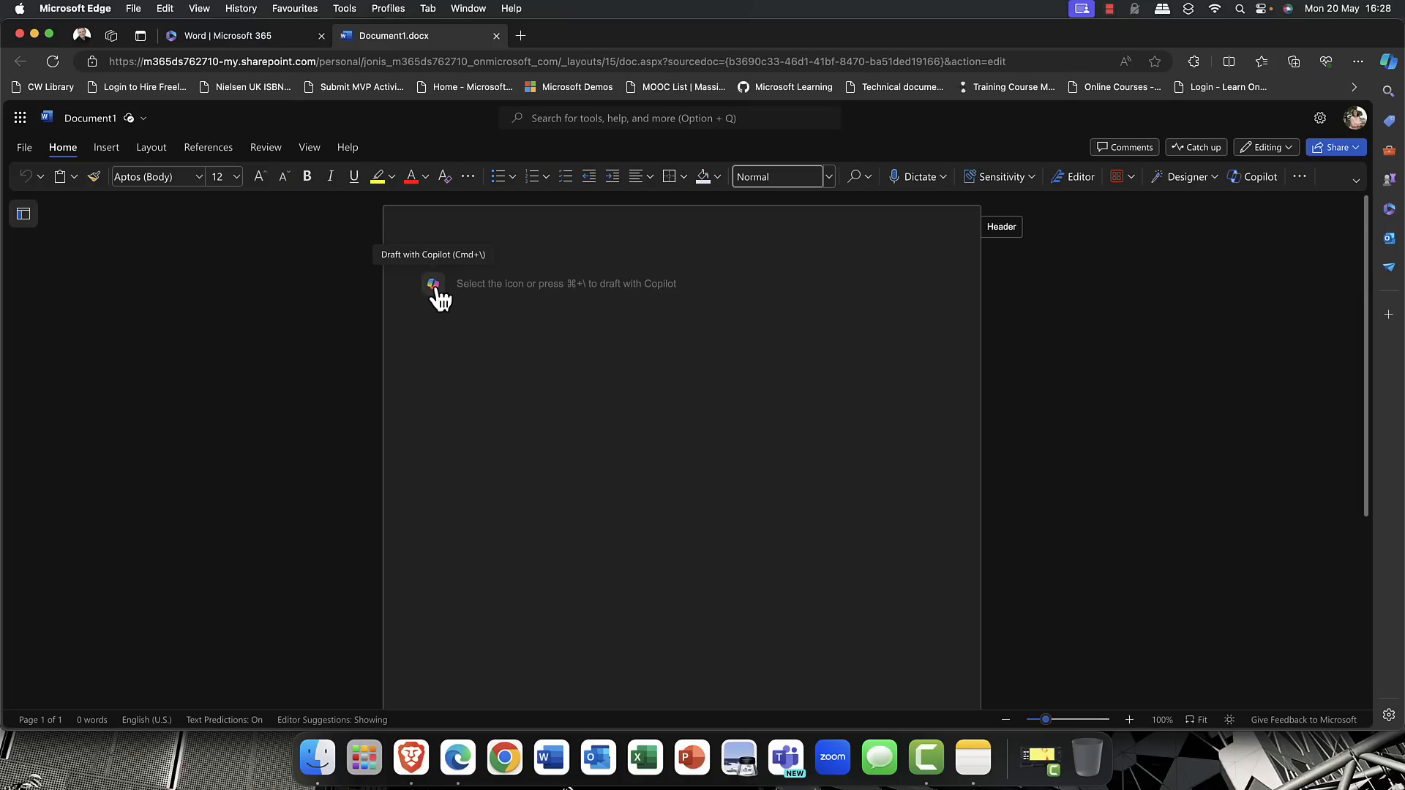
pyautogui.click(433, 282)
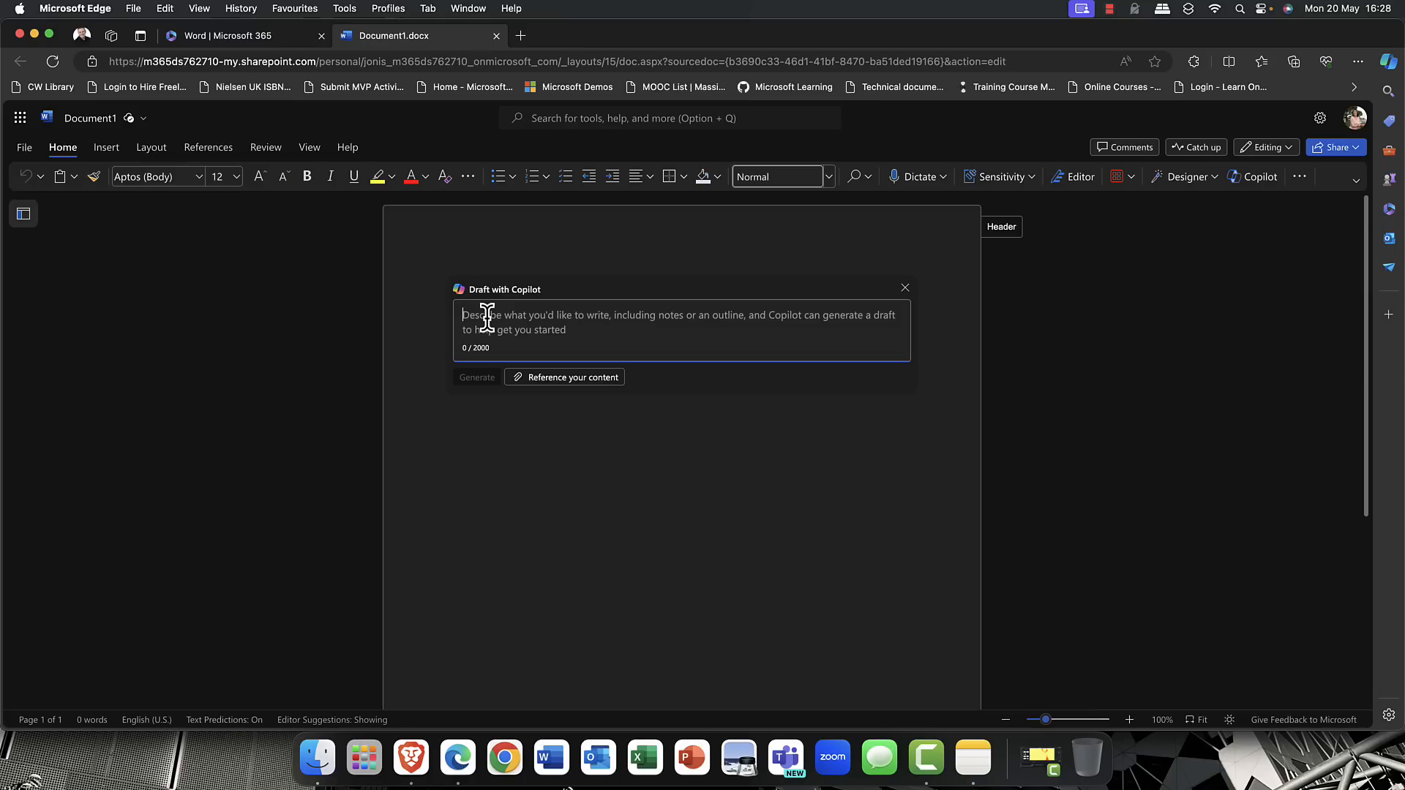
pyautogui.rightClick(489, 318)
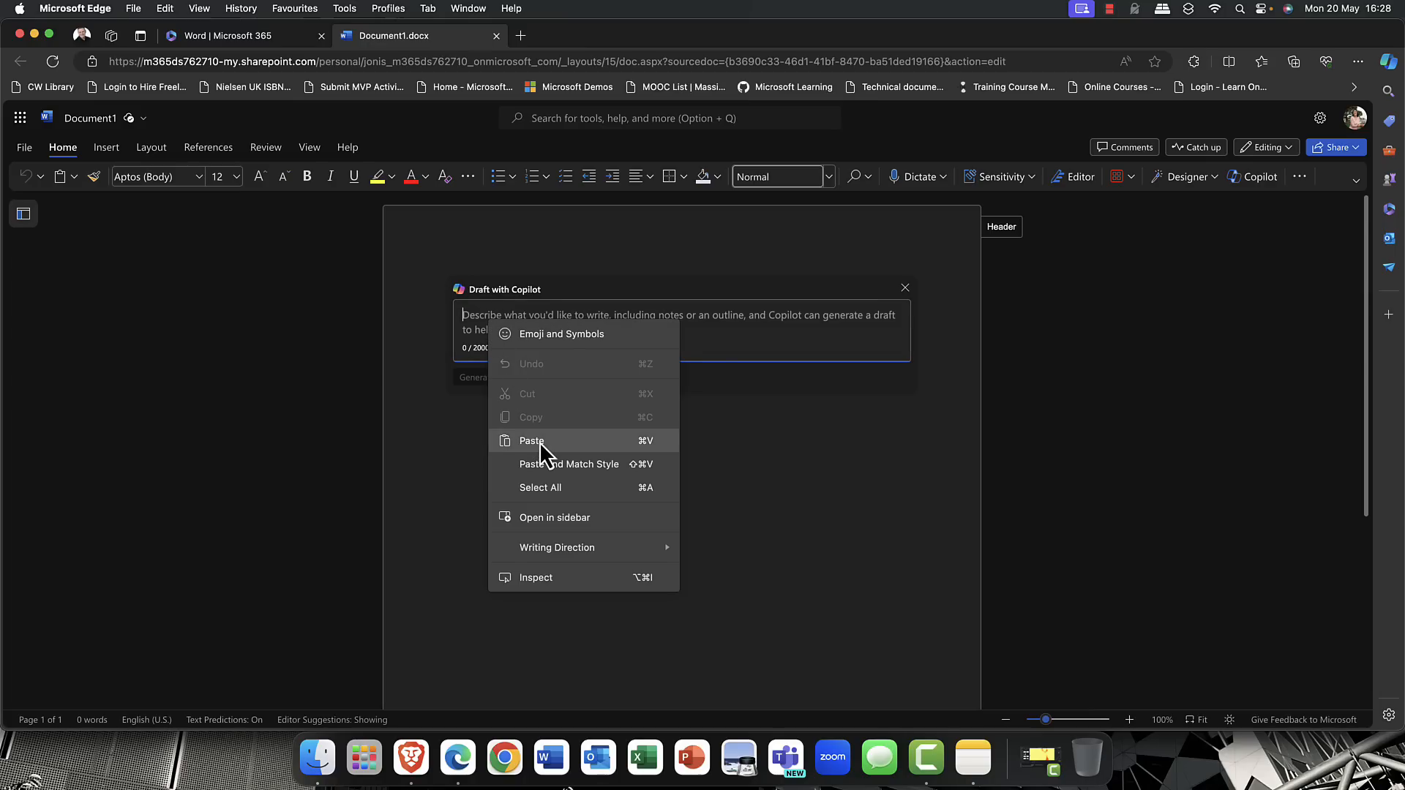
pyautogui.click(530, 440)
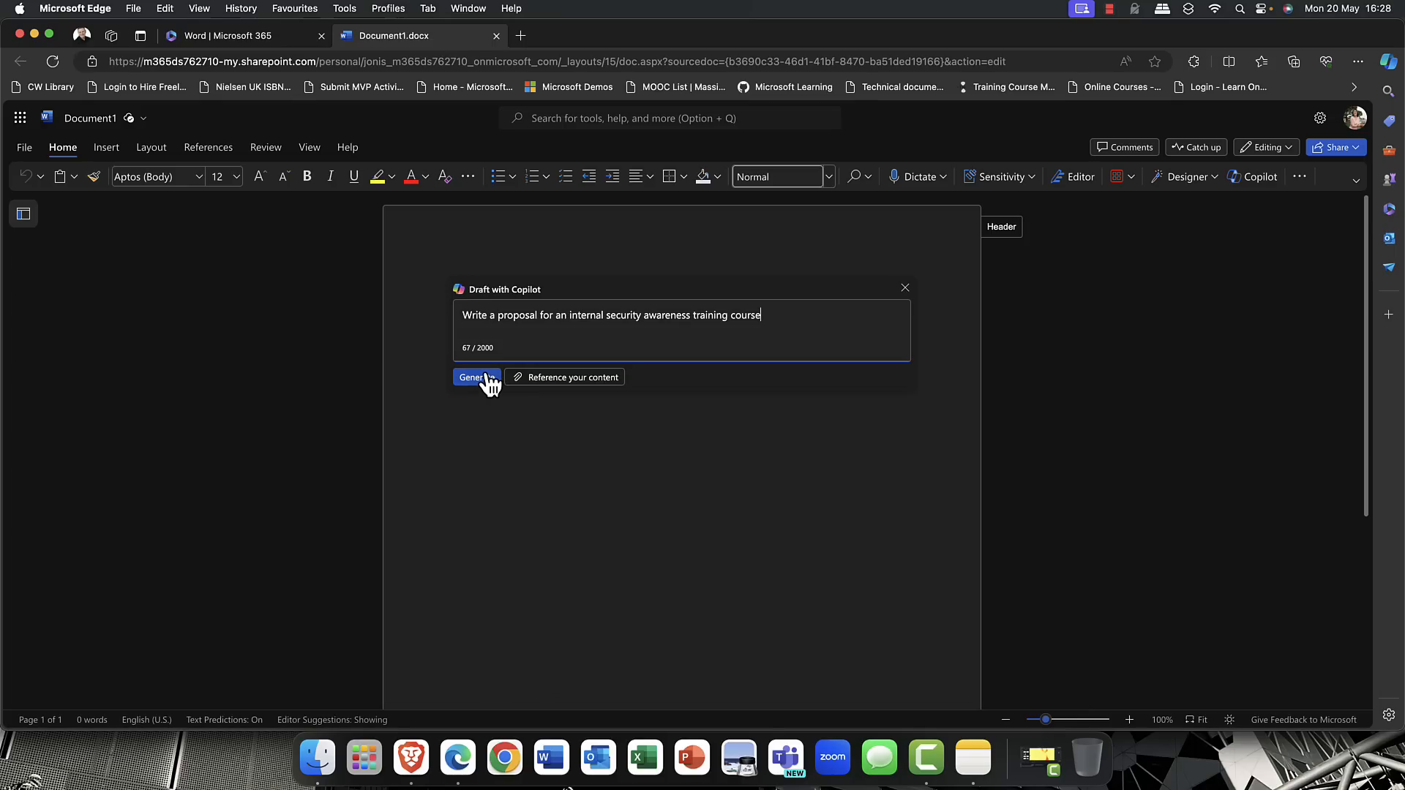
# - Generate the multi-page security awareness training proposal and scroll through the draft
pyautogui.click(476, 376)
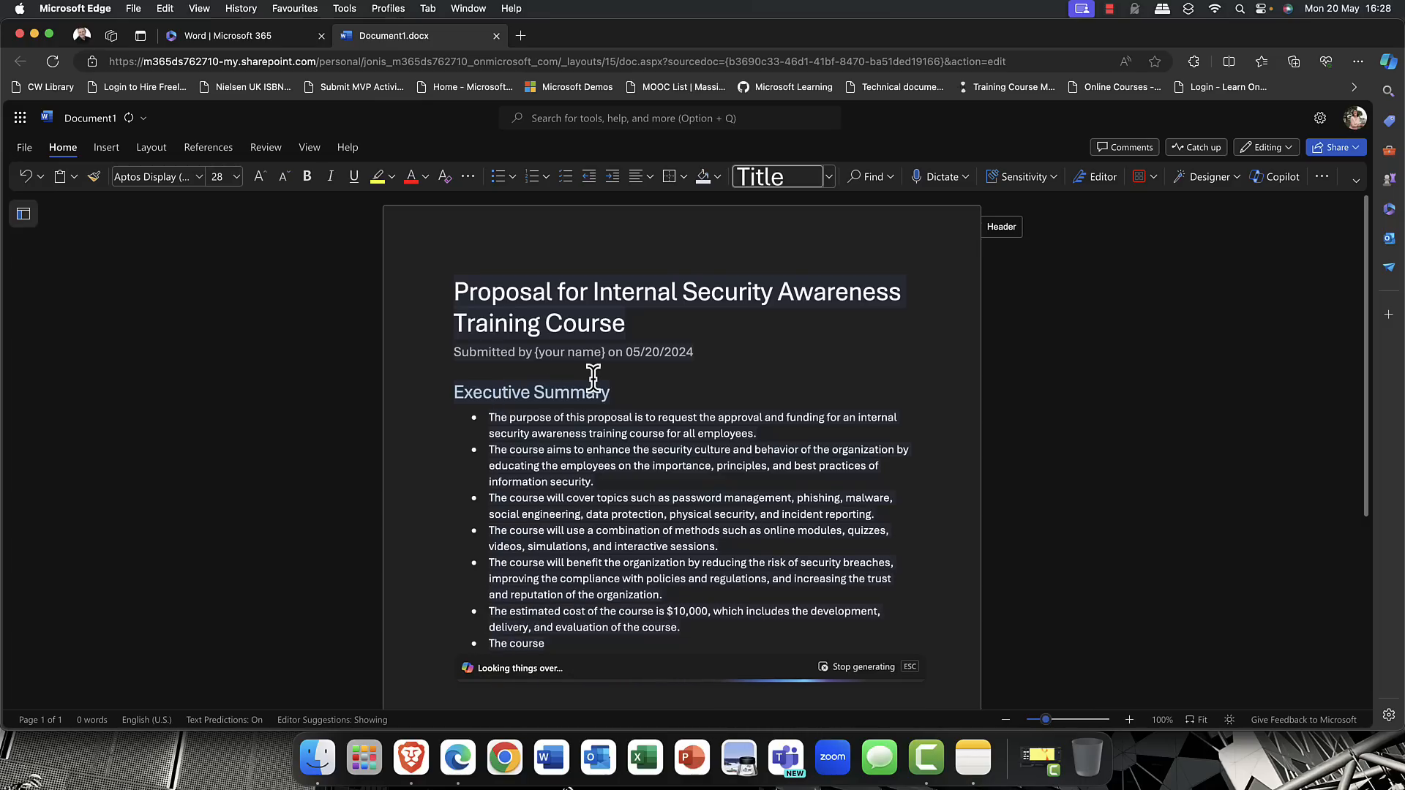
pyautogui.scroll(-3)
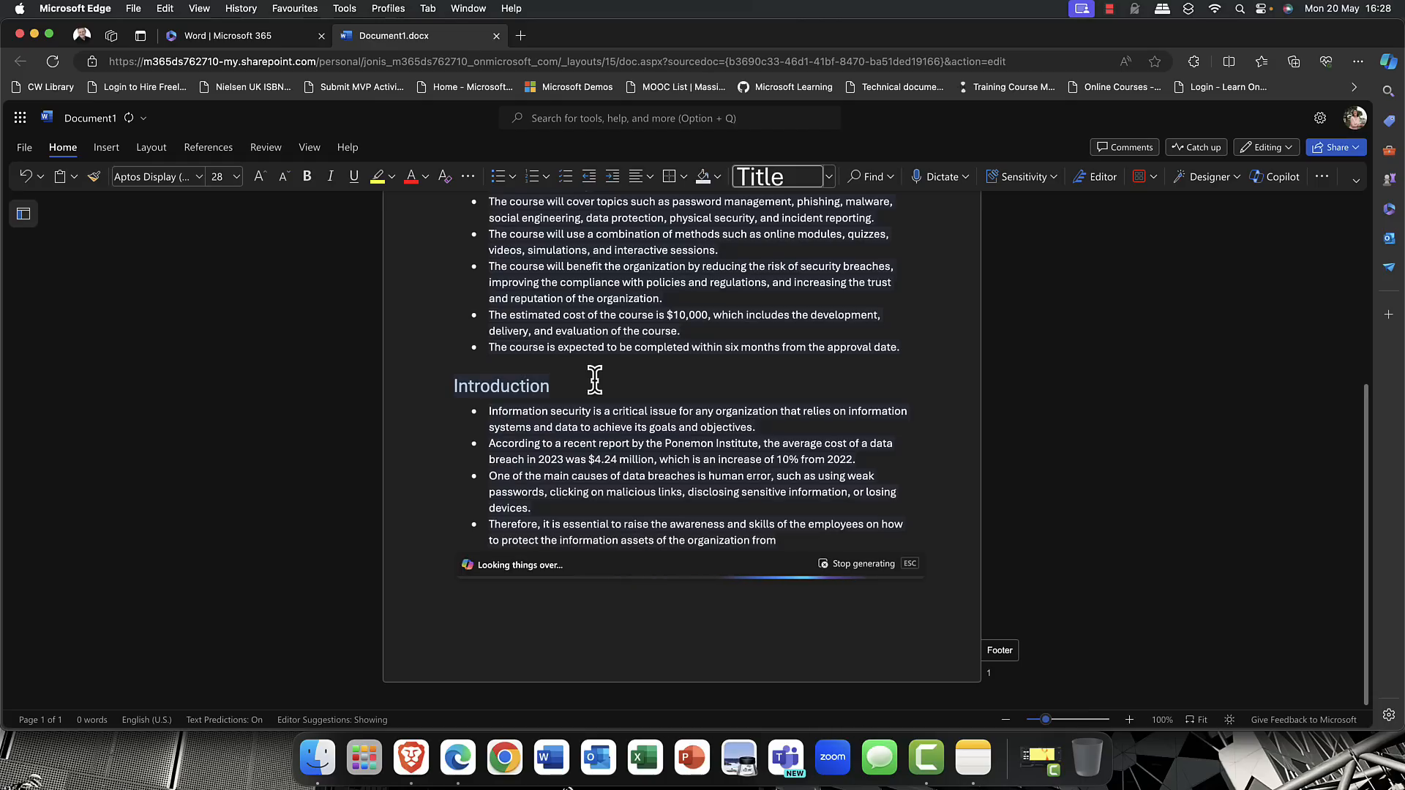
pyautogui.scroll(-3)
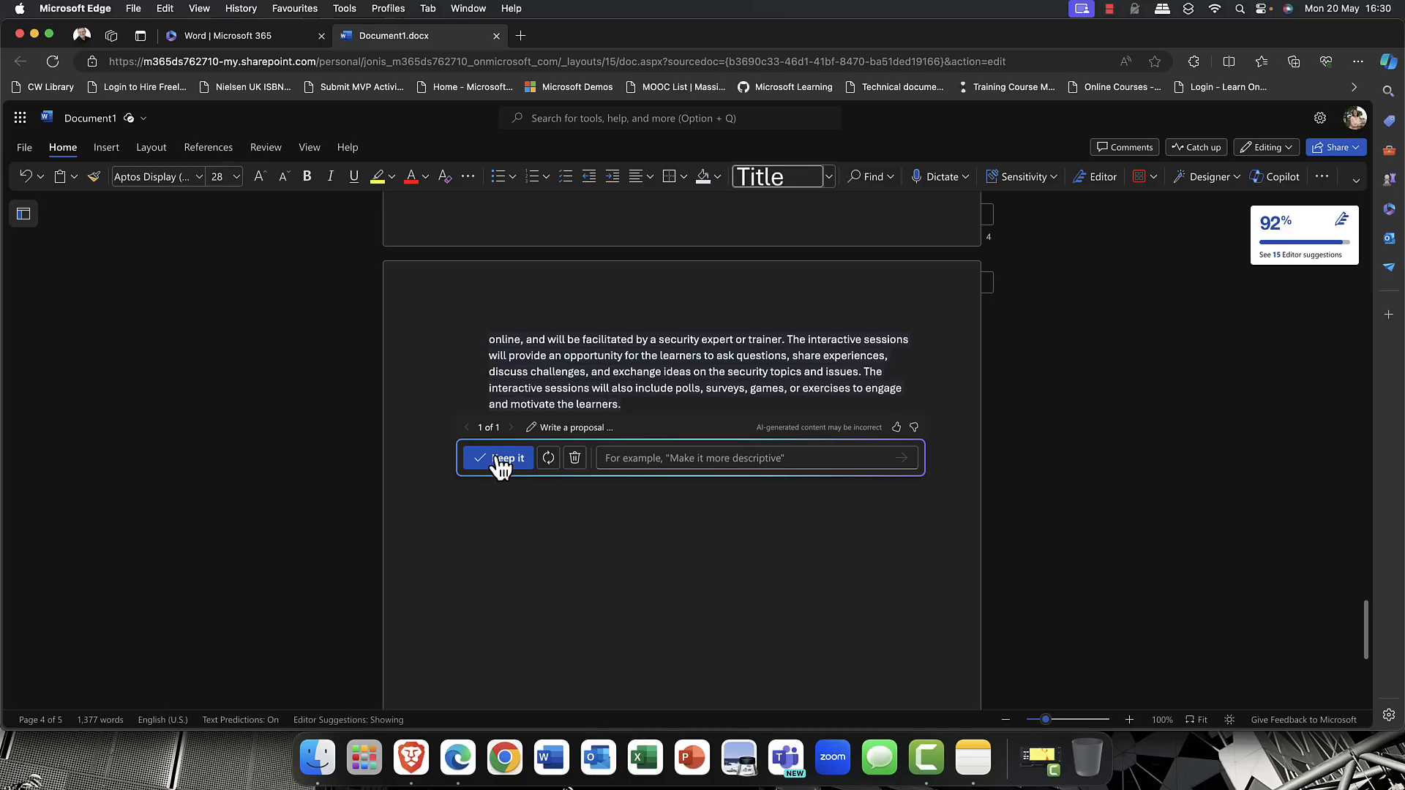
pyautogui.moveTo(535, 468)
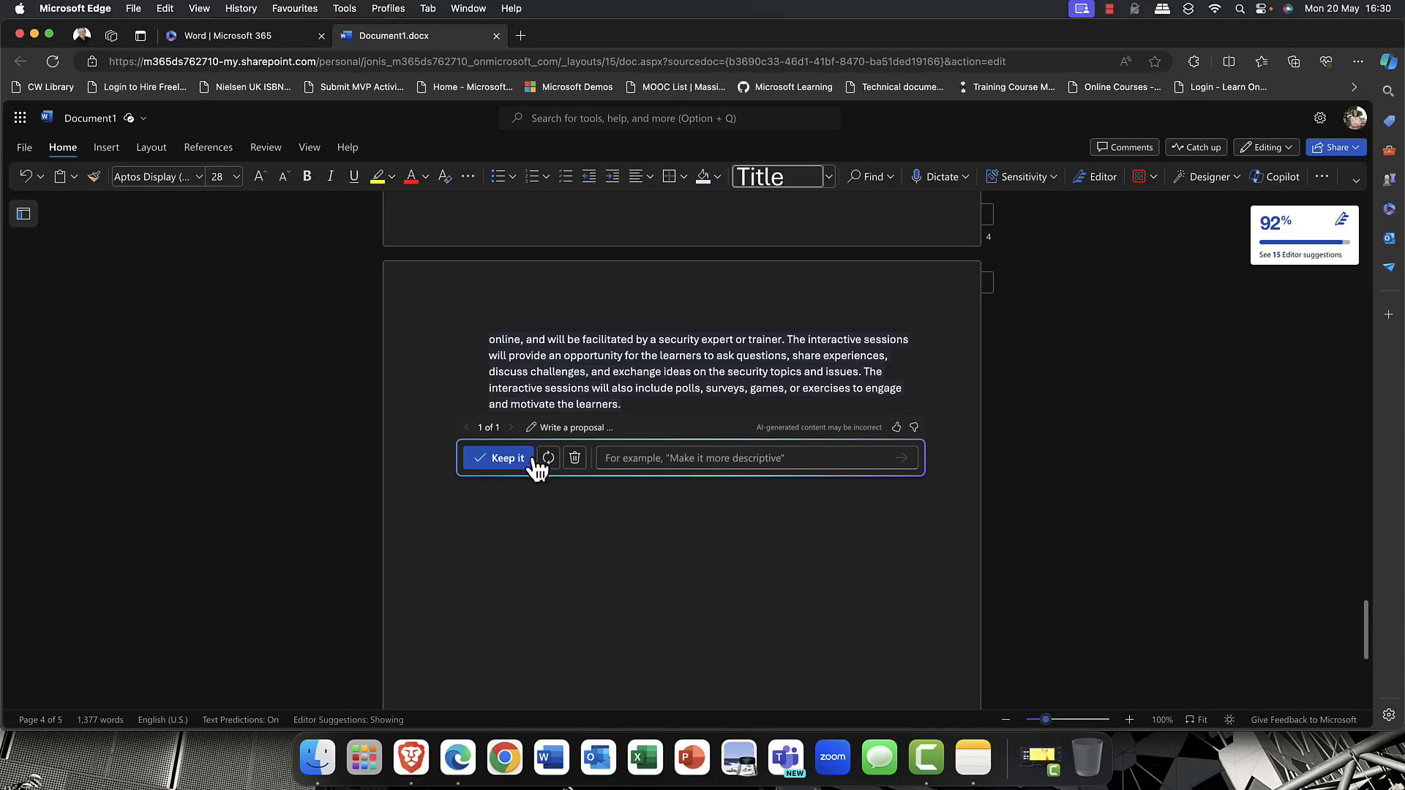
pyautogui.moveTo(548, 458)
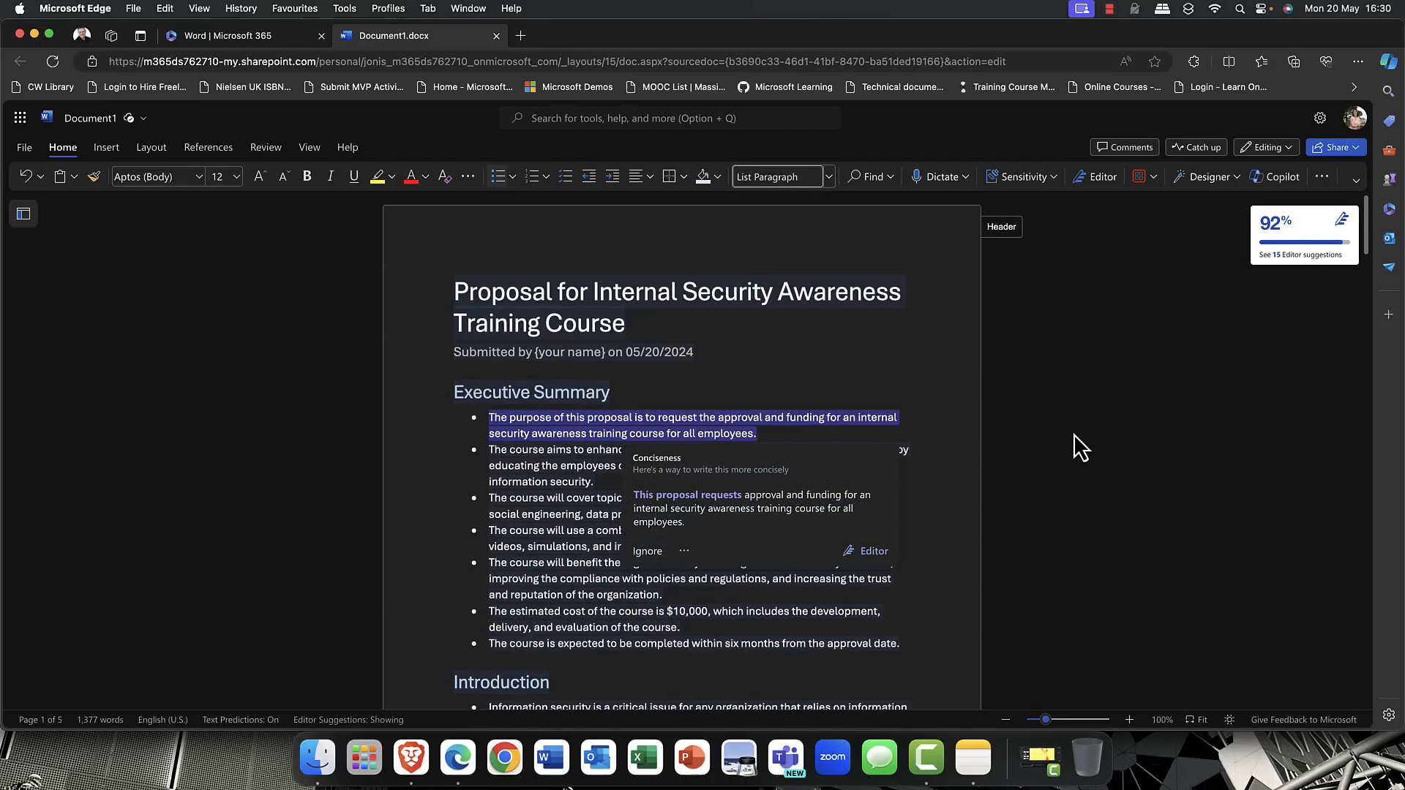
pyautogui.moveTo(85, 159)
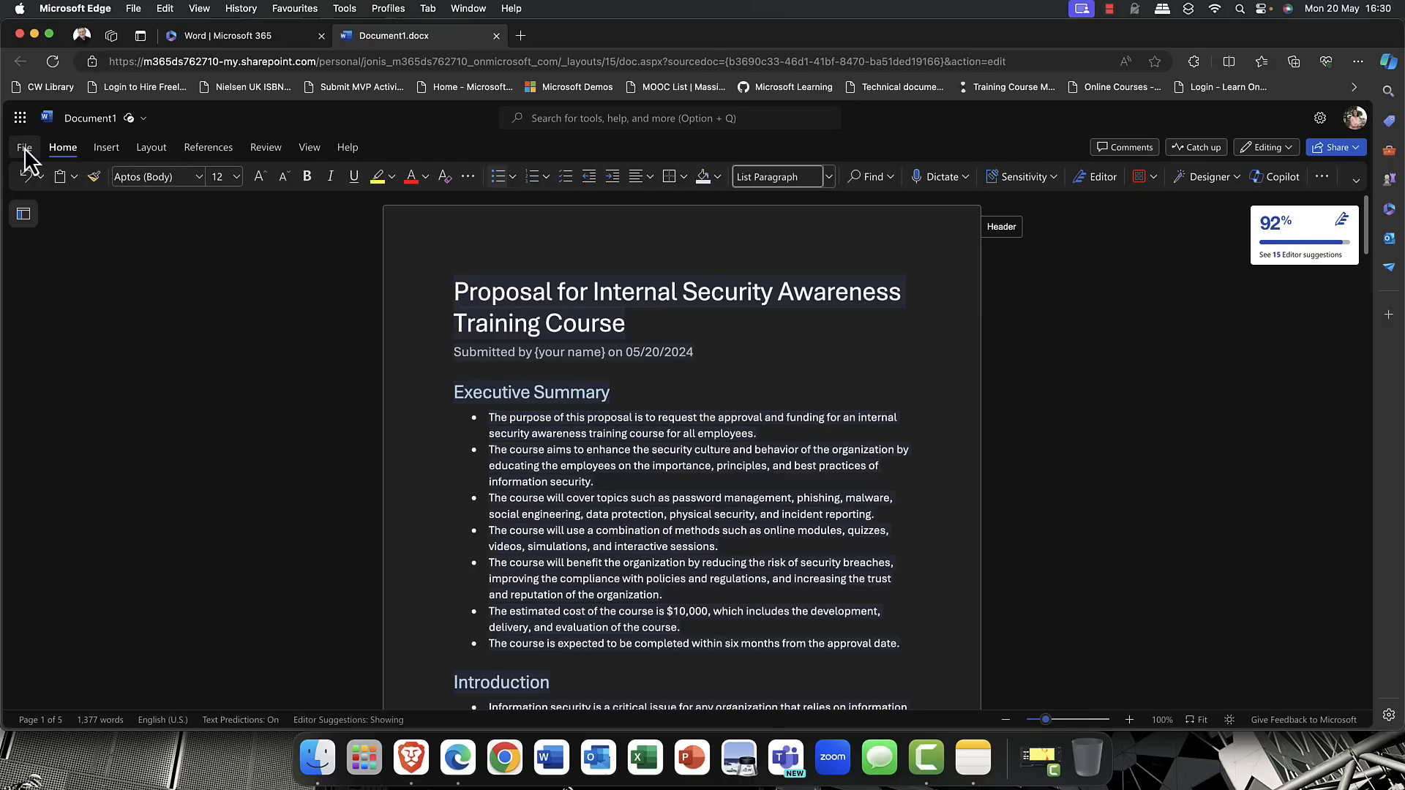
# - Save an online copy of the proposal as training1 via File > Save as
pyautogui.click(25, 146)
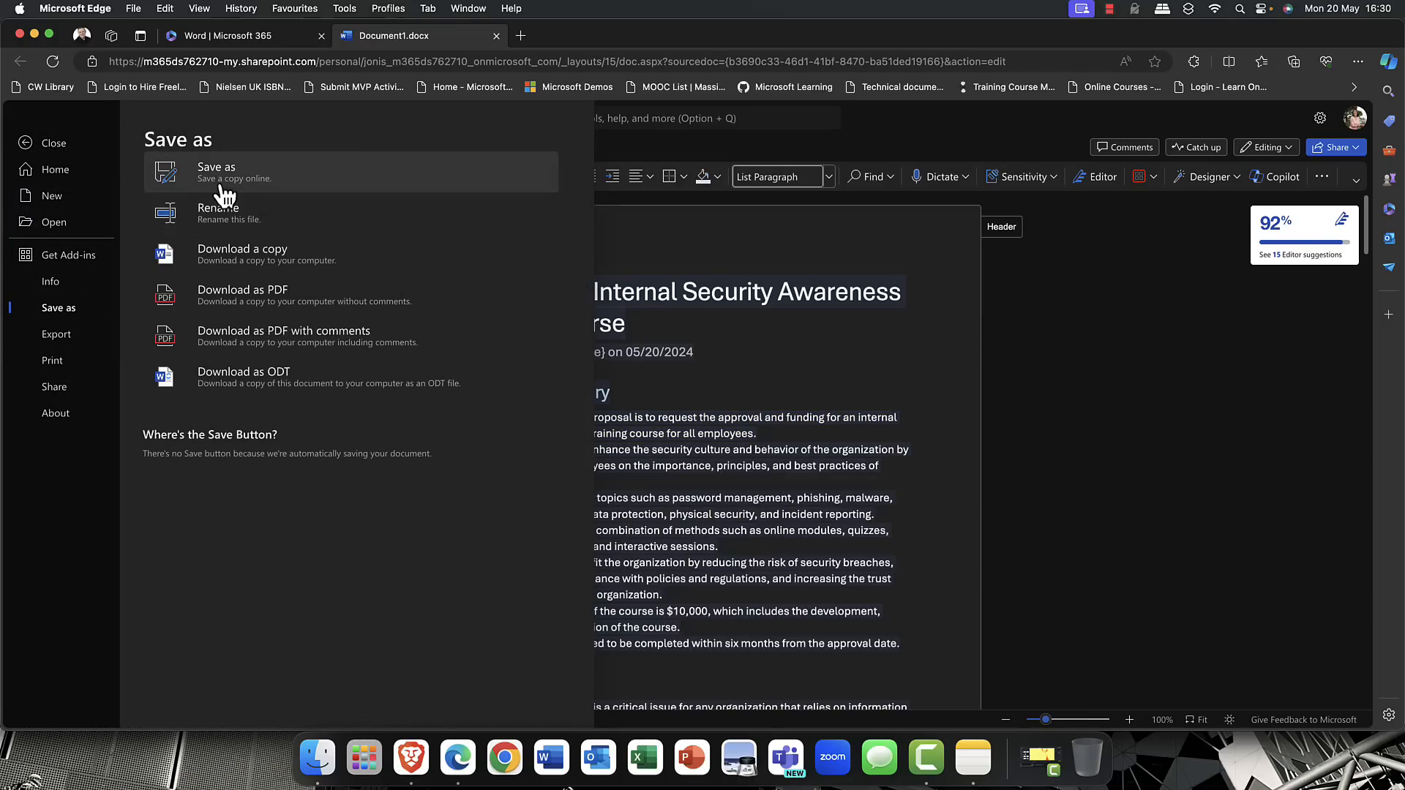
pyautogui.click(217, 173)
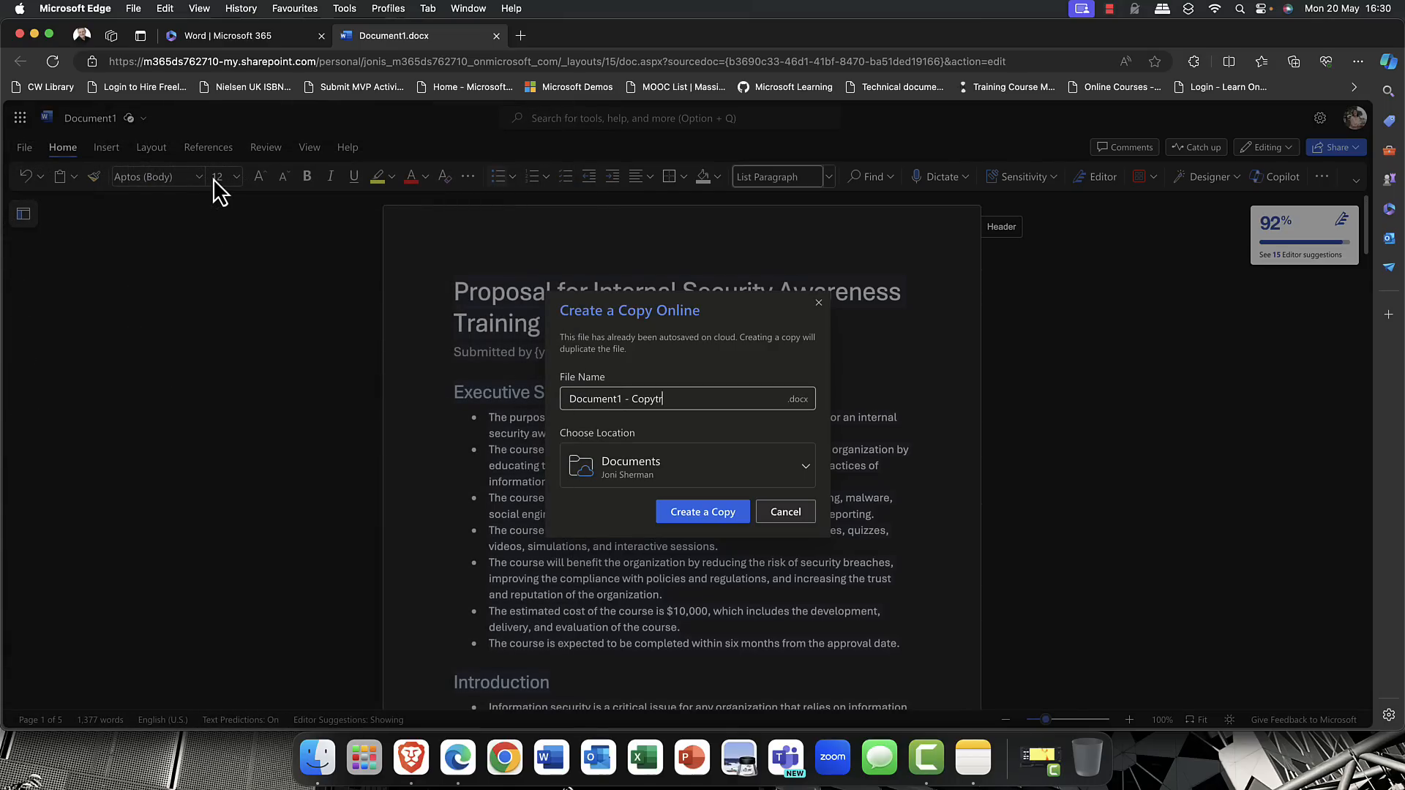
pyautogui.click(701, 513)
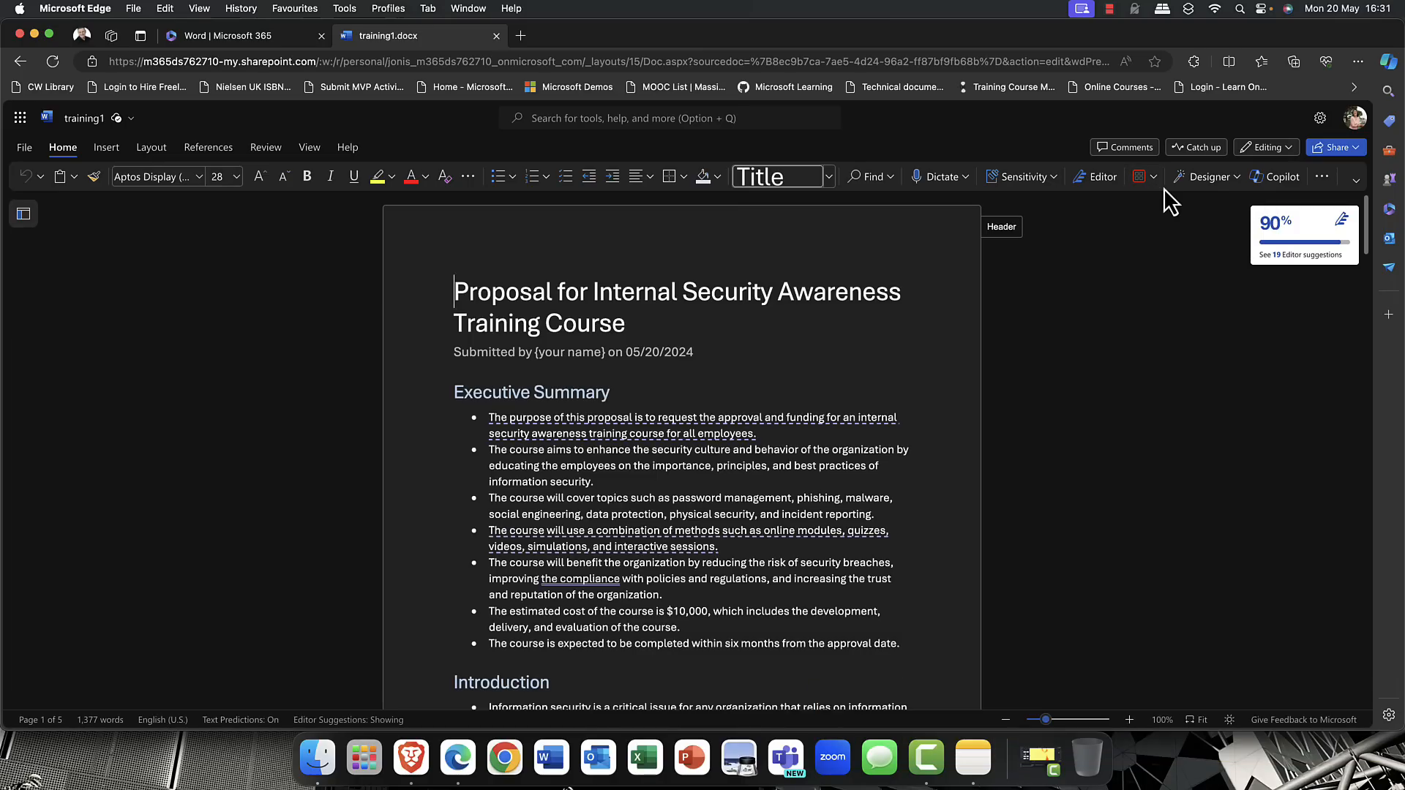
# - Start a new blank presentation from the Microsoft 365 start page with the Copilot pane shown
pyautogui.click(237, 35)
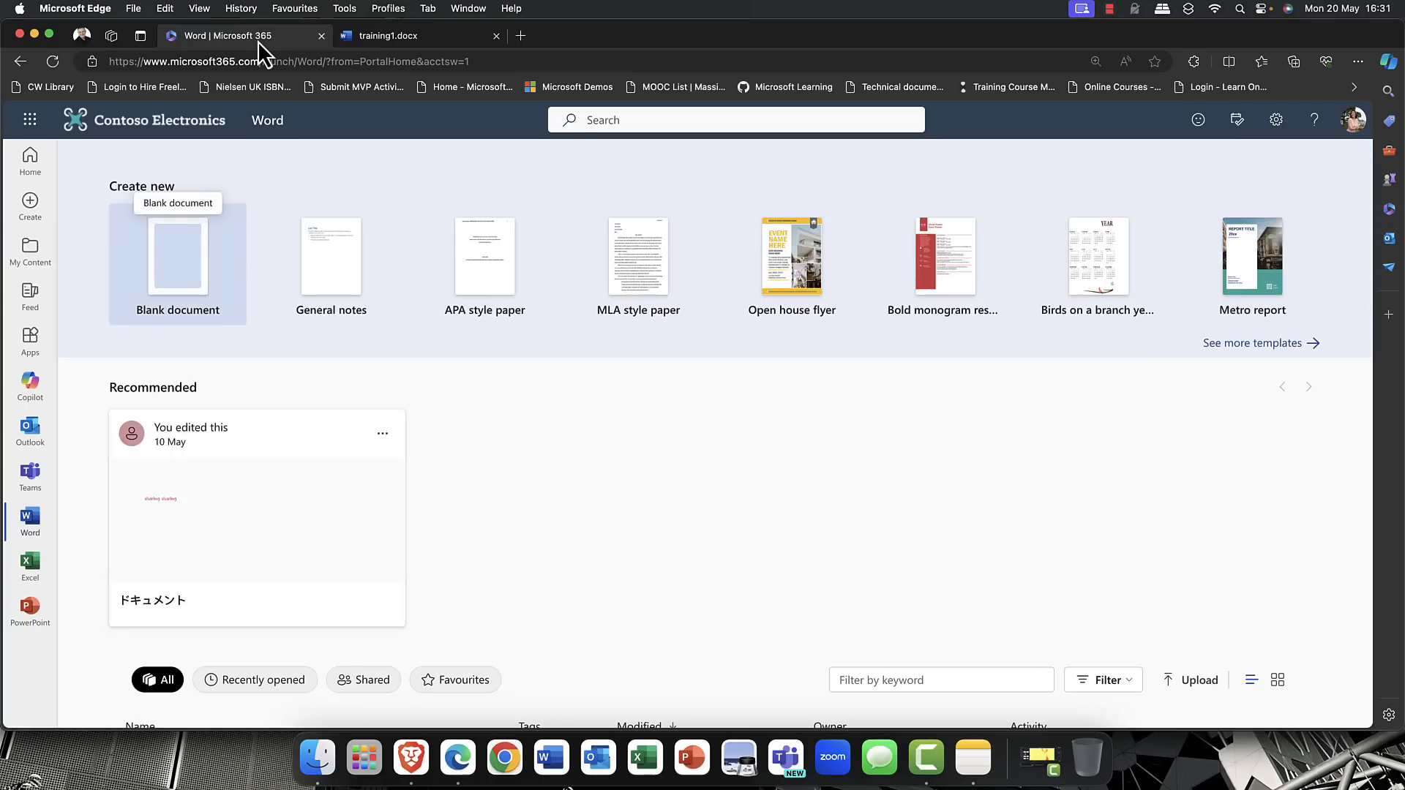
pyautogui.click(30, 613)
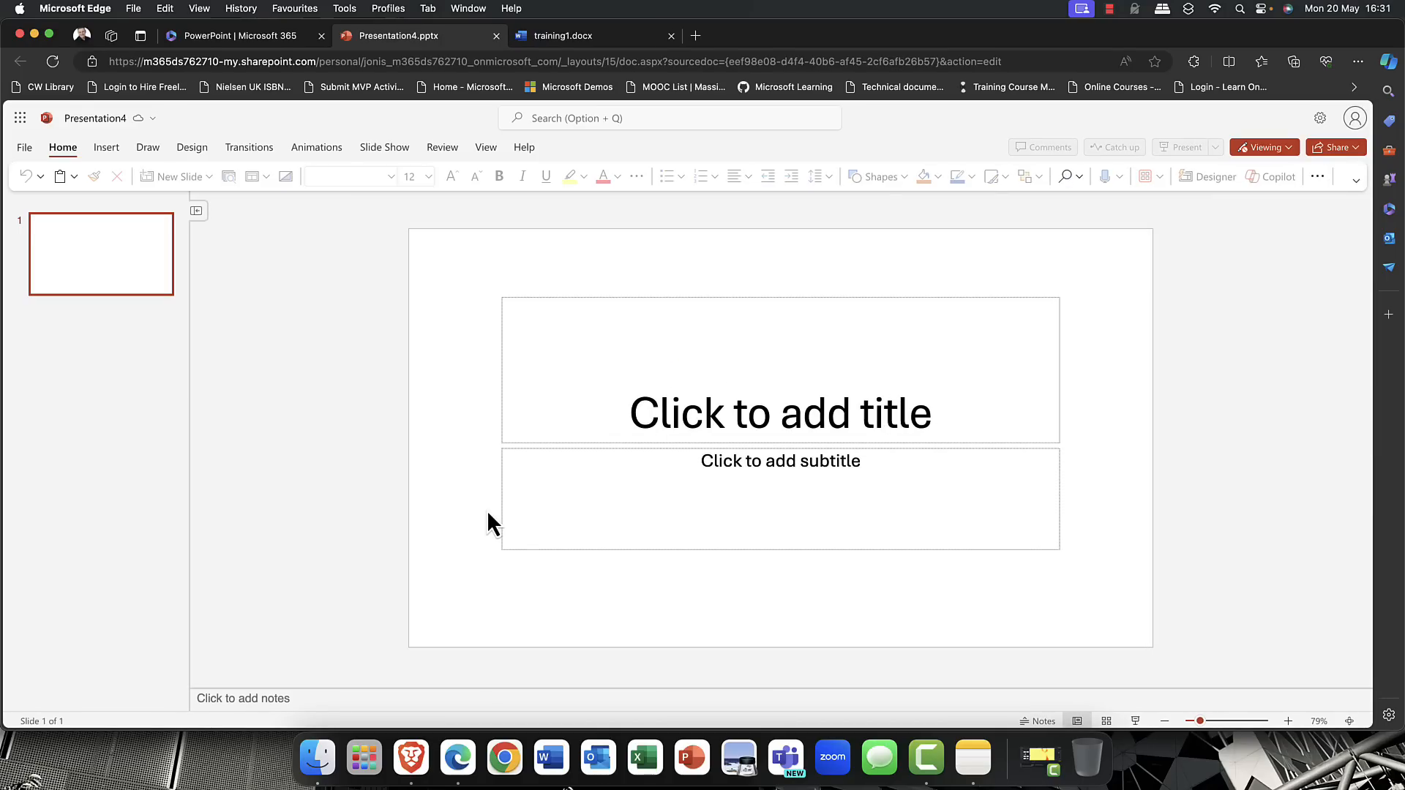
pyautogui.click(780, 499)
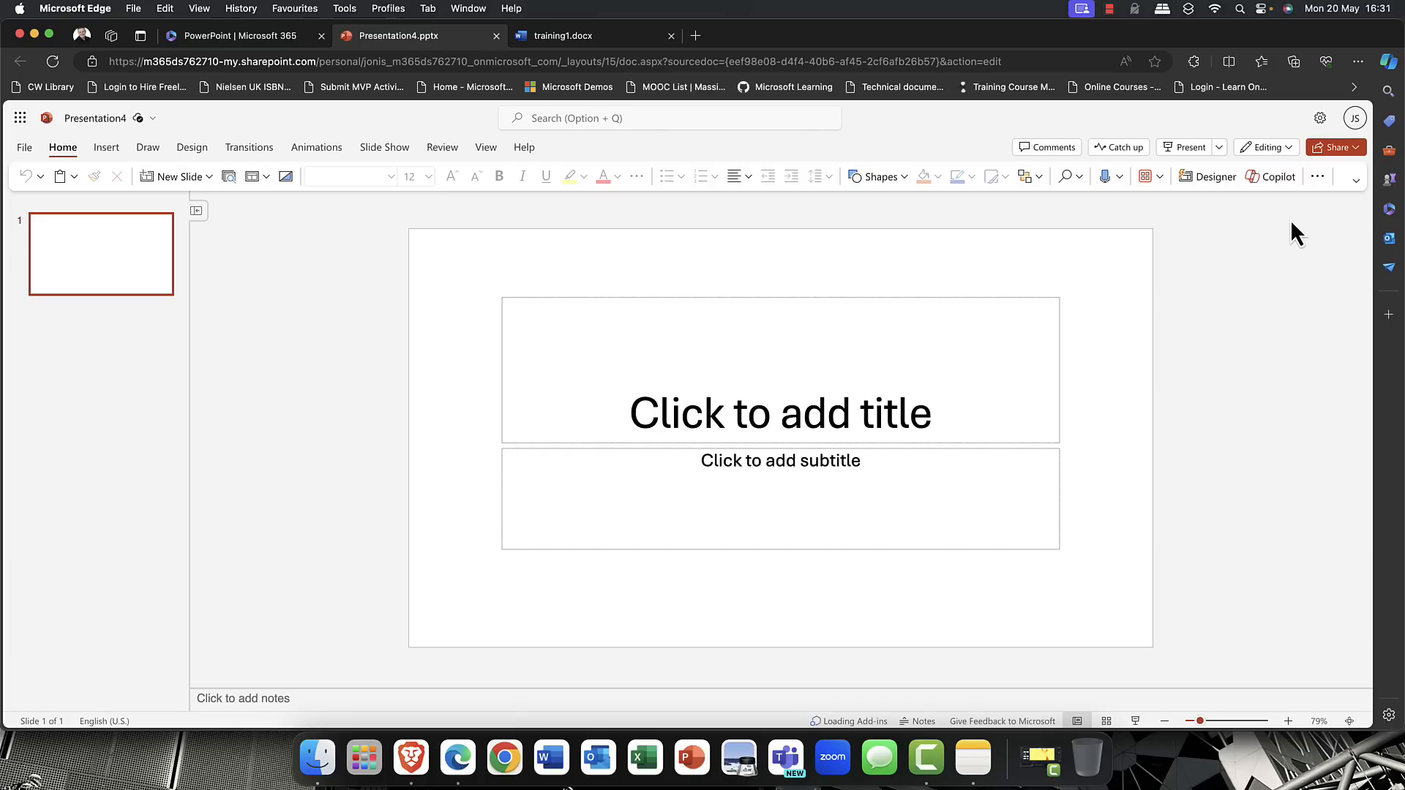
pyautogui.click(1271, 176)
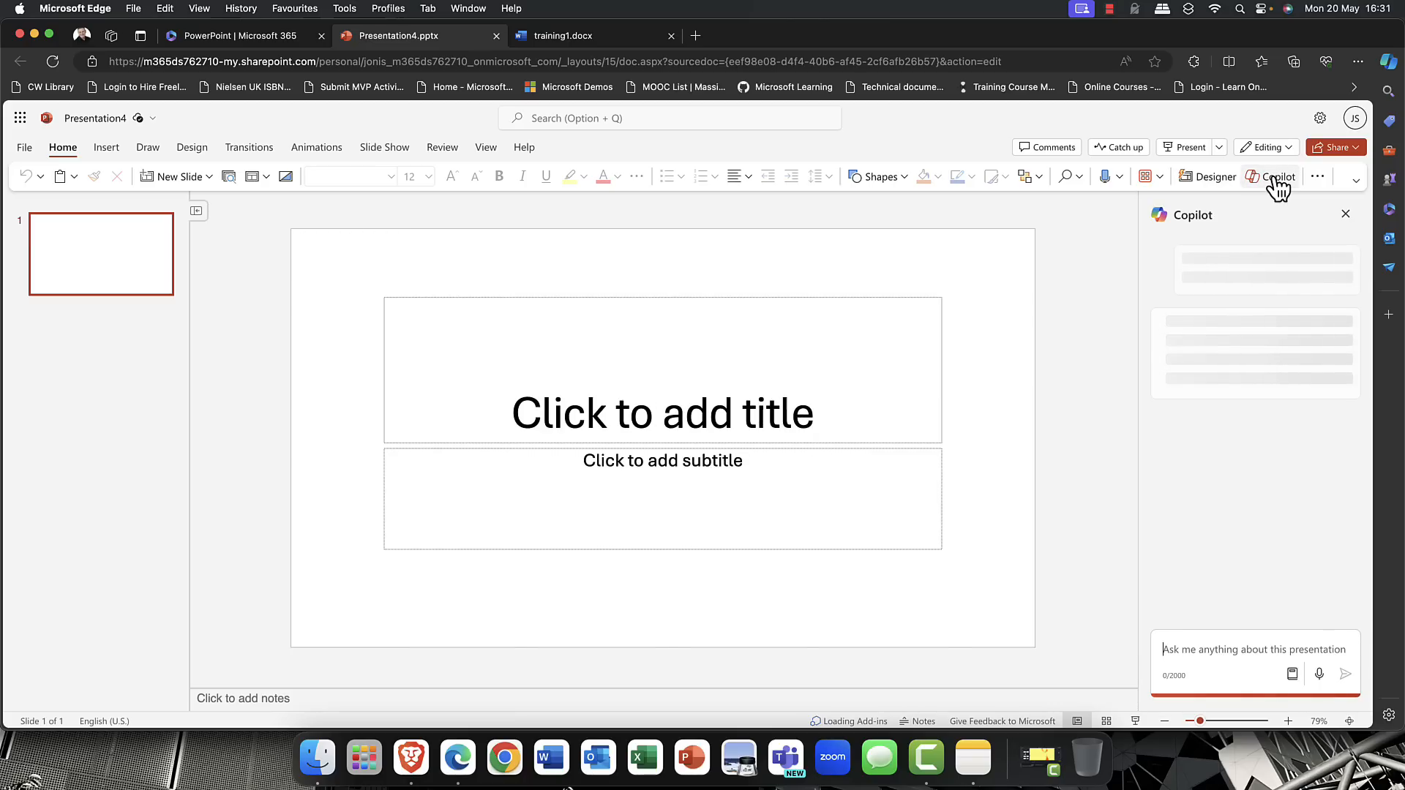
pyautogui.click(1276, 177)
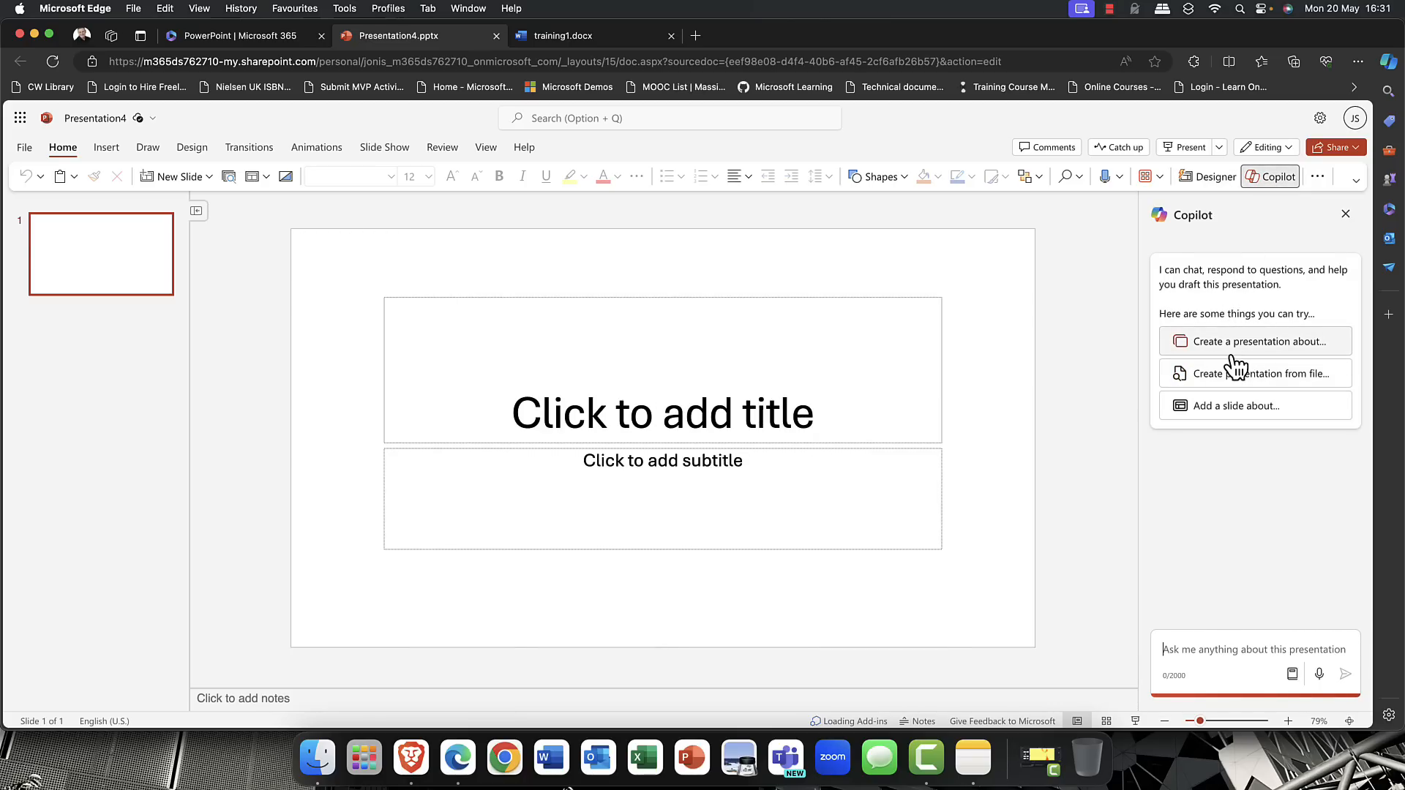
pyautogui.moveTo(1233, 381)
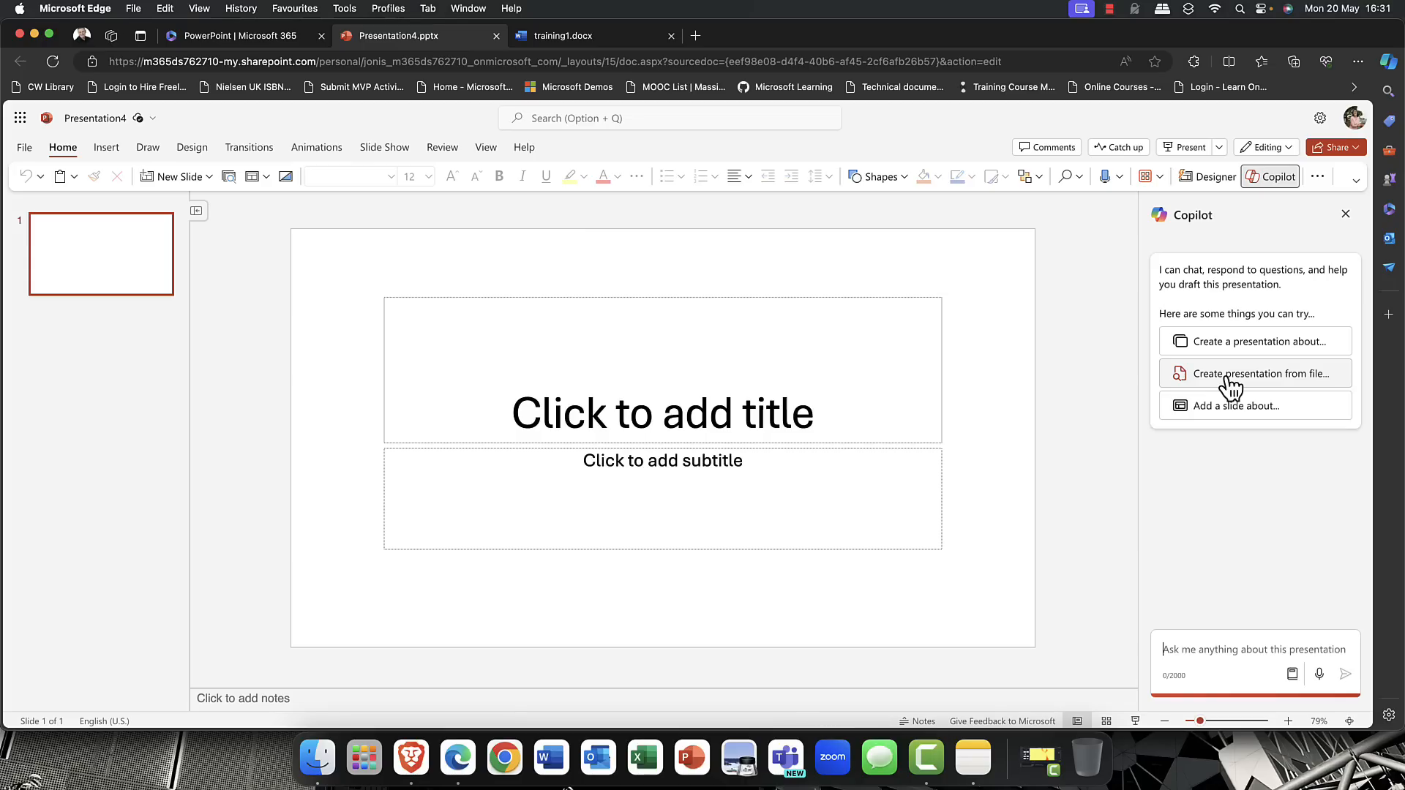
pyautogui.moveTo(1245, 405)
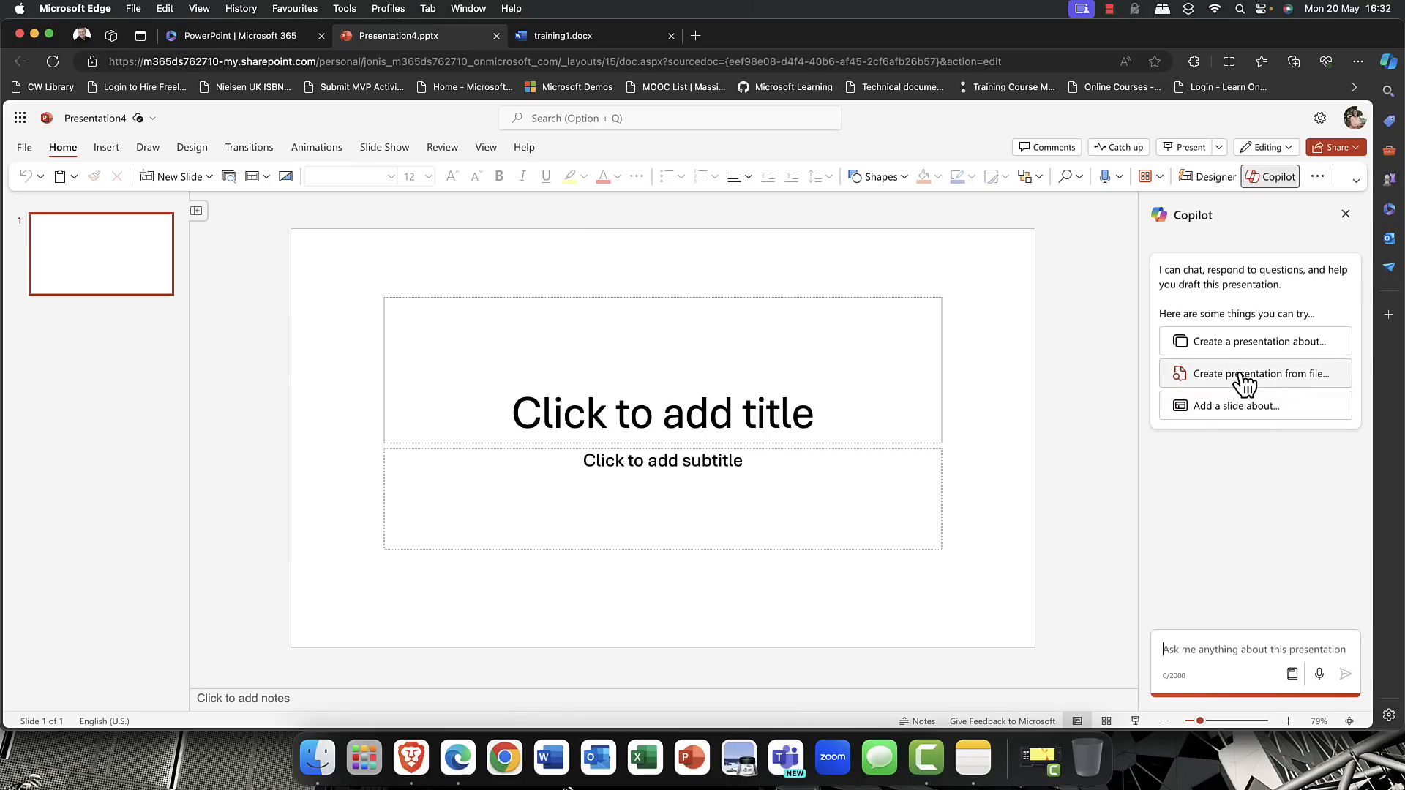
# - Have Copilot create a presentation from the file Document1.docx
pyautogui.click(1254, 373)
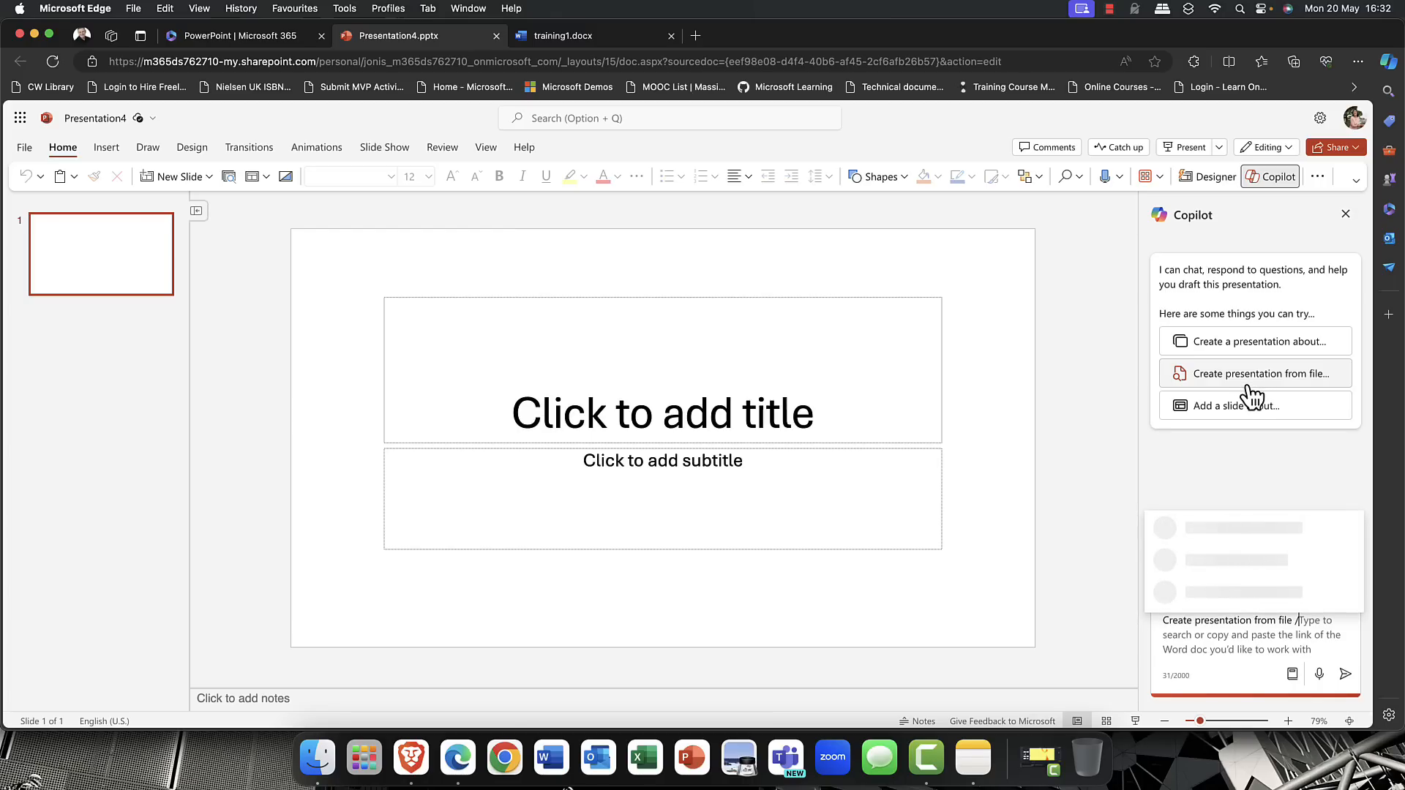
pyautogui.click(1254, 373)
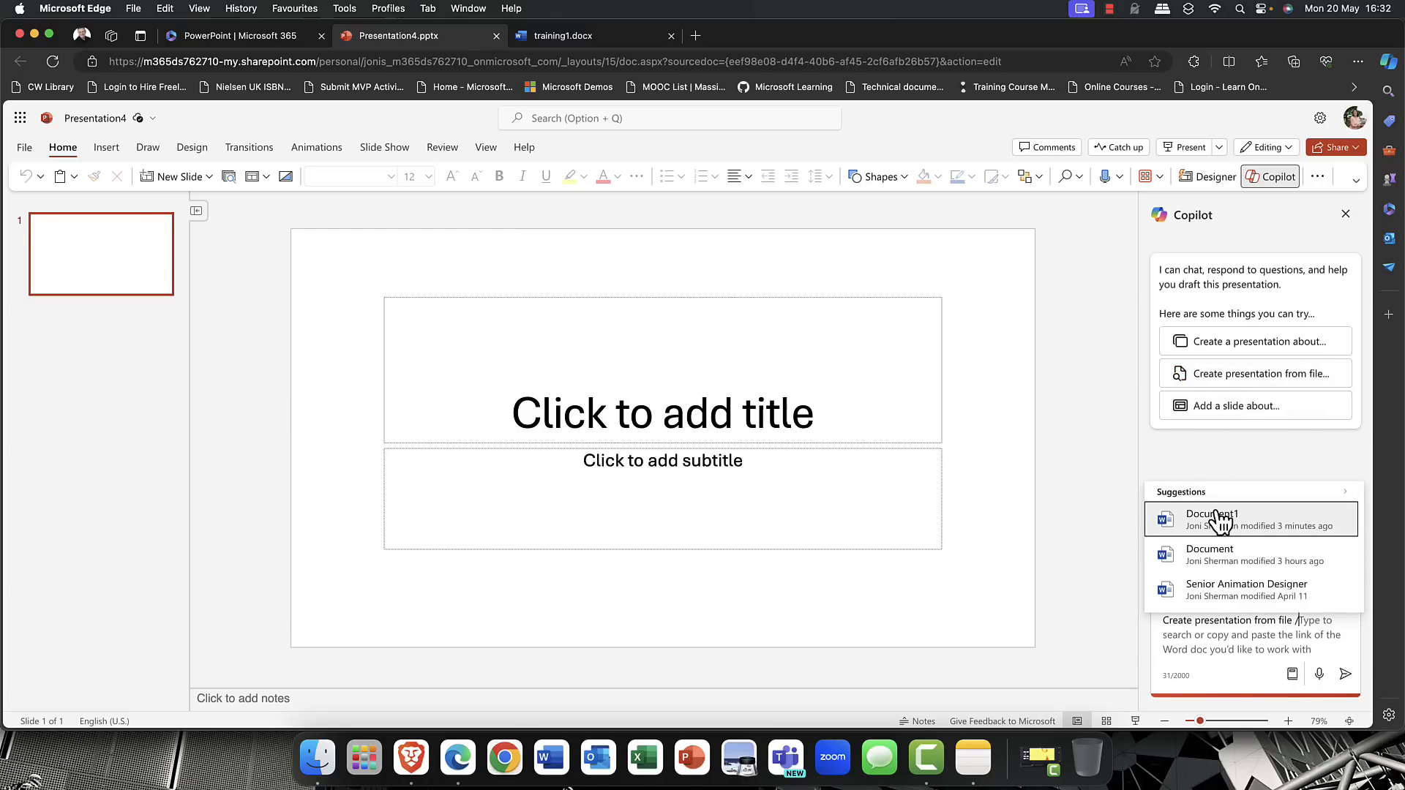
pyautogui.click(1212, 514)
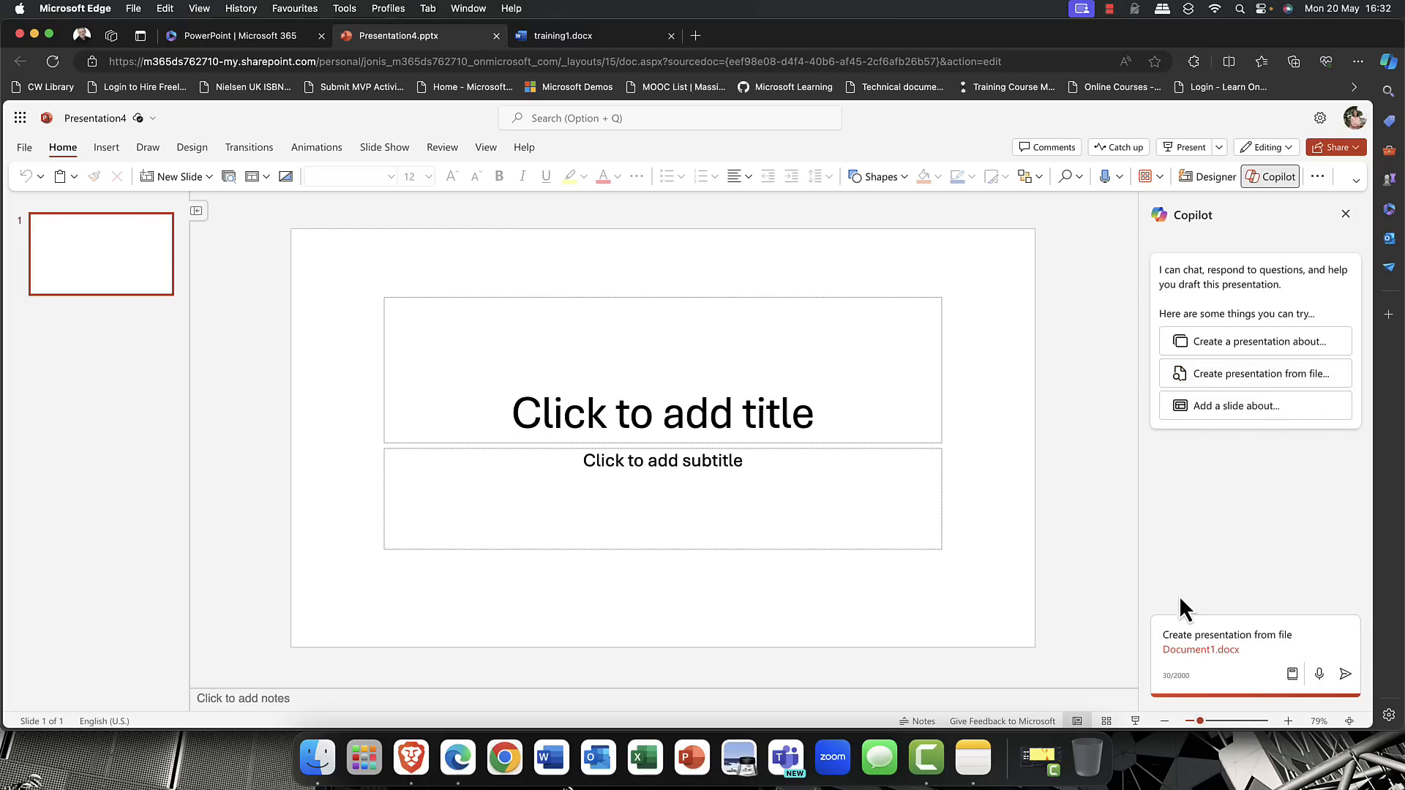
pyautogui.moveTo(1347, 673)
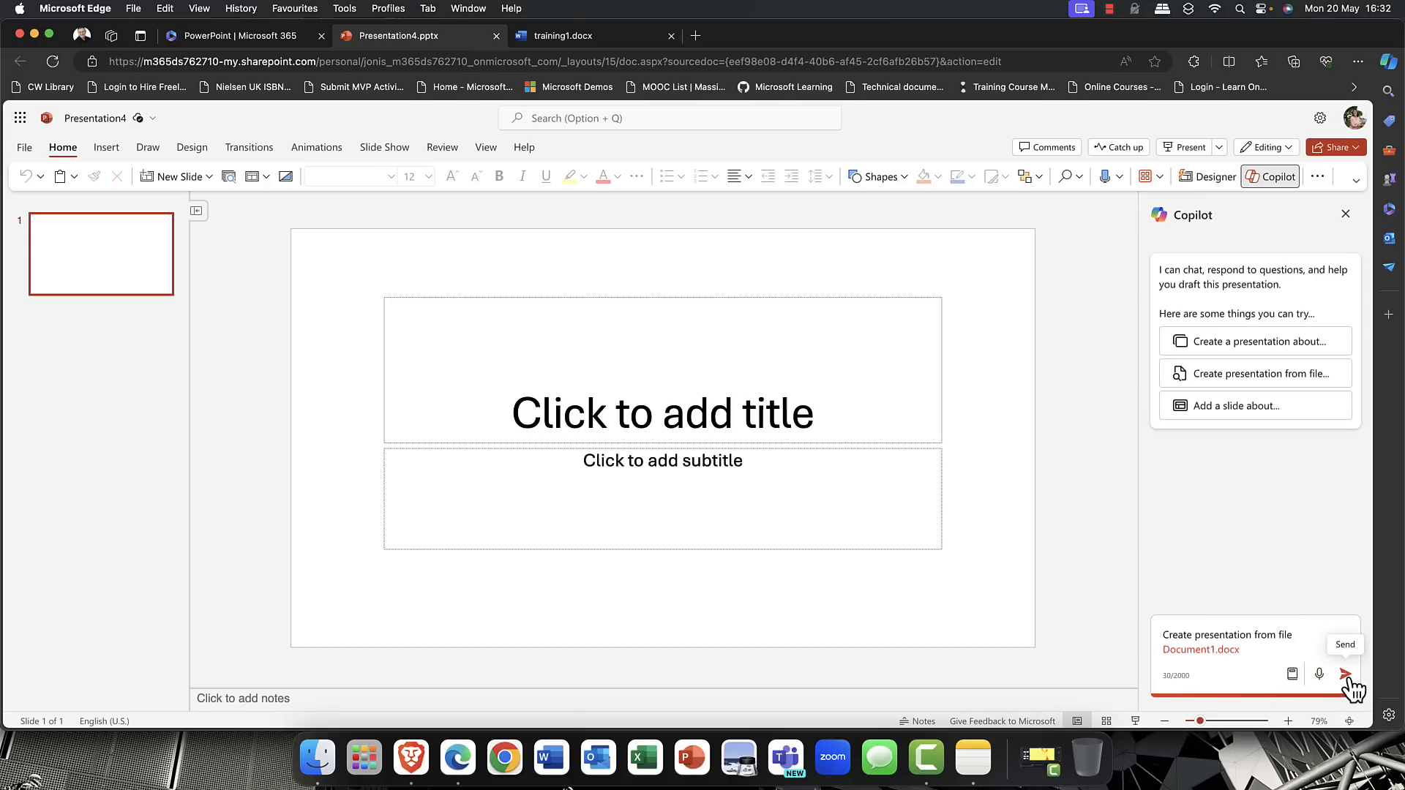
pyautogui.click(1346, 674)
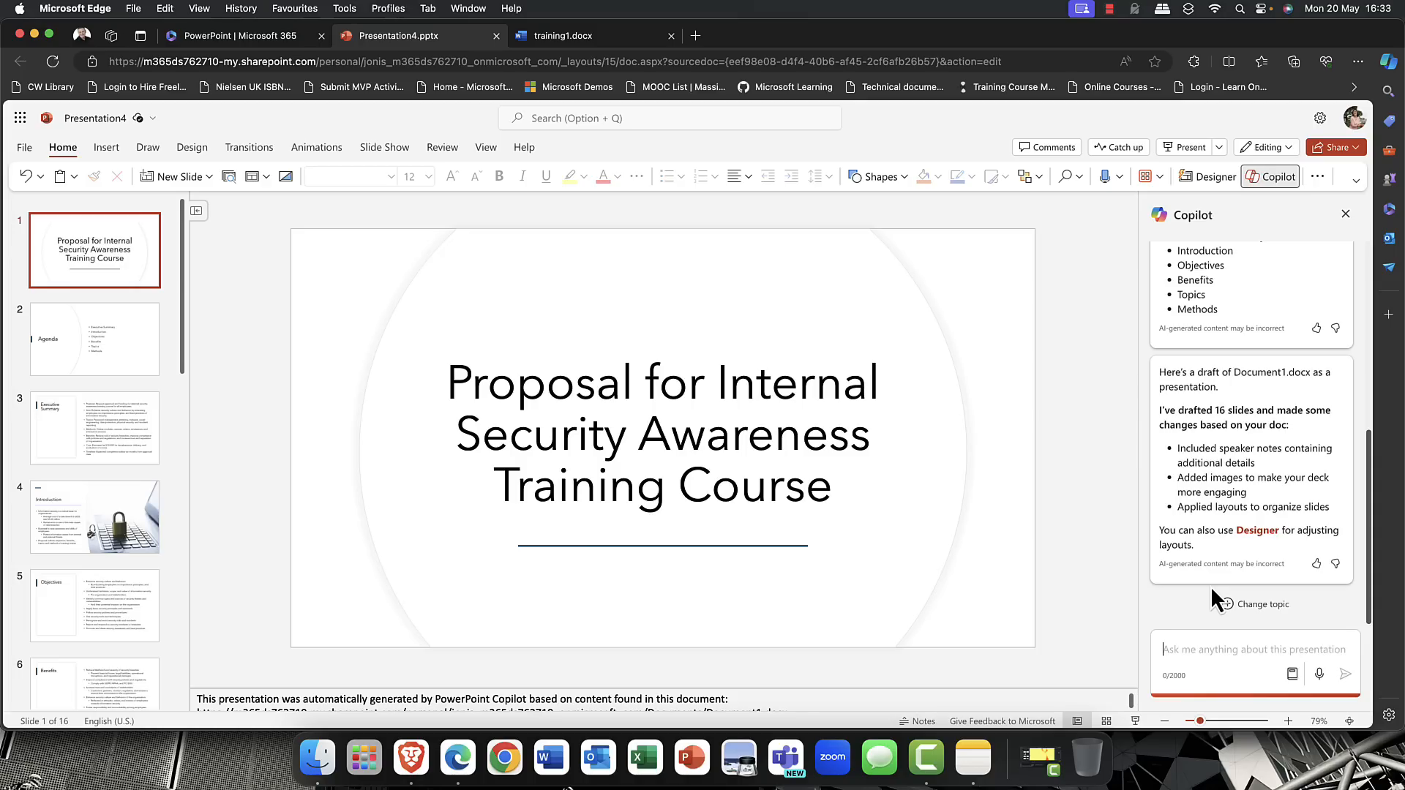
# - Review the Agenda, Executive Summary, Introduction, Objectives and topic slides, then return to the title slide
pyautogui.click(94, 338)
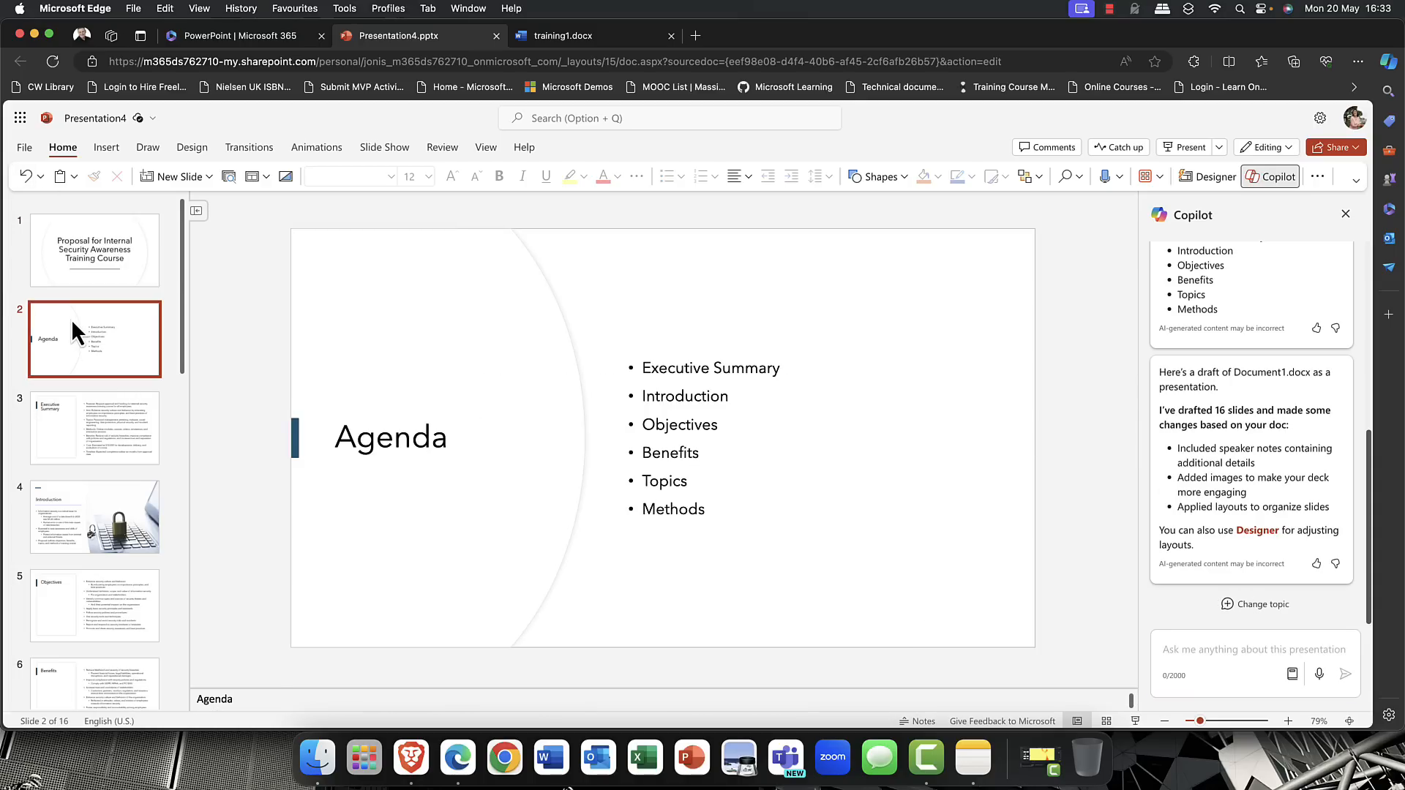
pyautogui.click(94, 429)
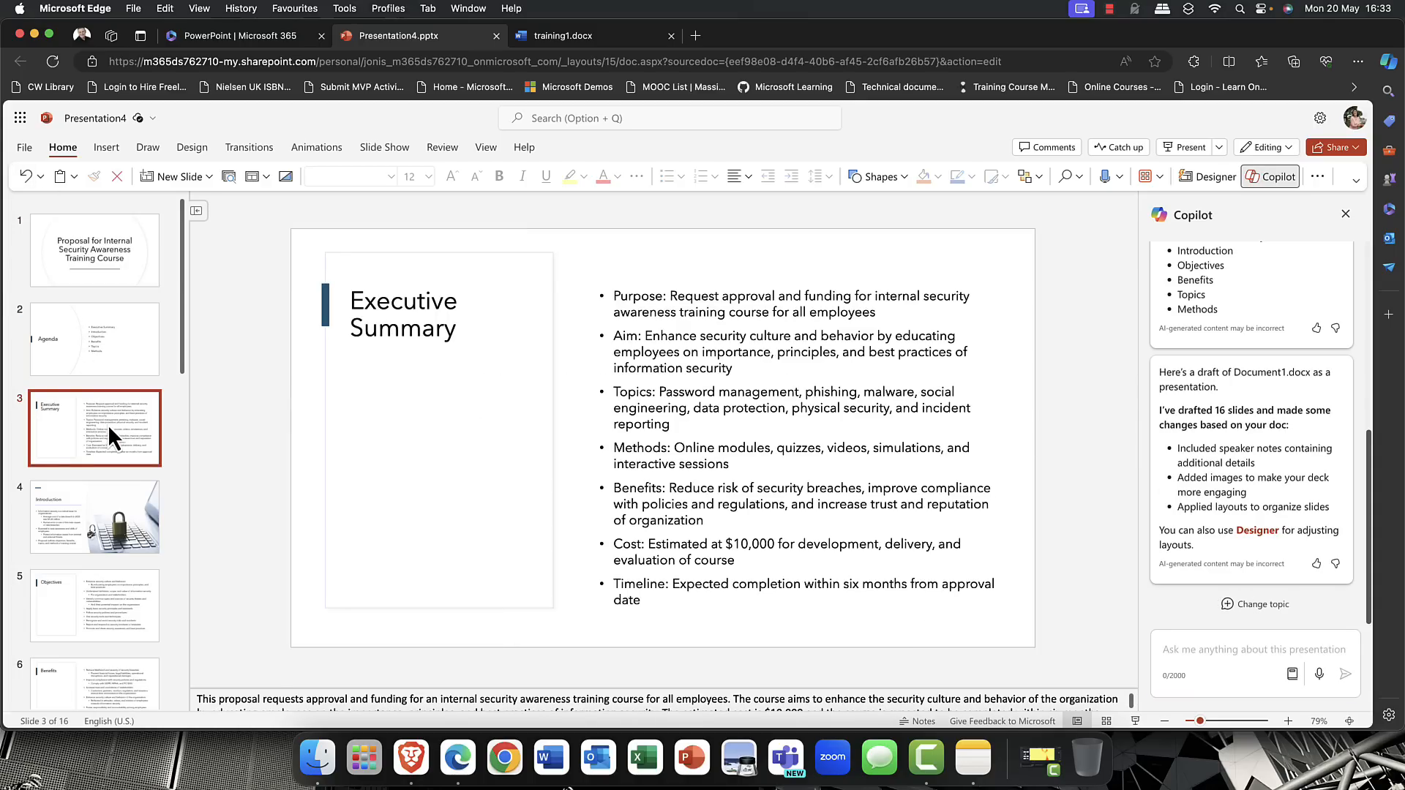
pyautogui.click(94, 516)
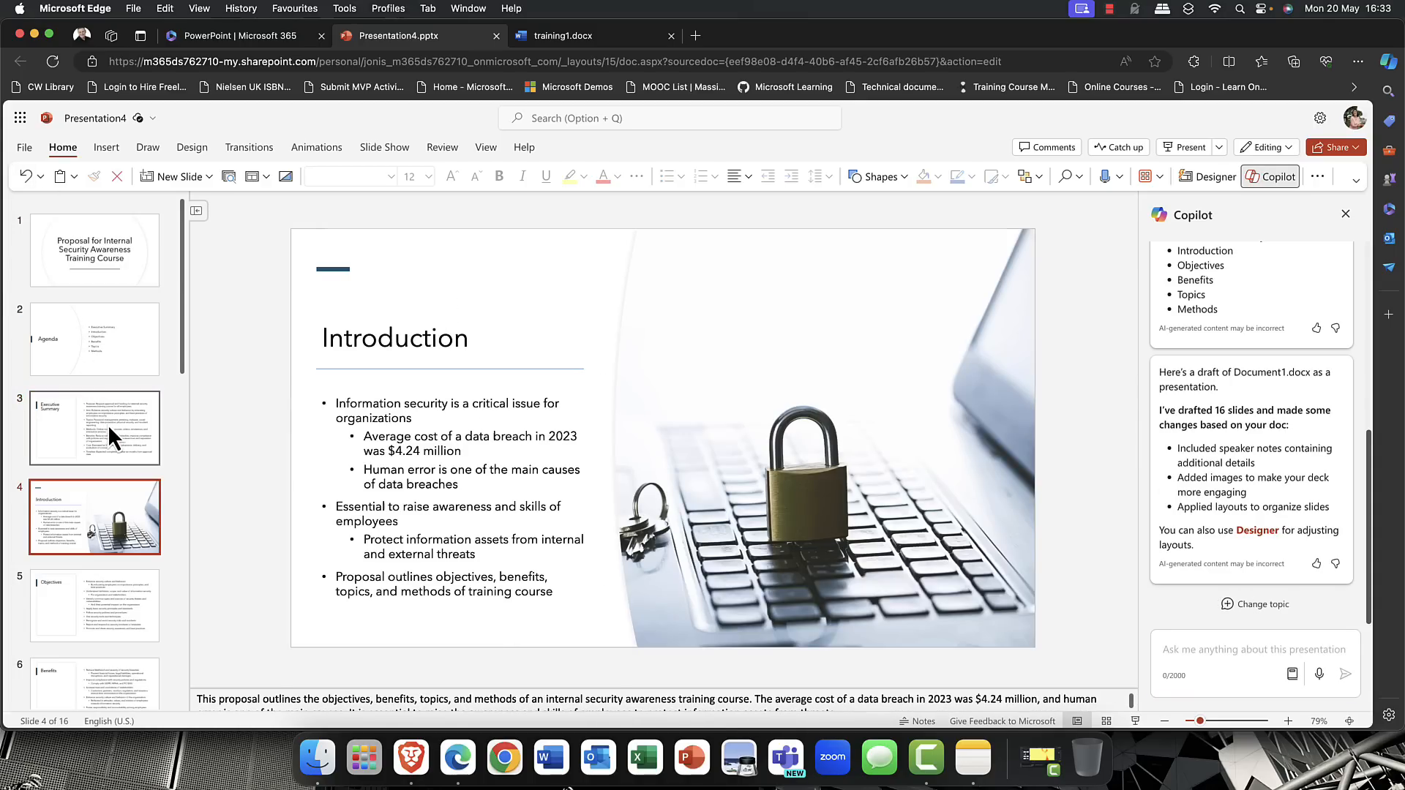
pyautogui.click(94, 605)
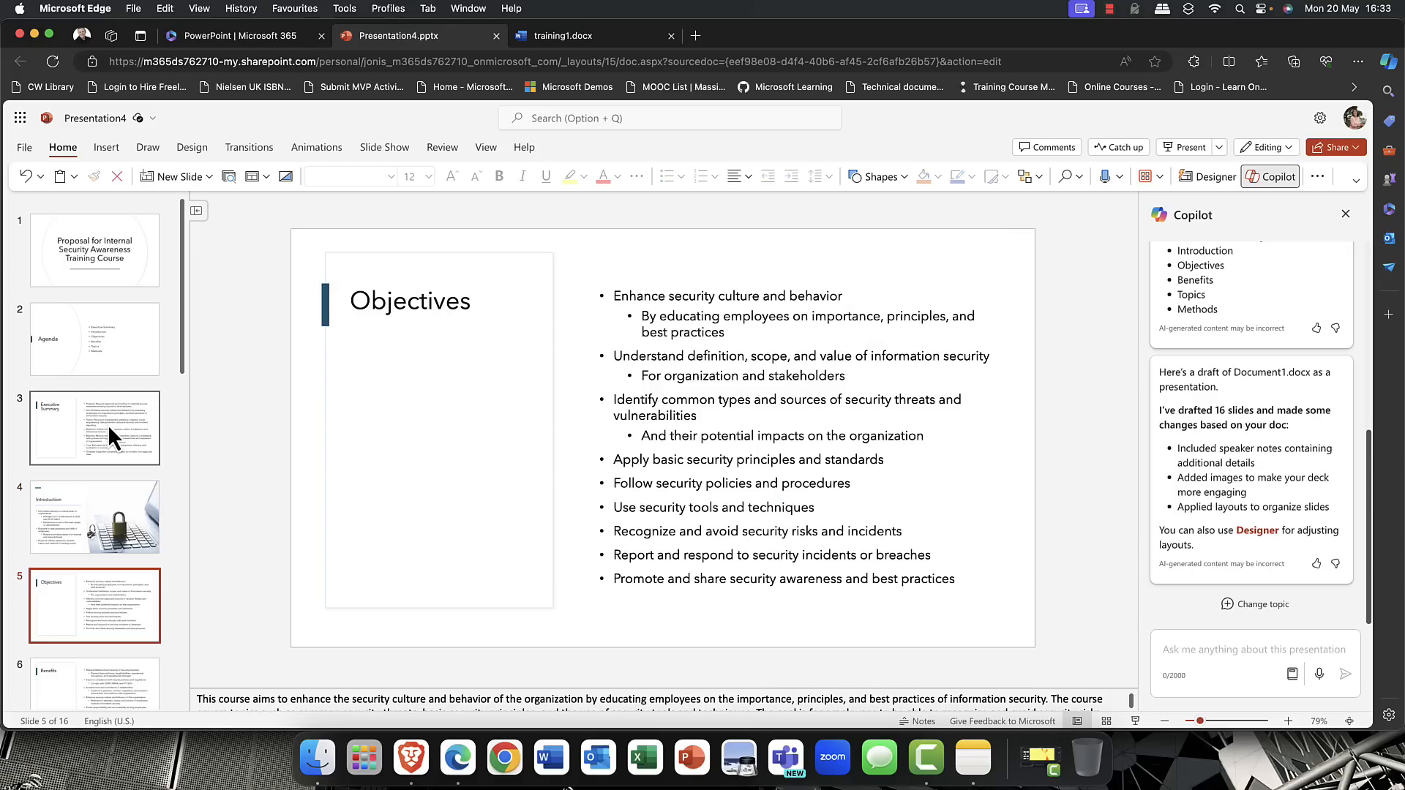
pyautogui.click(93, 486)
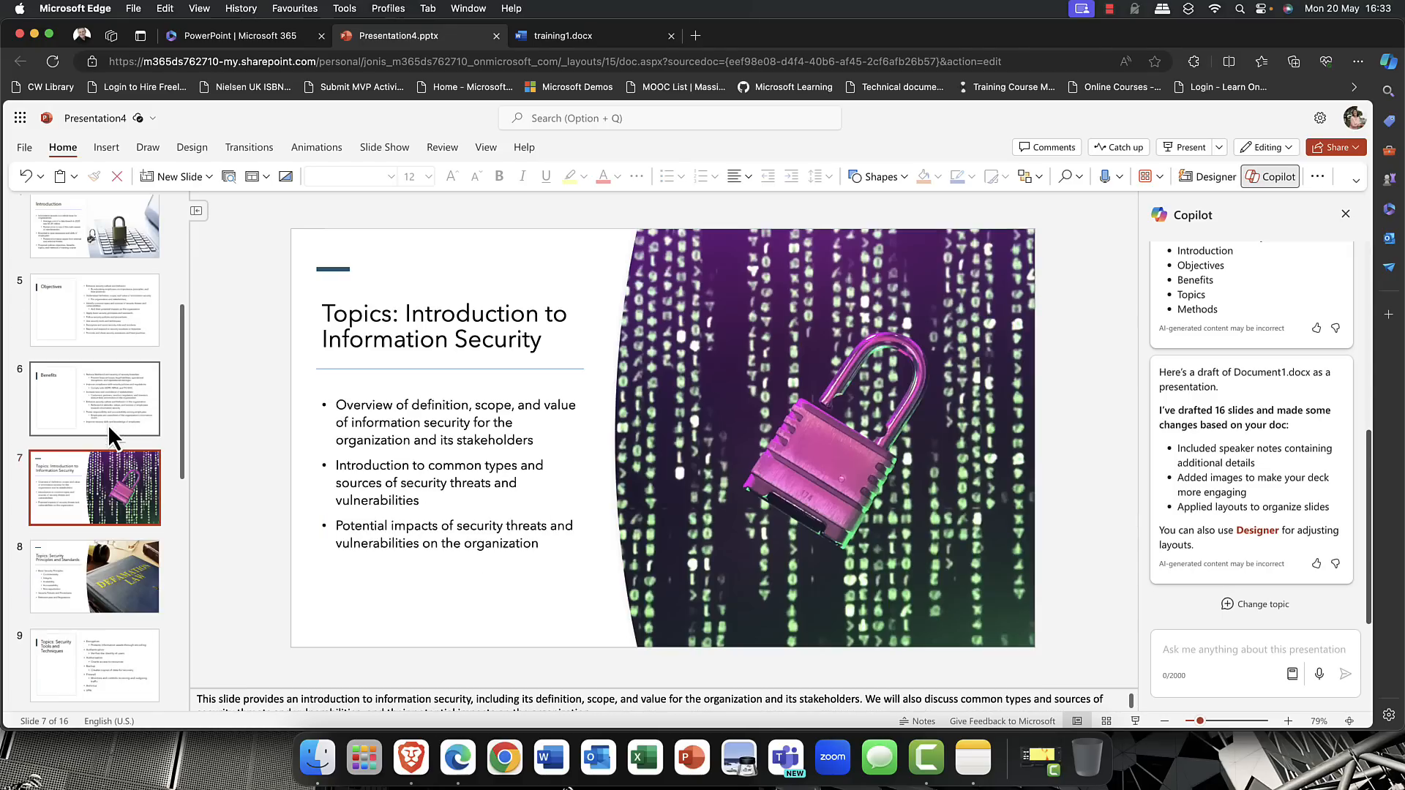
pyautogui.click(94, 577)
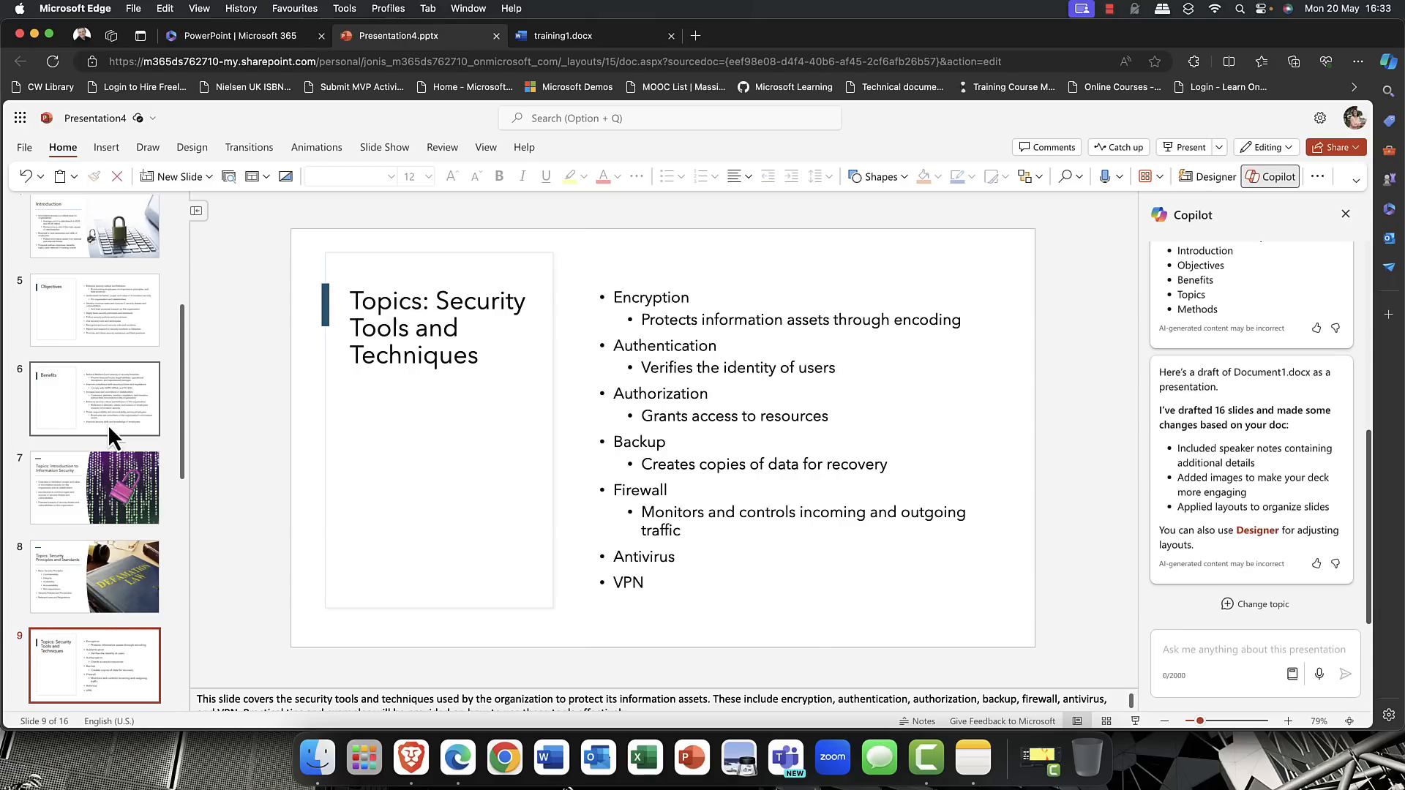
pyautogui.click(93, 488)
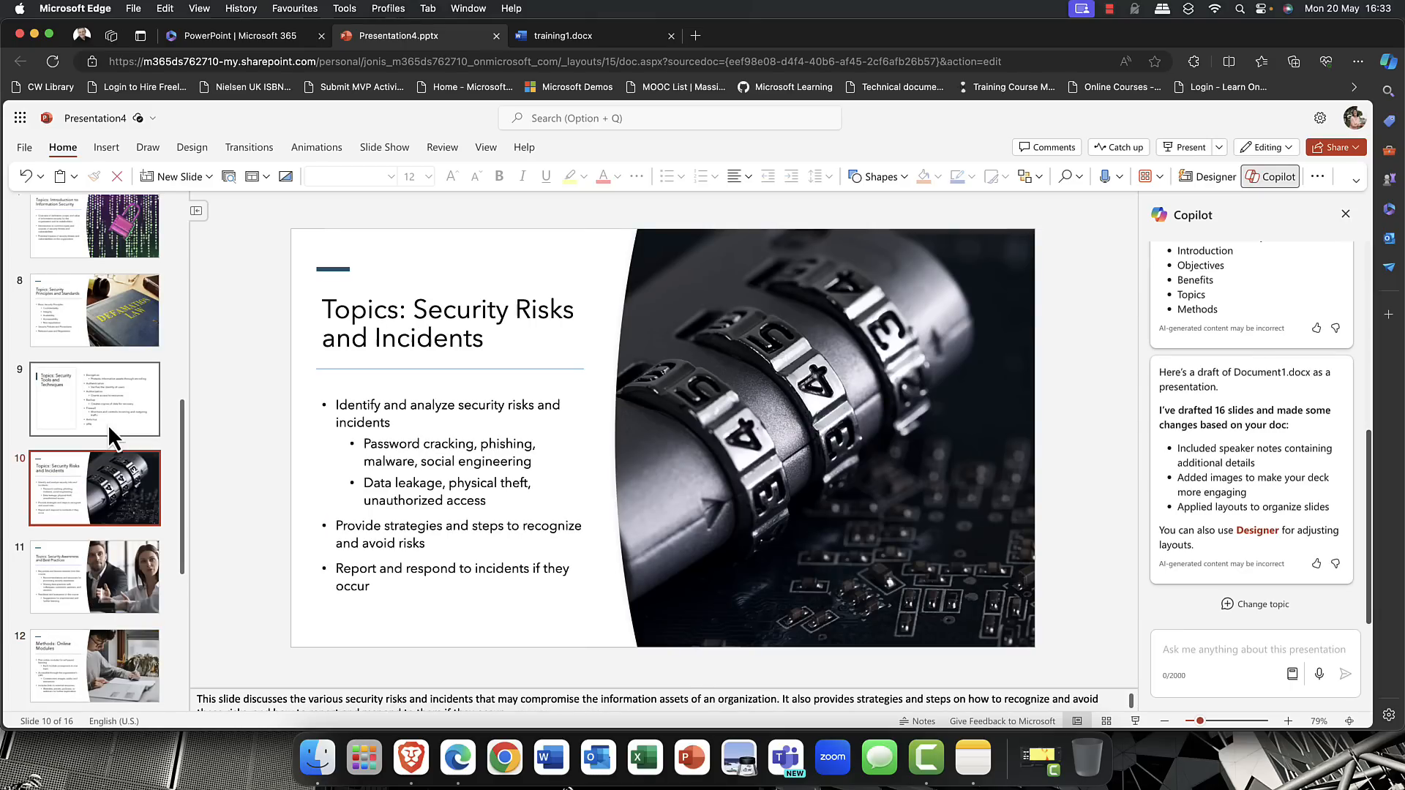
pyautogui.click(94, 249)
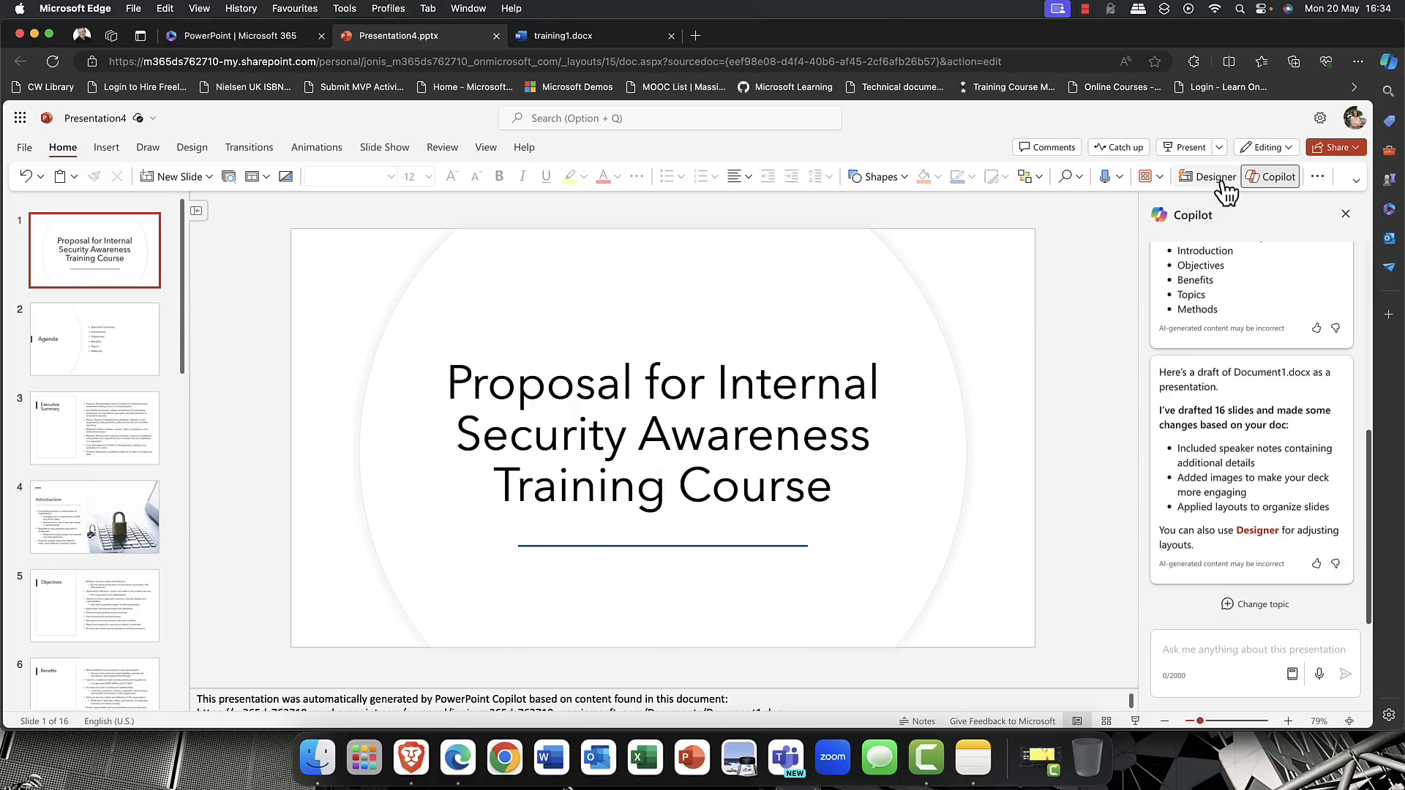
# - Apply the first Designer photo idea to the title slide, then start a new blank presentation
pyautogui.click(1212, 178)
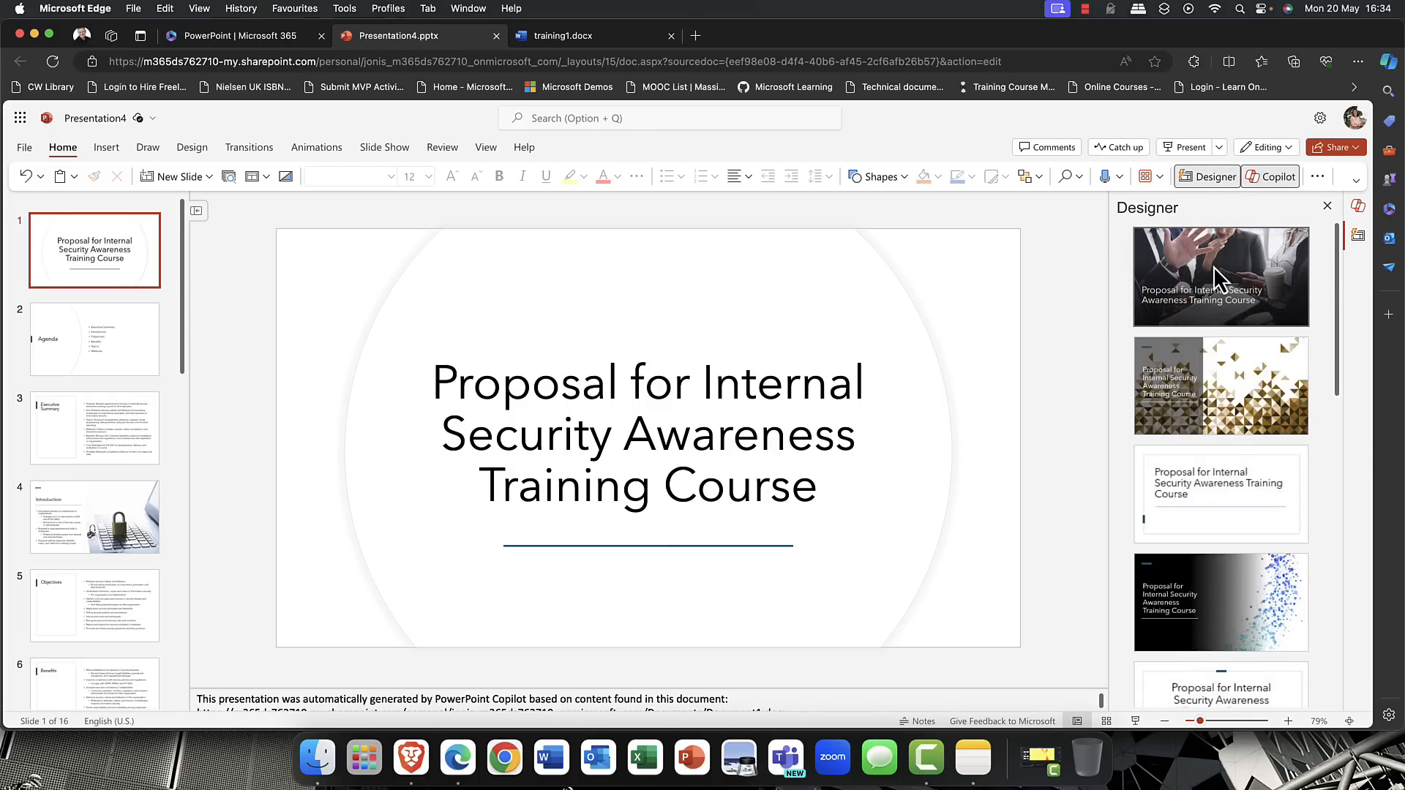
pyautogui.click(1221, 275)
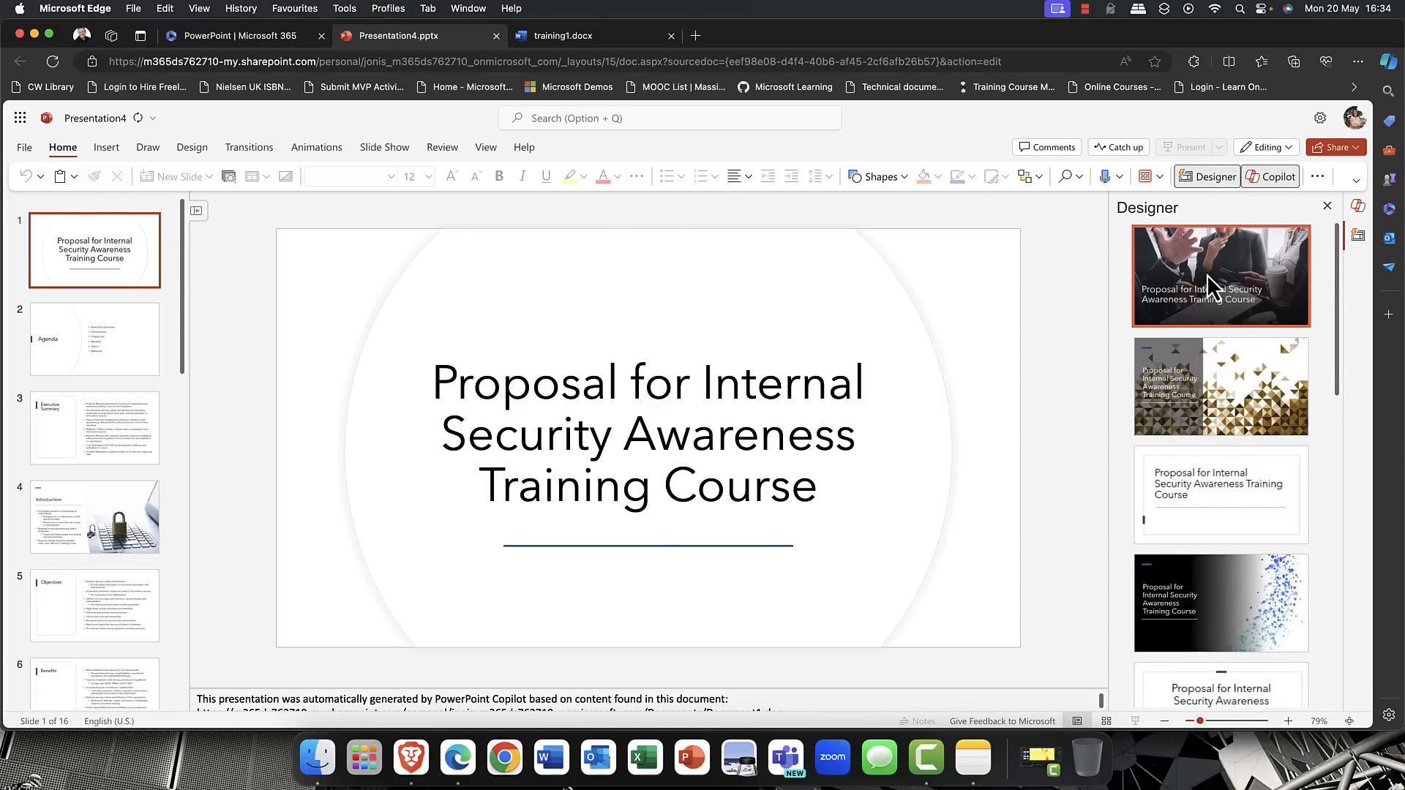
pyautogui.click(1220, 276)
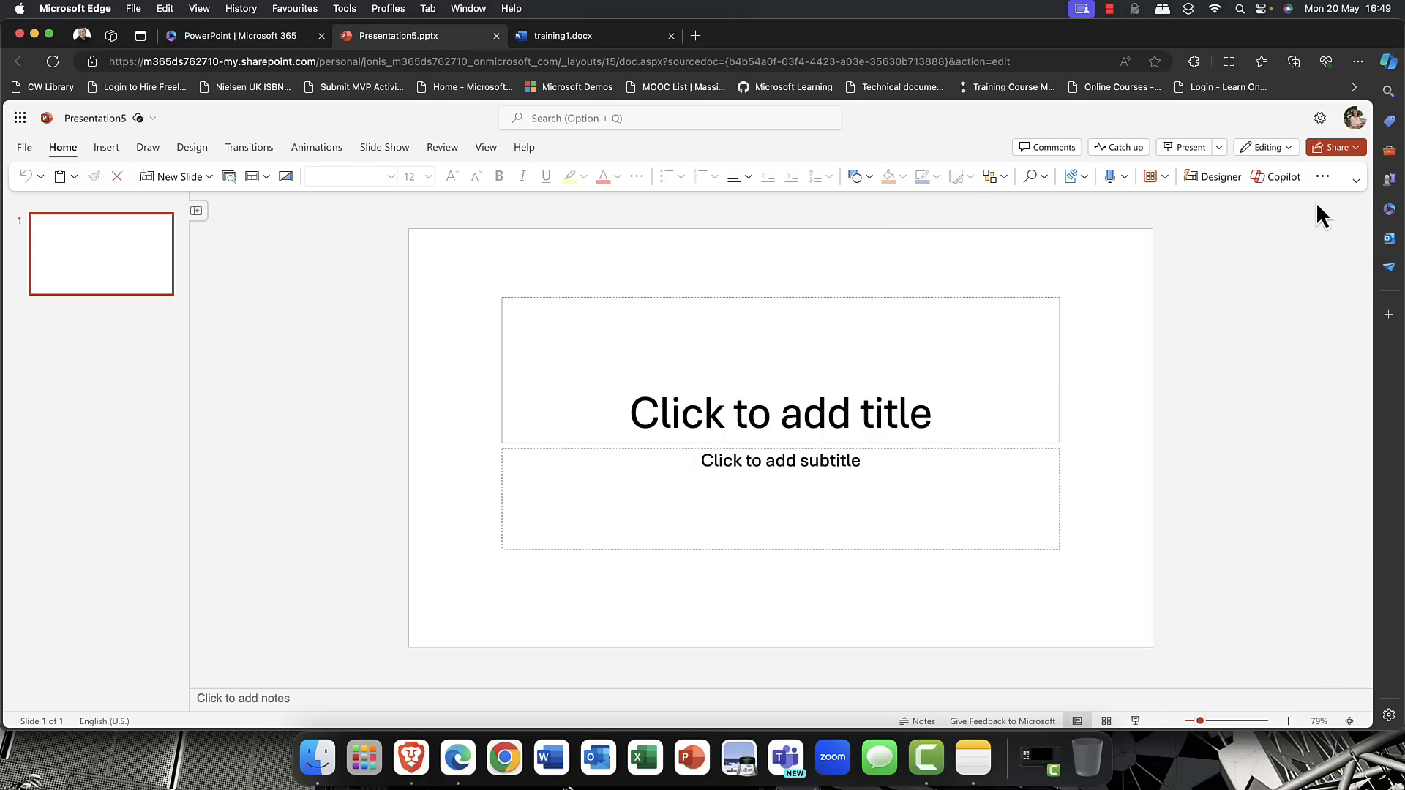
# - Ask Copilot for a 5 slide presentation about the many flavours of ice cream
pyautogui.click(1279, 177)
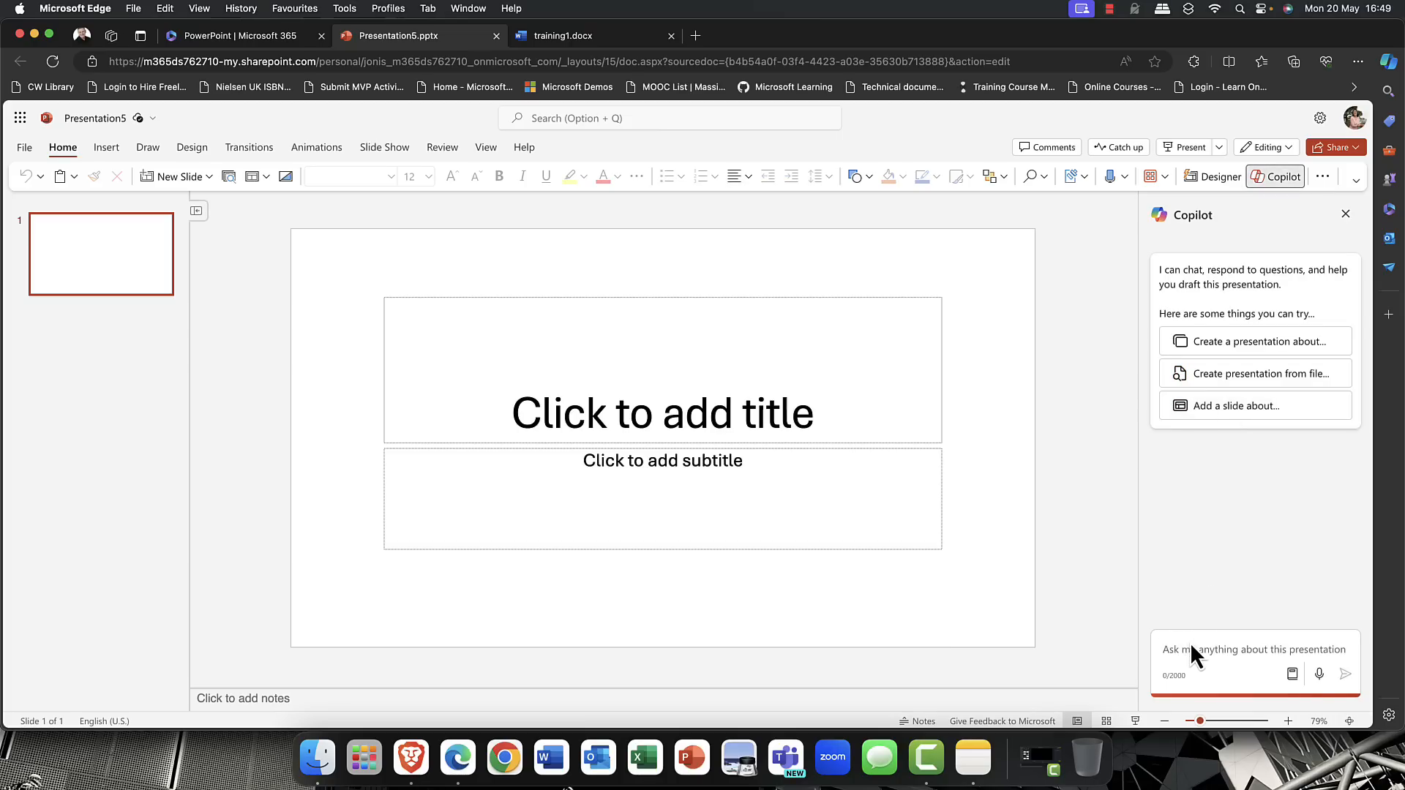
pyautogui.moveTo(1248, 341)
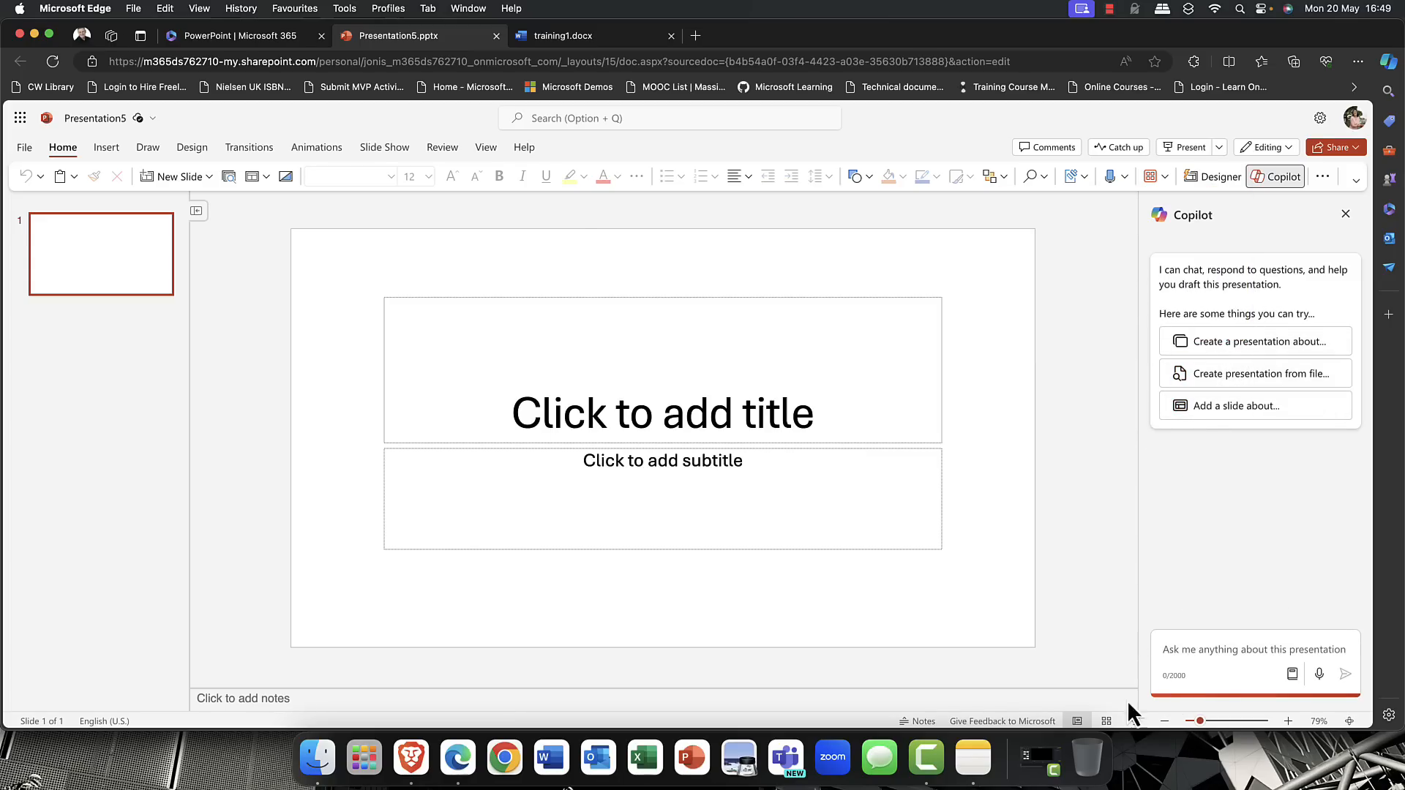
pyautogui.rightClick(1254, 654)
pyautogui.write('Create a 5 slide presentation about the many flavours of ice cream')
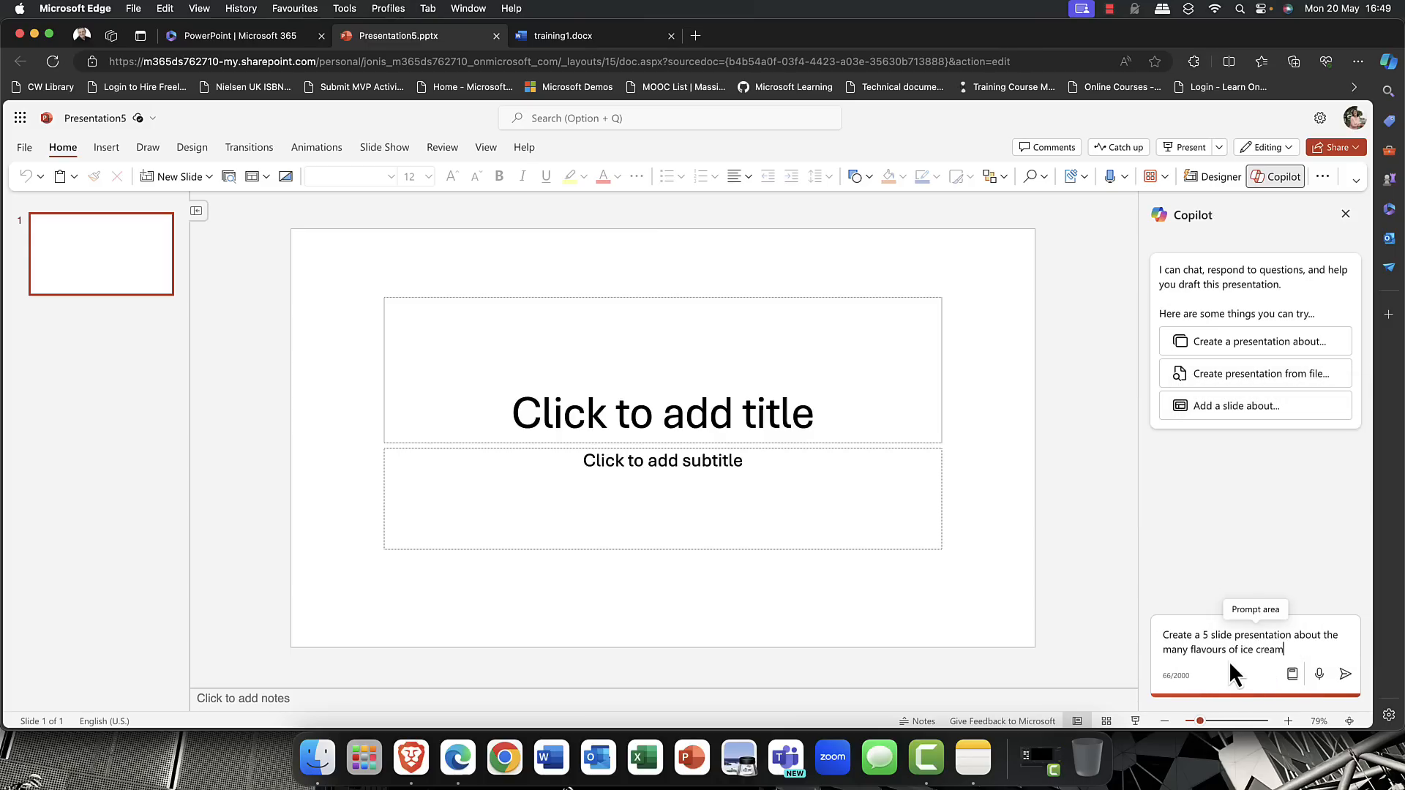
pyautogui.click(1343, 673)
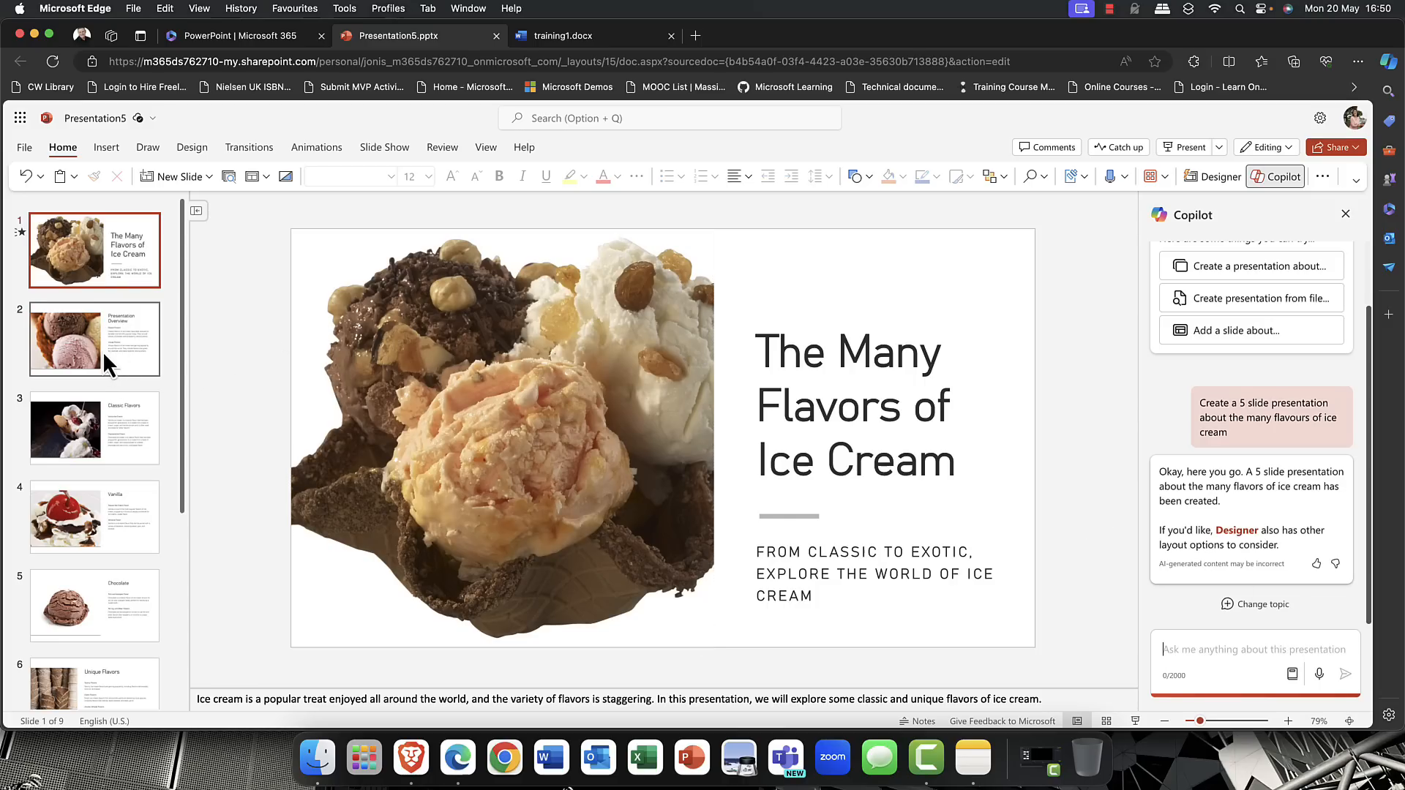
# - Review the Overview, Classic Flavors, Vanilla and Chocolate slides, then return to the title slide
pyautogui.click(94, 338)
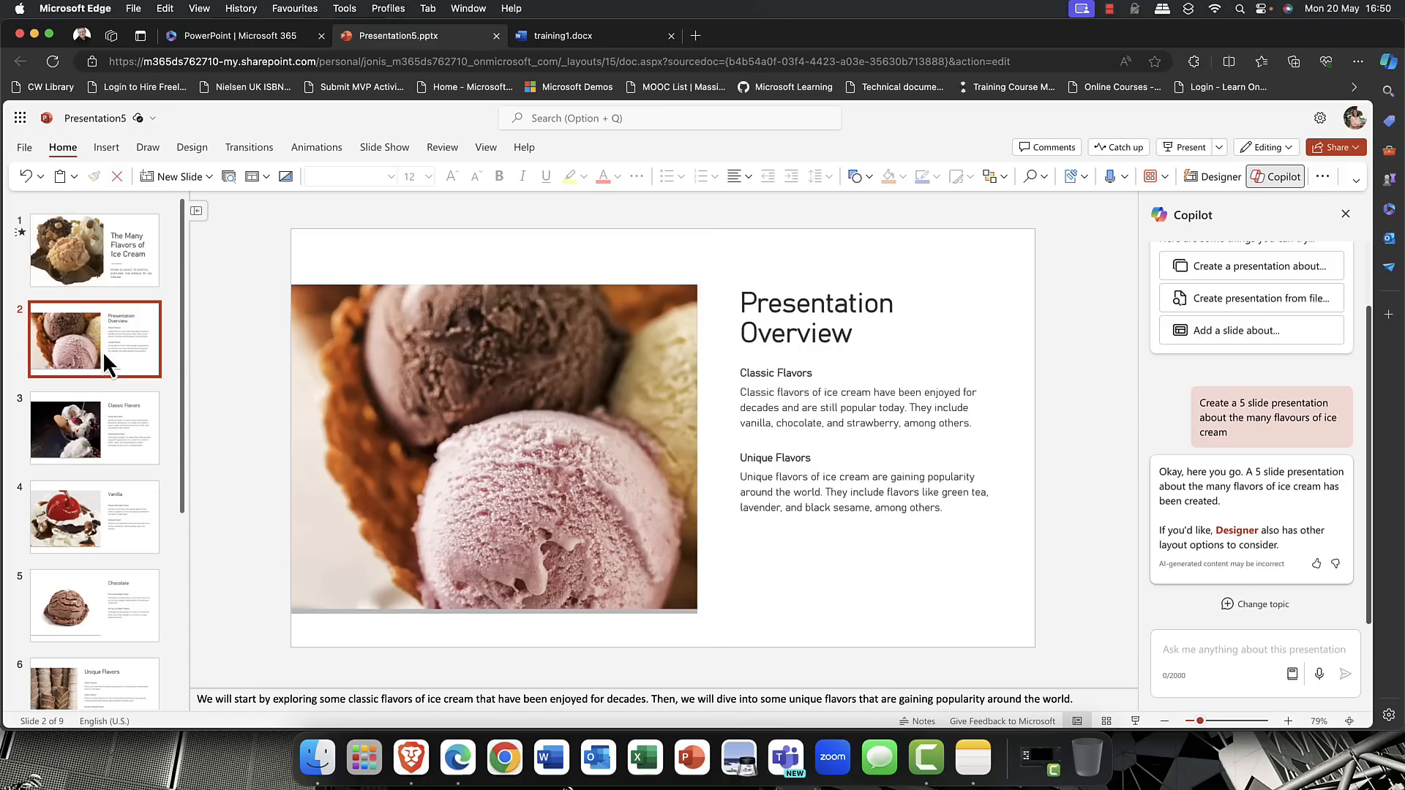
pyautogui.click(94, 427)
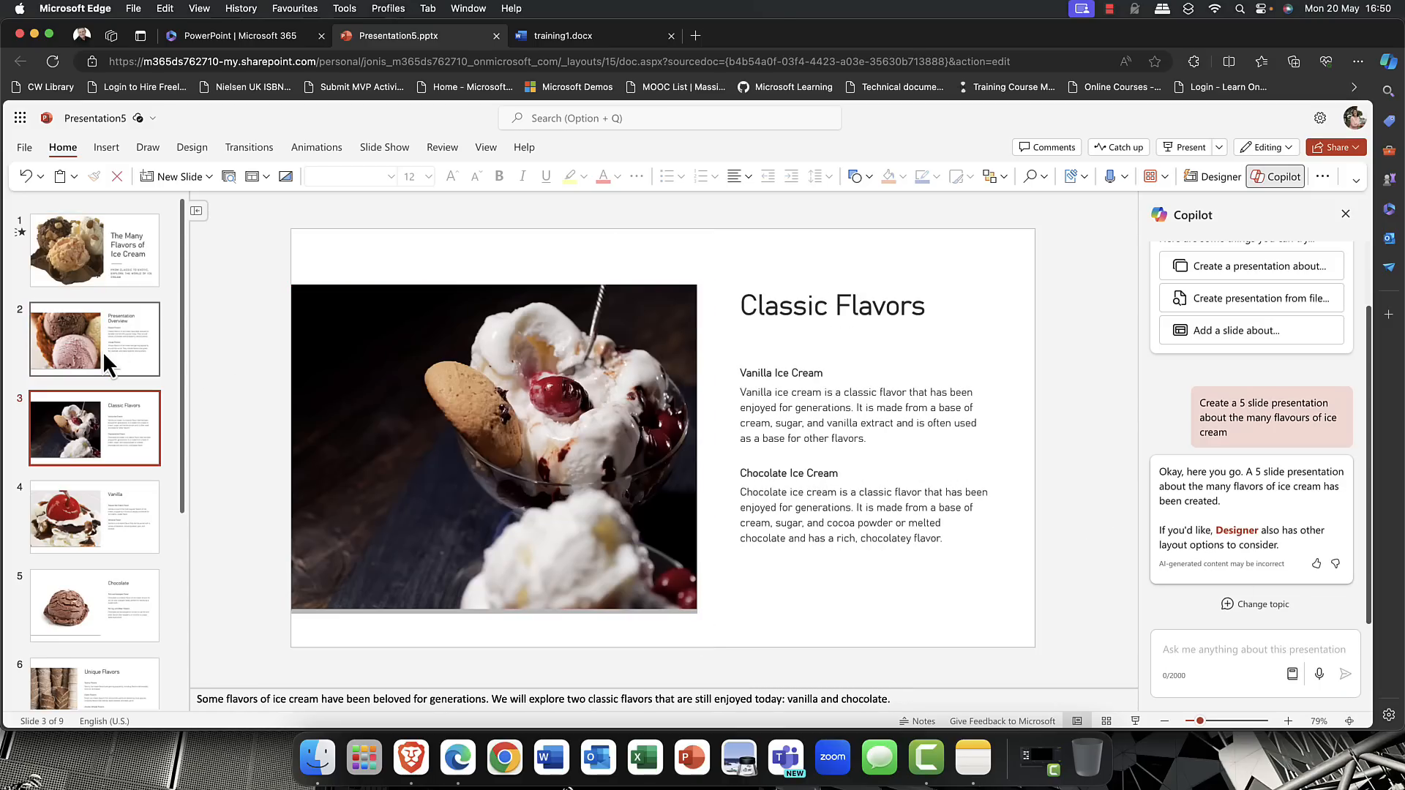
pyautogui.click(94, 517)
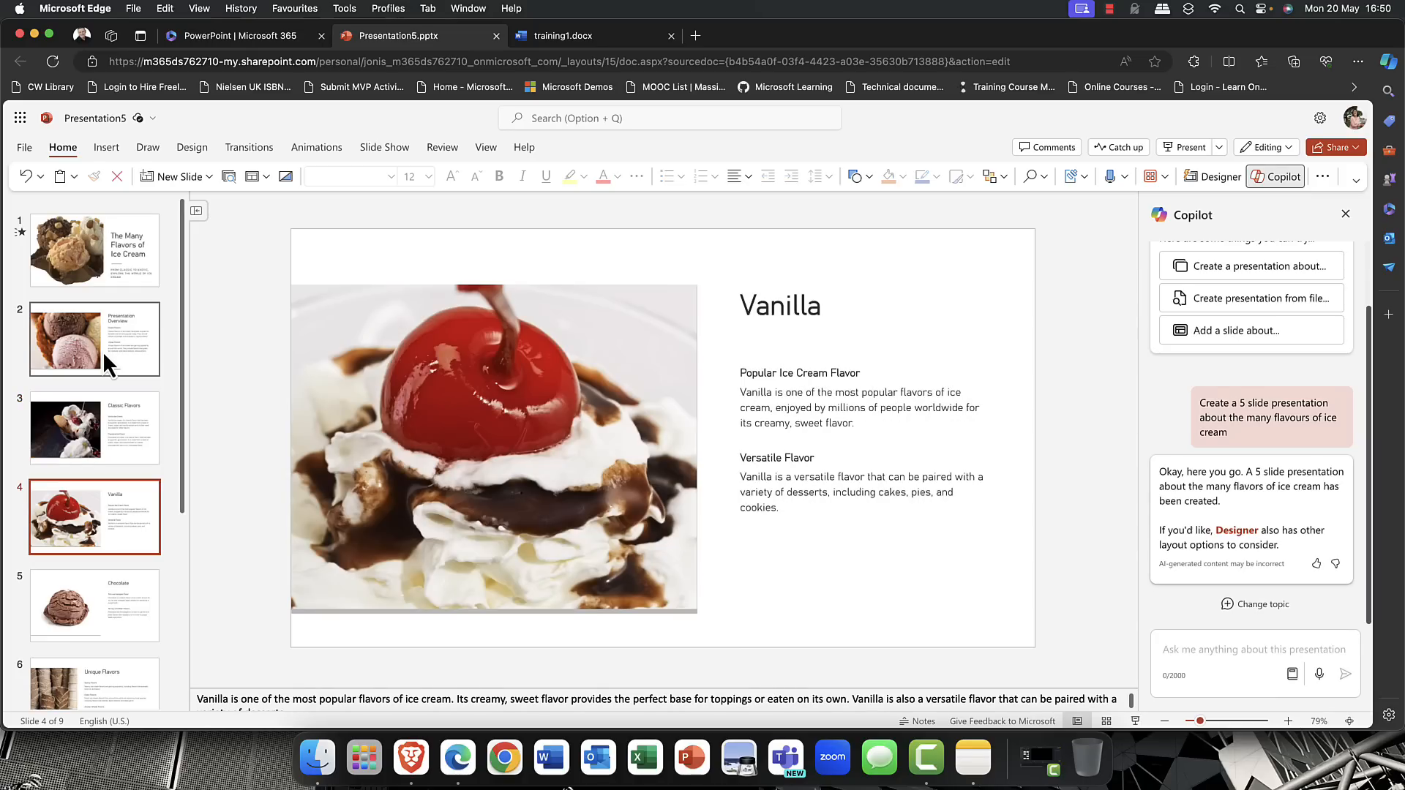
pyautogui.click(94, 604)
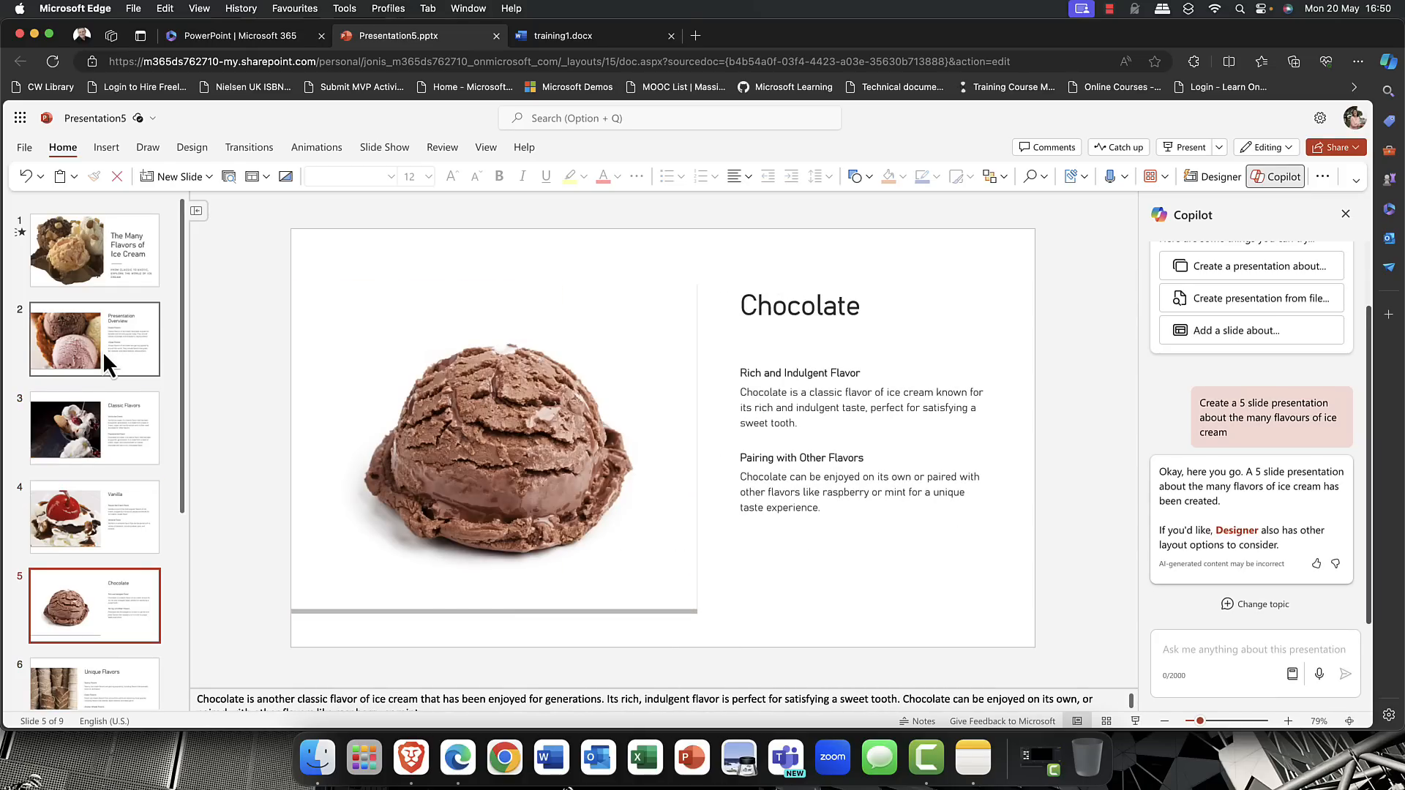
pyautogui.click(94, 249)
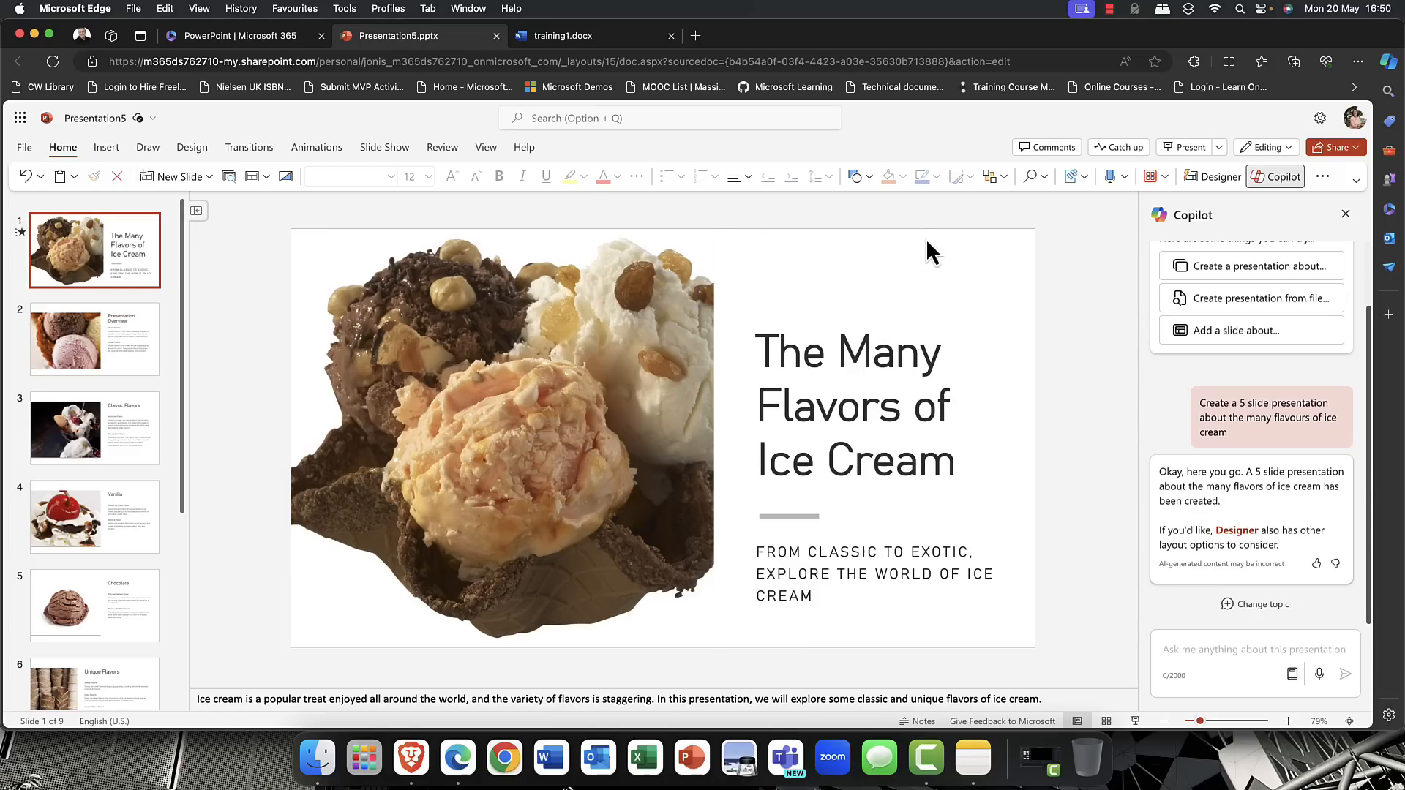
pyautogui.moveTo(1199, 188)
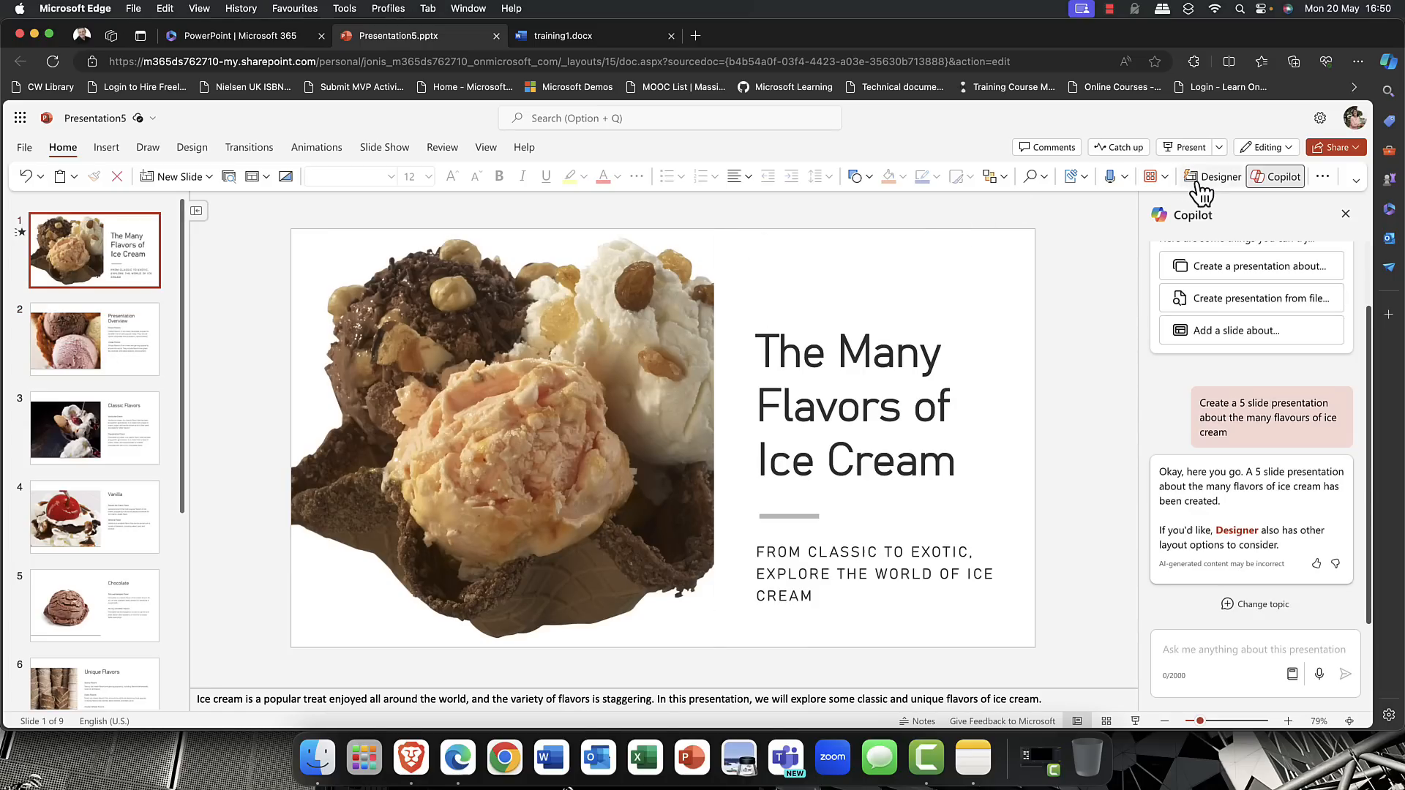
# - Apply the second Designer idea, a full-bleed photo with overlaid title, to the title slide
pyautogui.click(1215, 177)
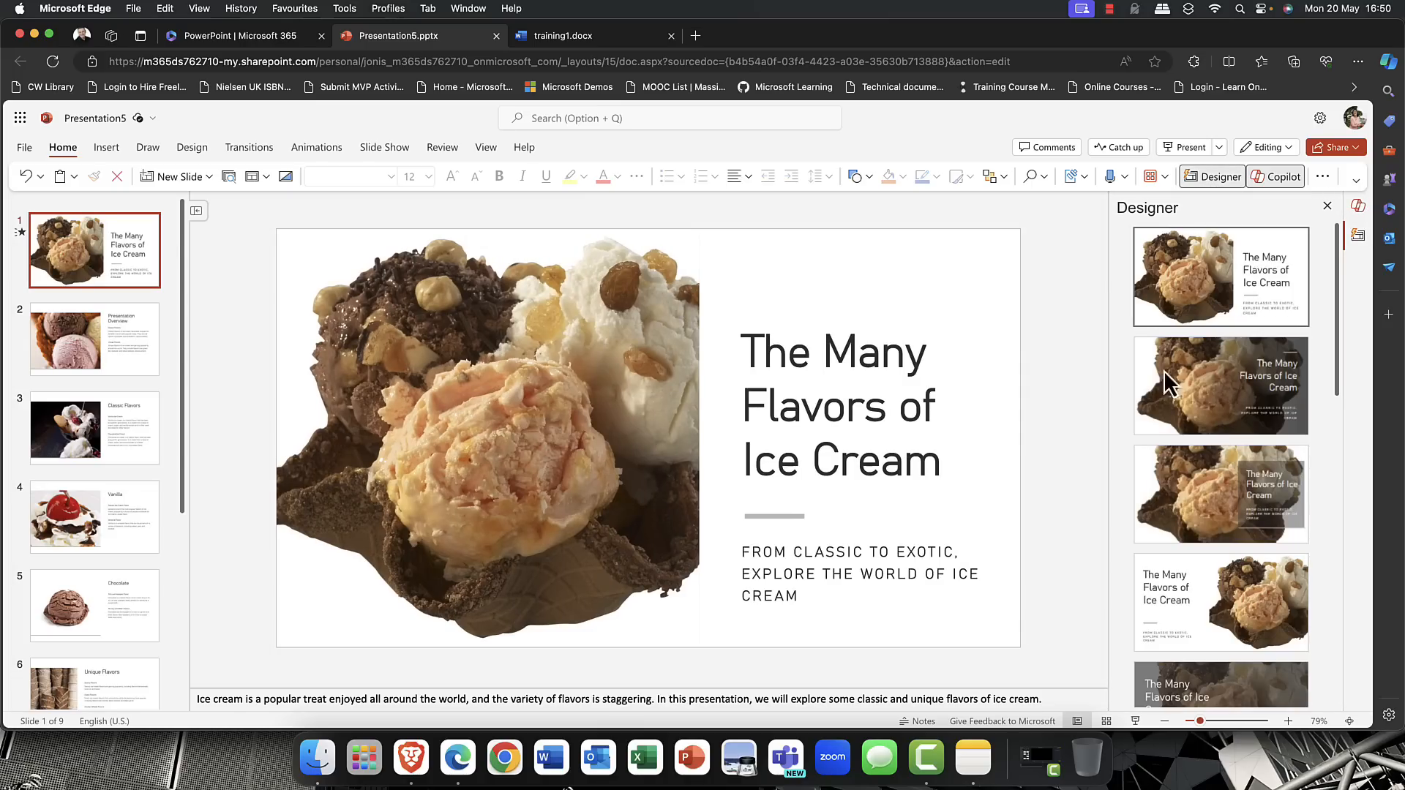
pyautogui.click(1219, 385)
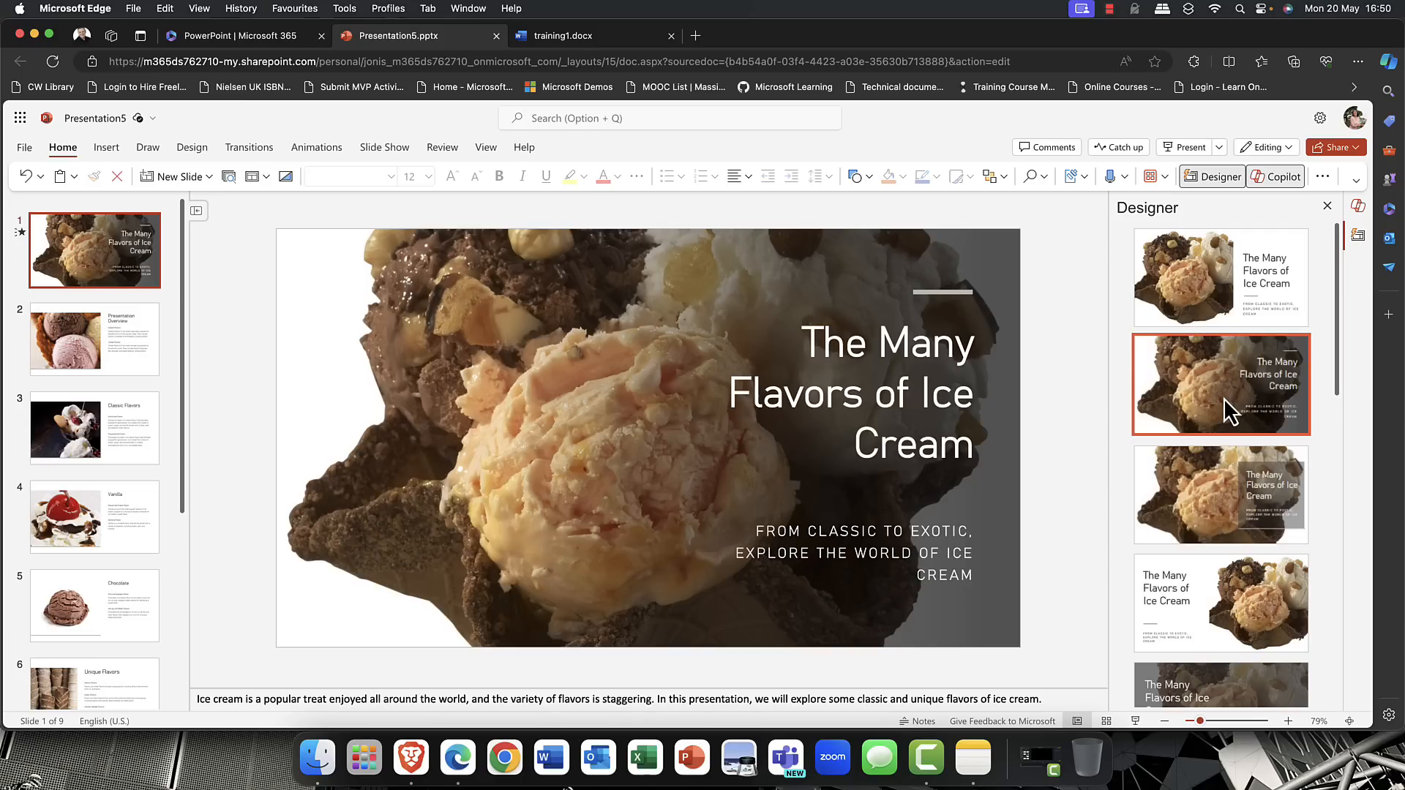
pyautogui.moveTo(1231, 405)
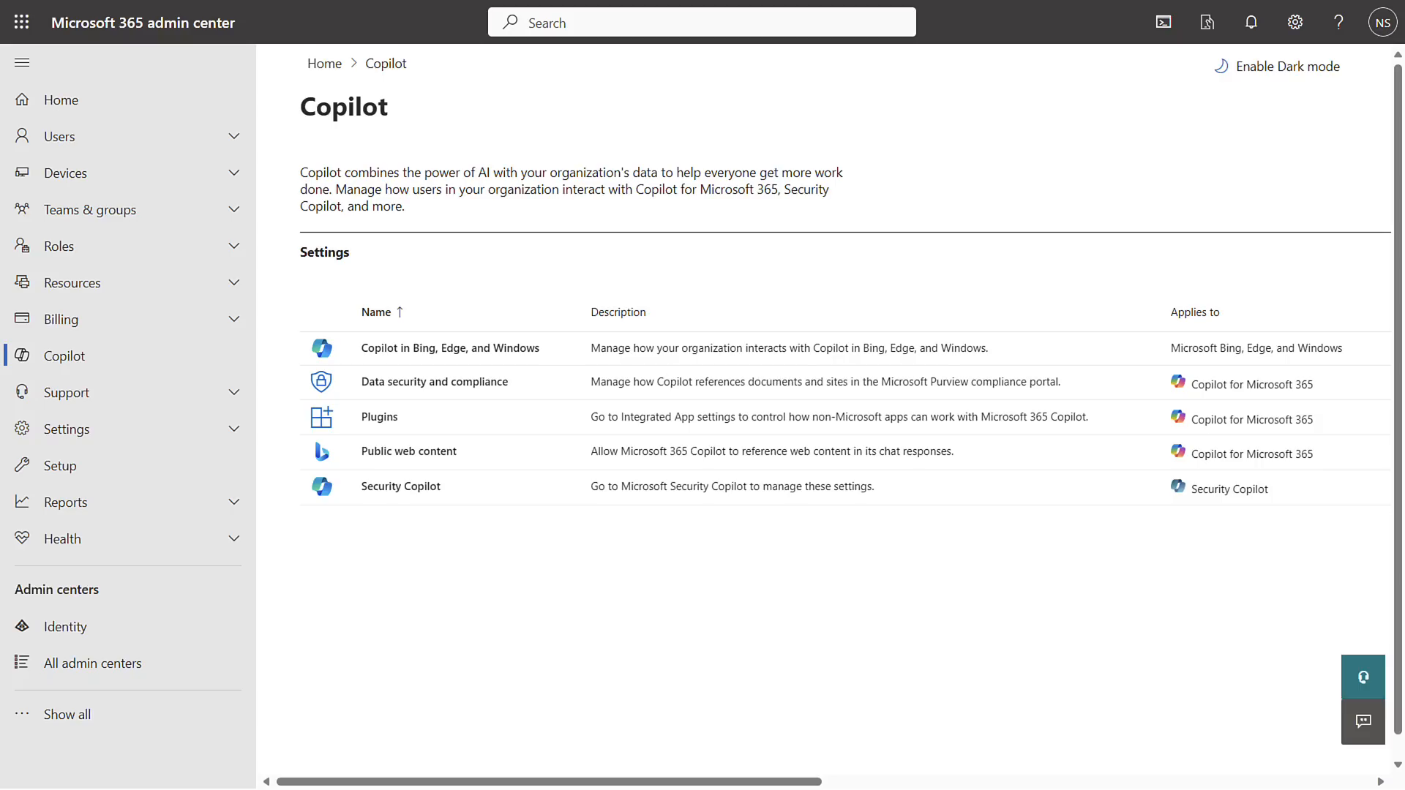
# - Review Data security and compliance and Plugins access, then view the Public web content setting
pyautogui.click(433, 382)
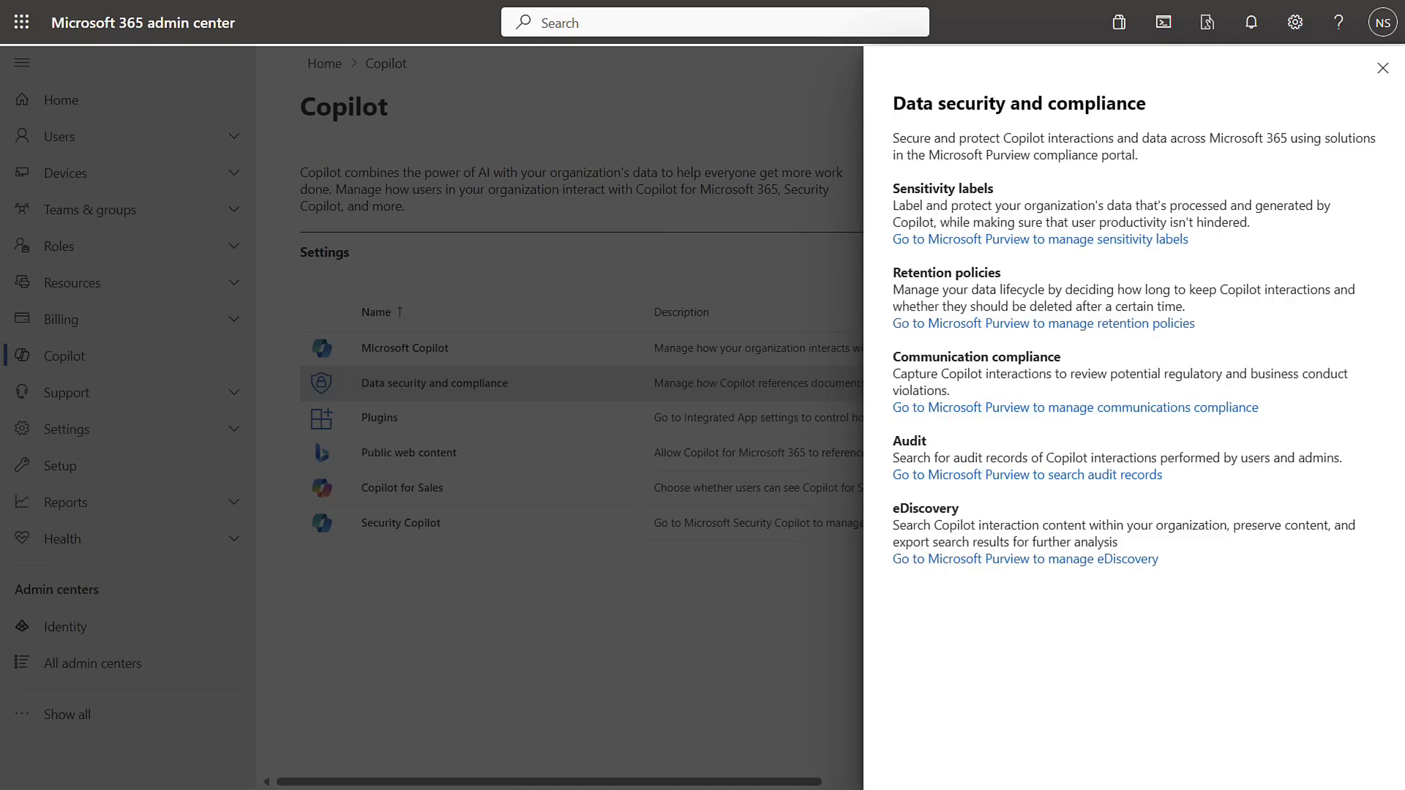
pyautogui.click(1383, 68)
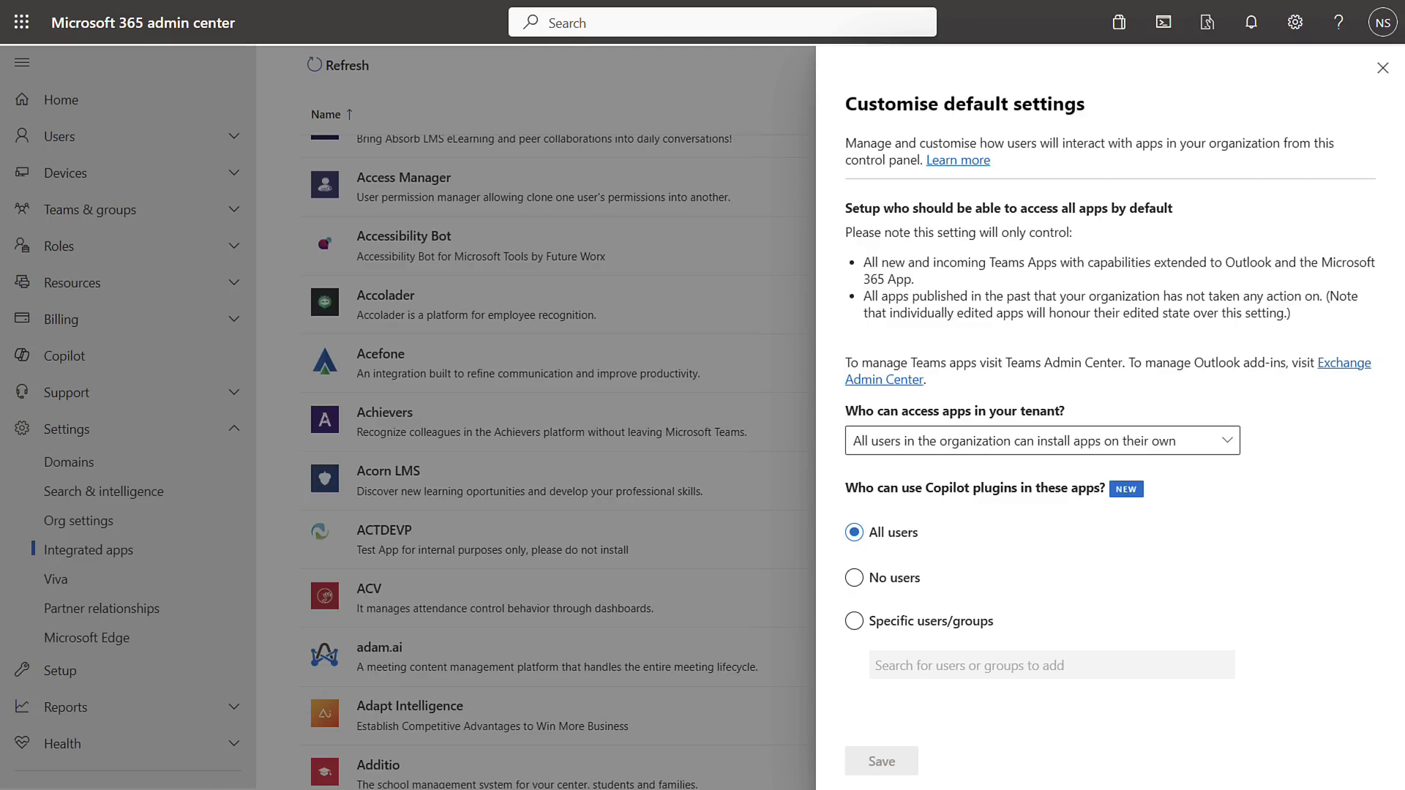
pyautogui.click(1384, 68)
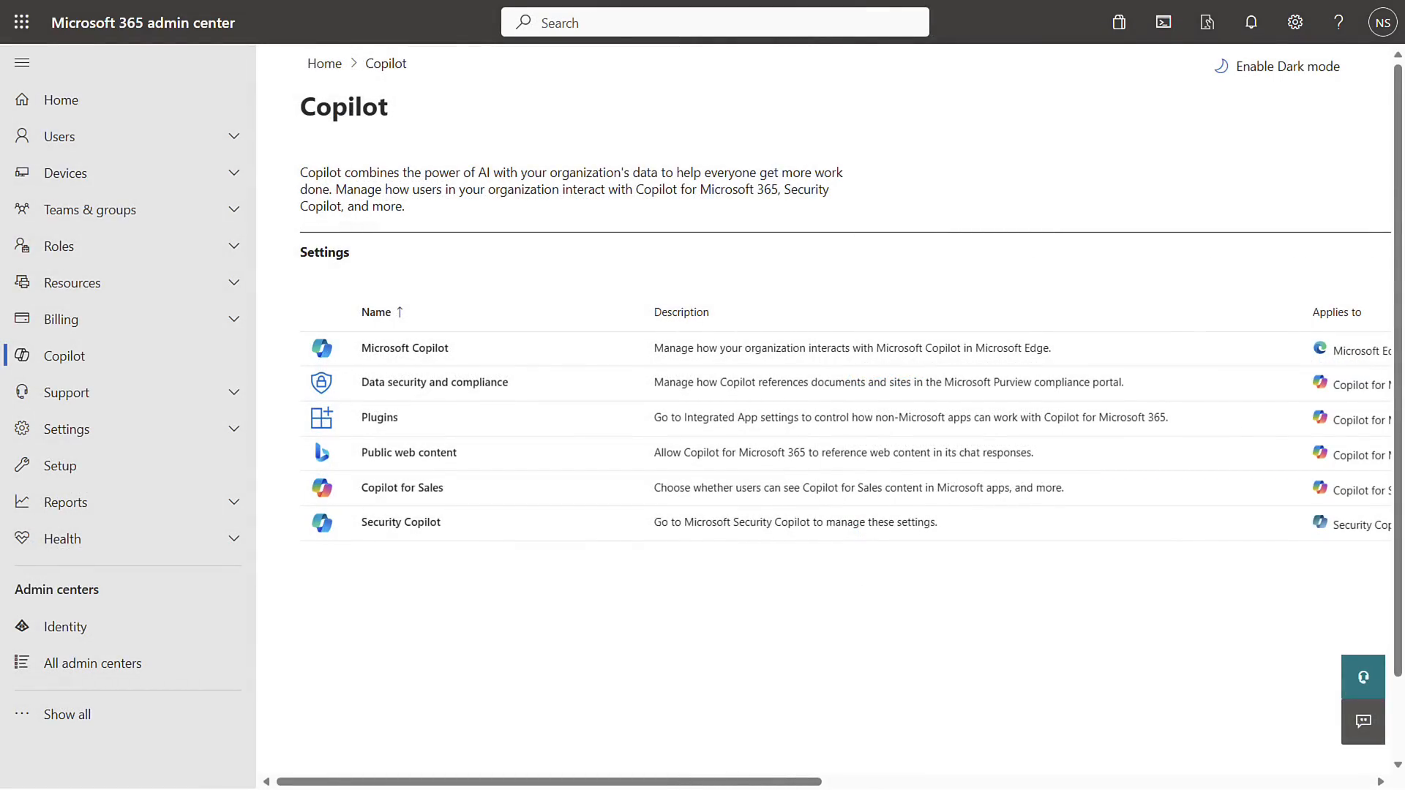
pyautogui.click(408, 452)
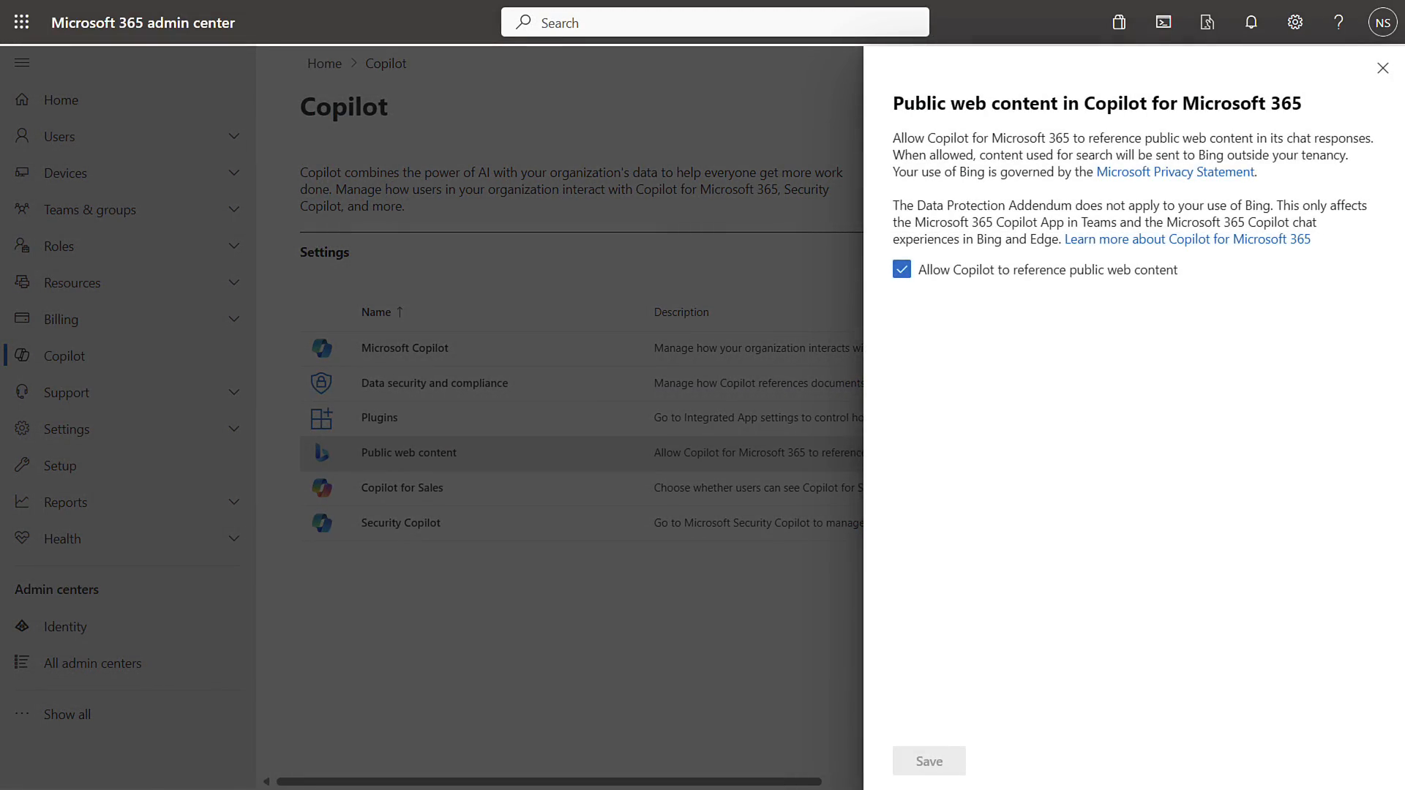